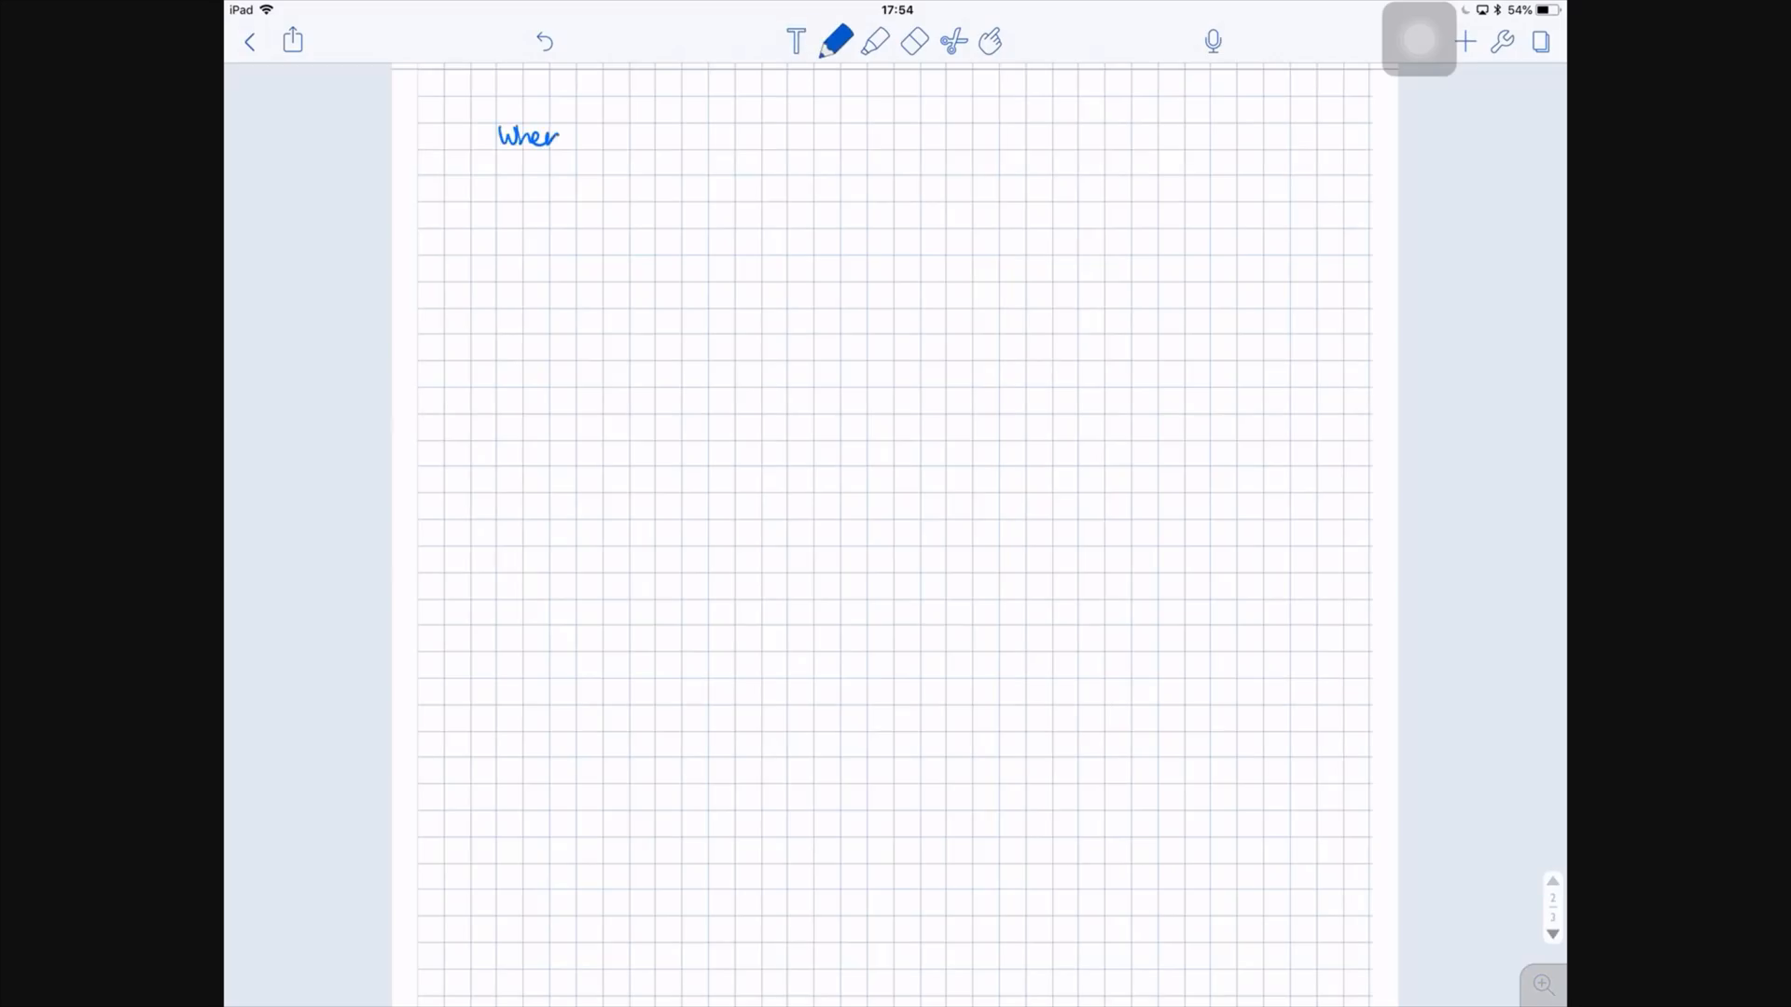
Handwrite the six-line poem beginning "When things go wrong as they sometimes will" on the grid page
left_click_drag(559, 136, 1114, 140)
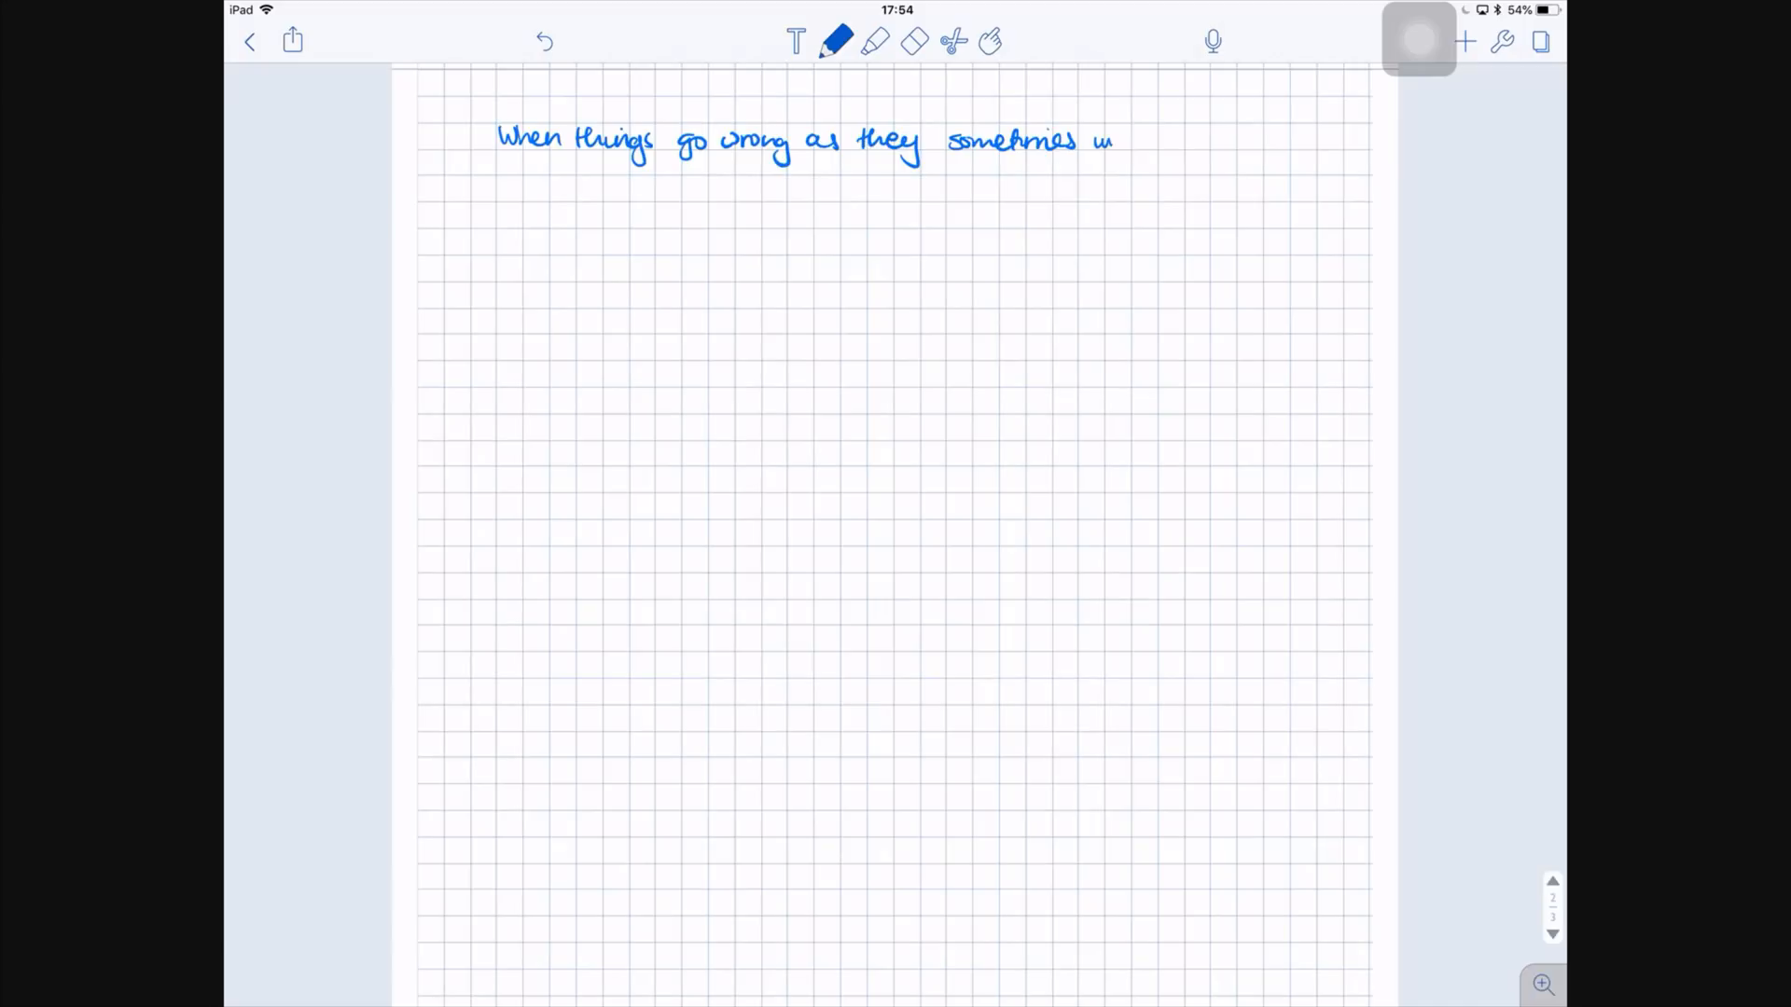
left_click_drag(502, 192, 930, 192)
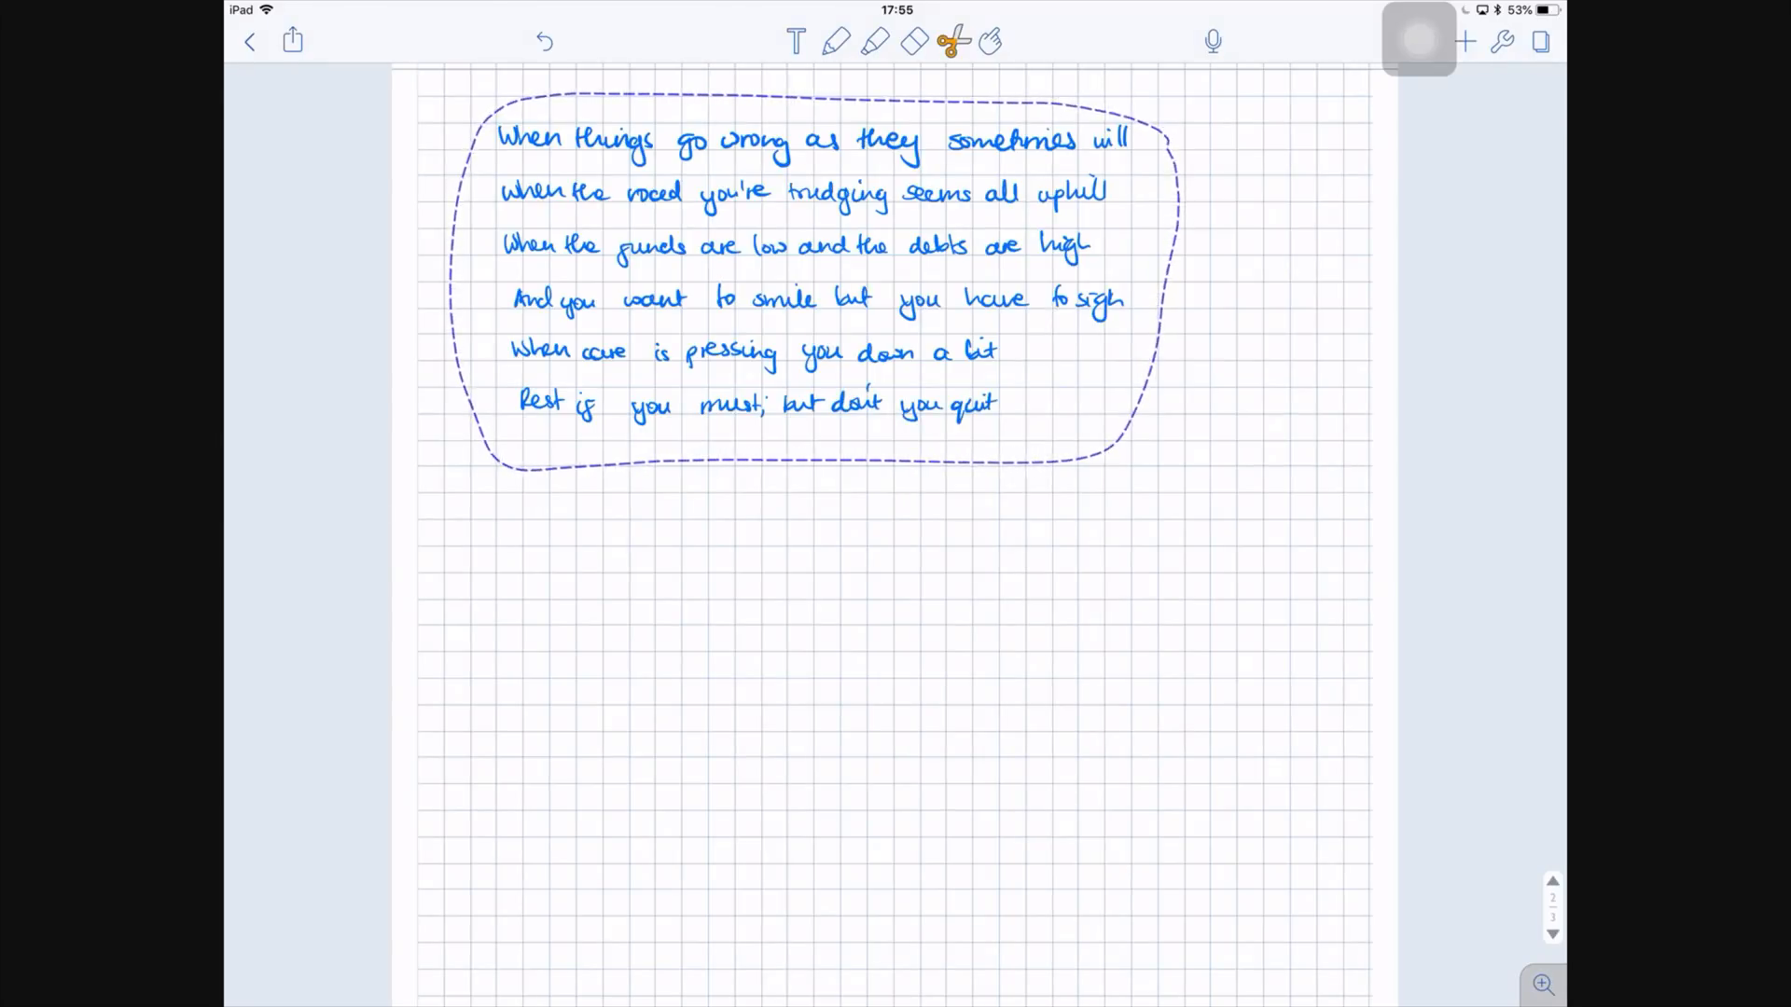
Preview the conversion, review the recognition language list, then convert the poem into a typed text box
left_click(956, 43)
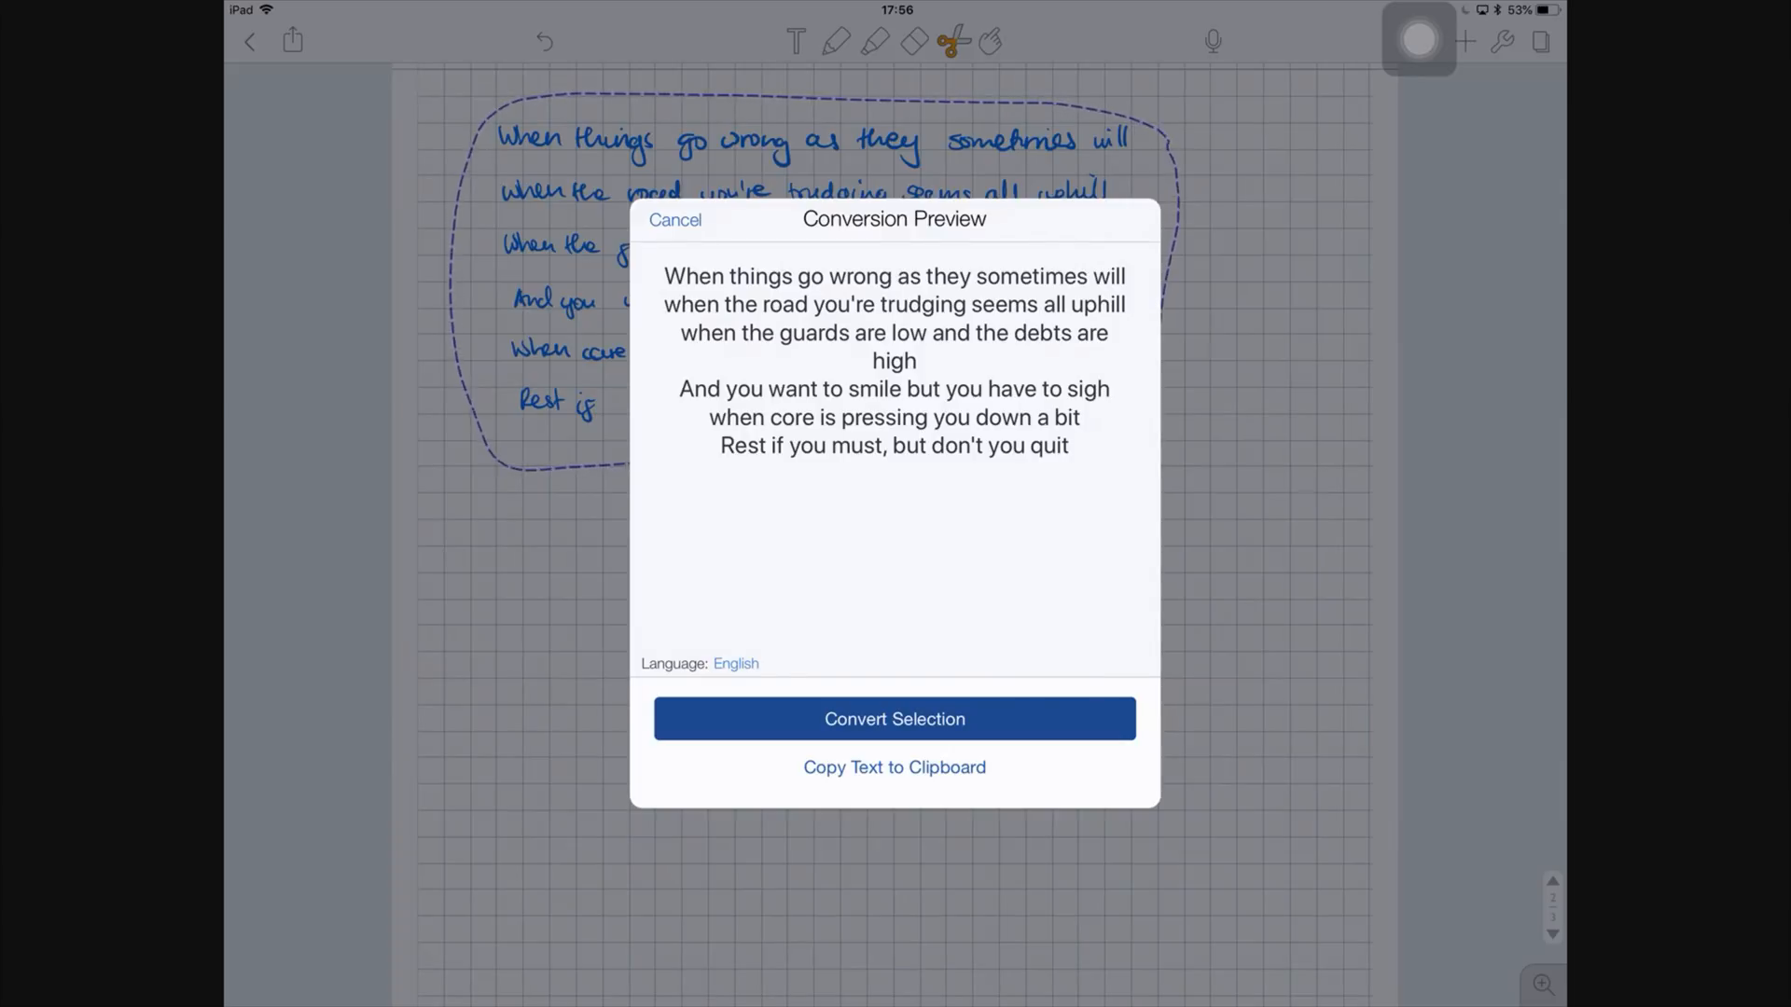
left_click(675, 220)
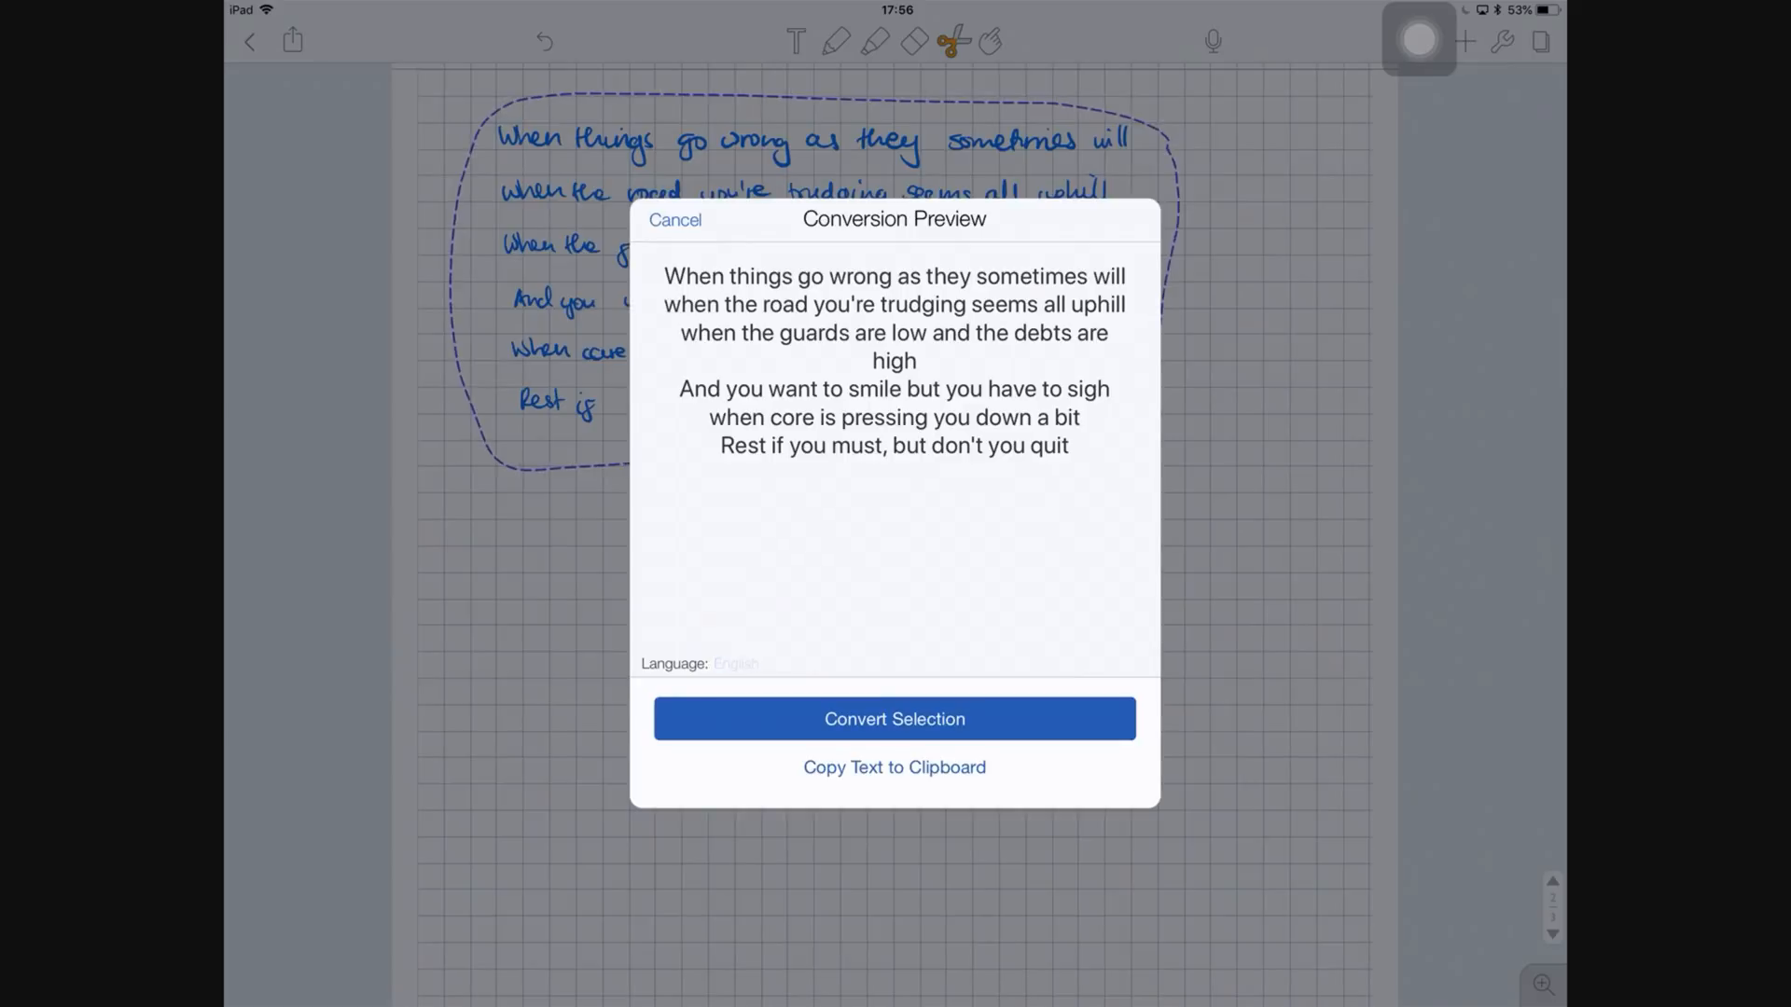
left_click(735, 664)
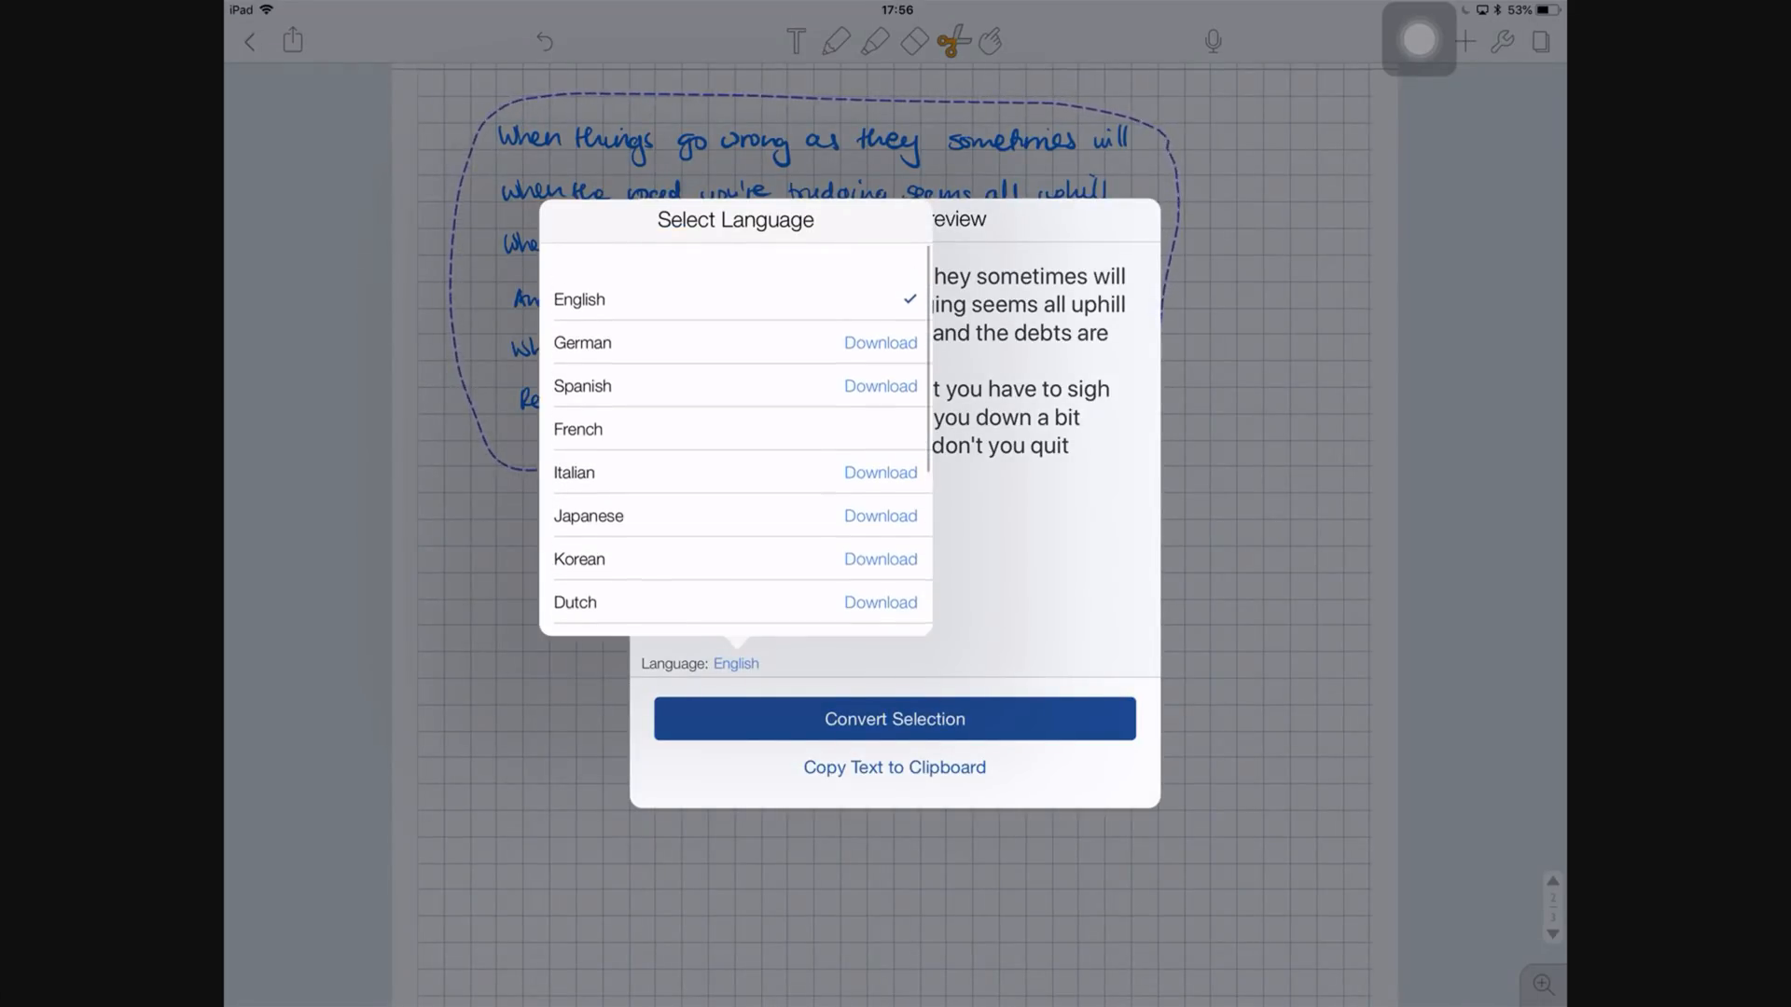
scroll("down", 3)
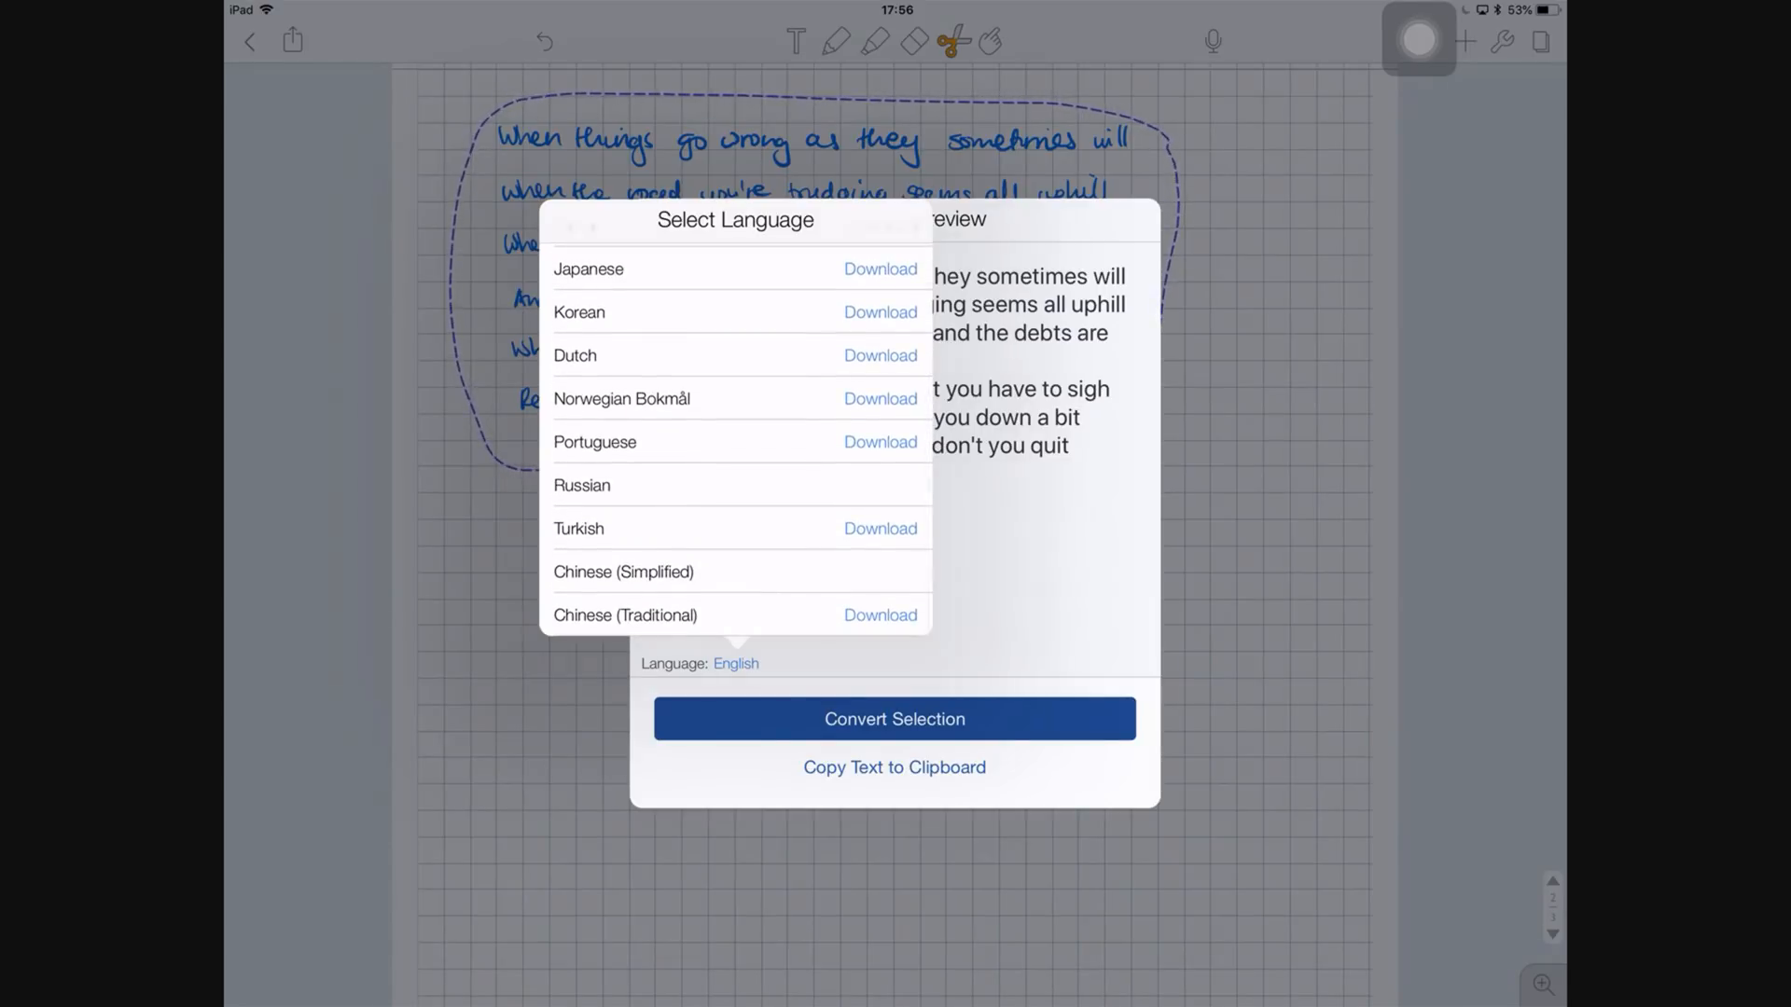
left_click(894, 718)
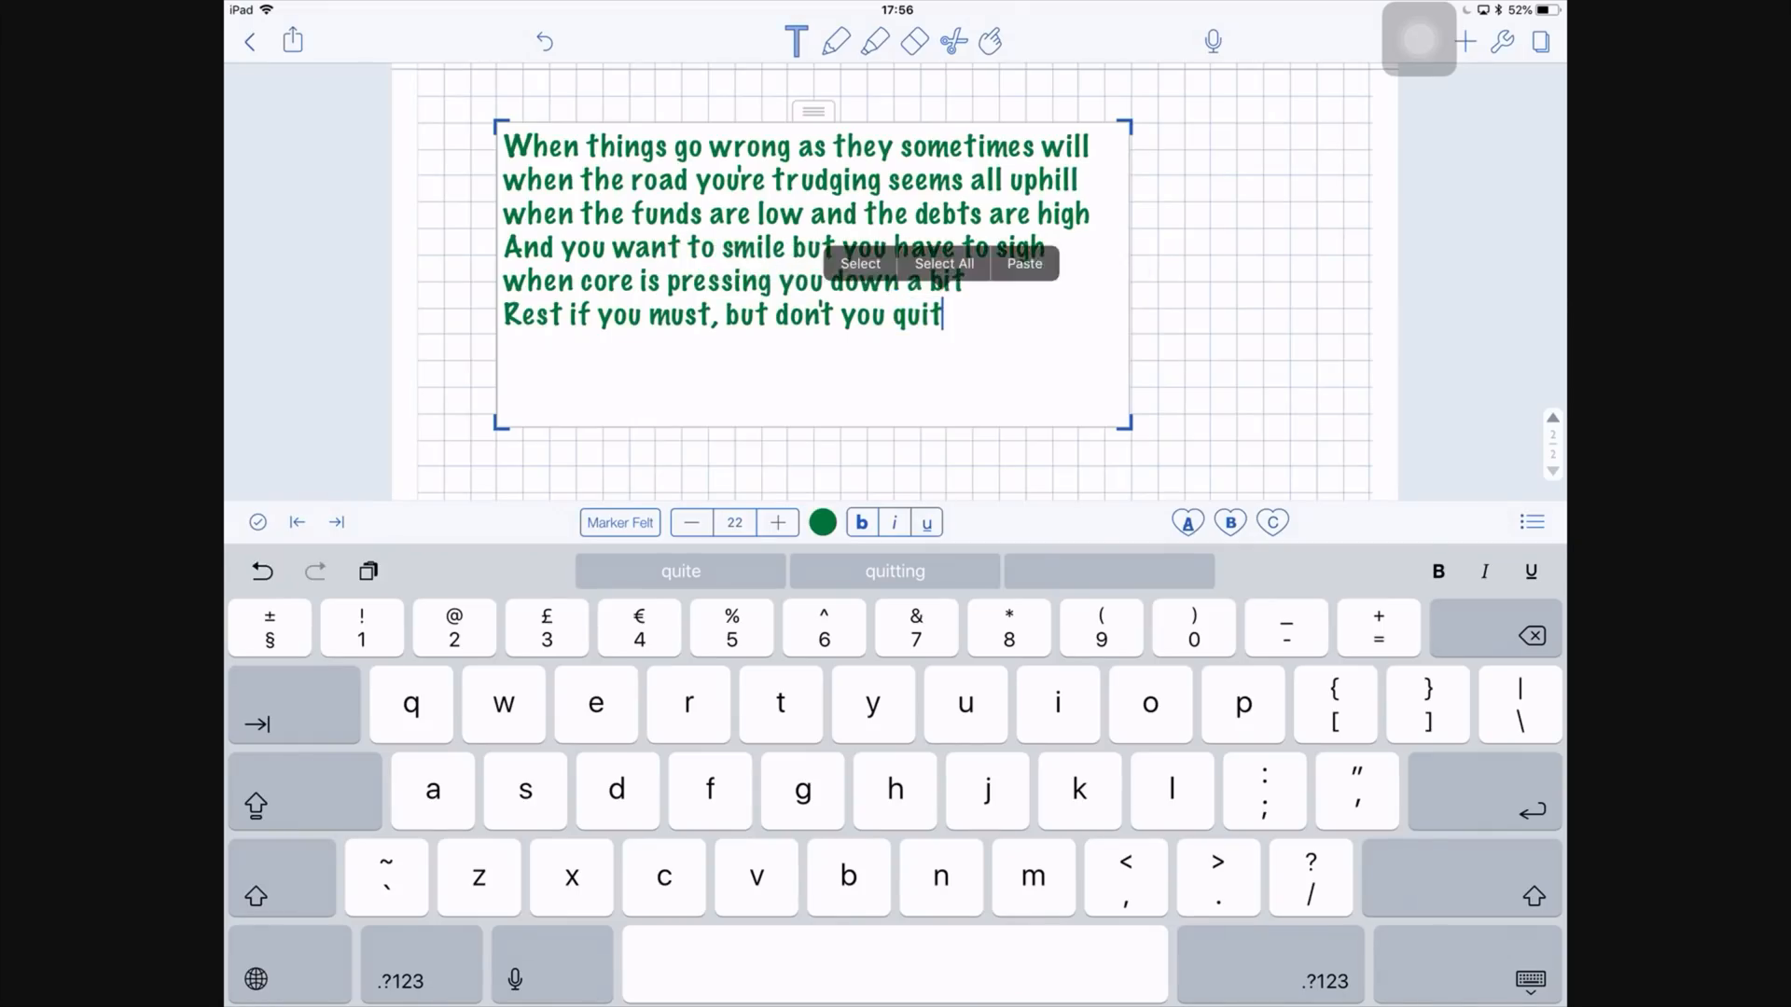
Recolour the typed poem text black, then start a search across the notes
left_click(823, 522)
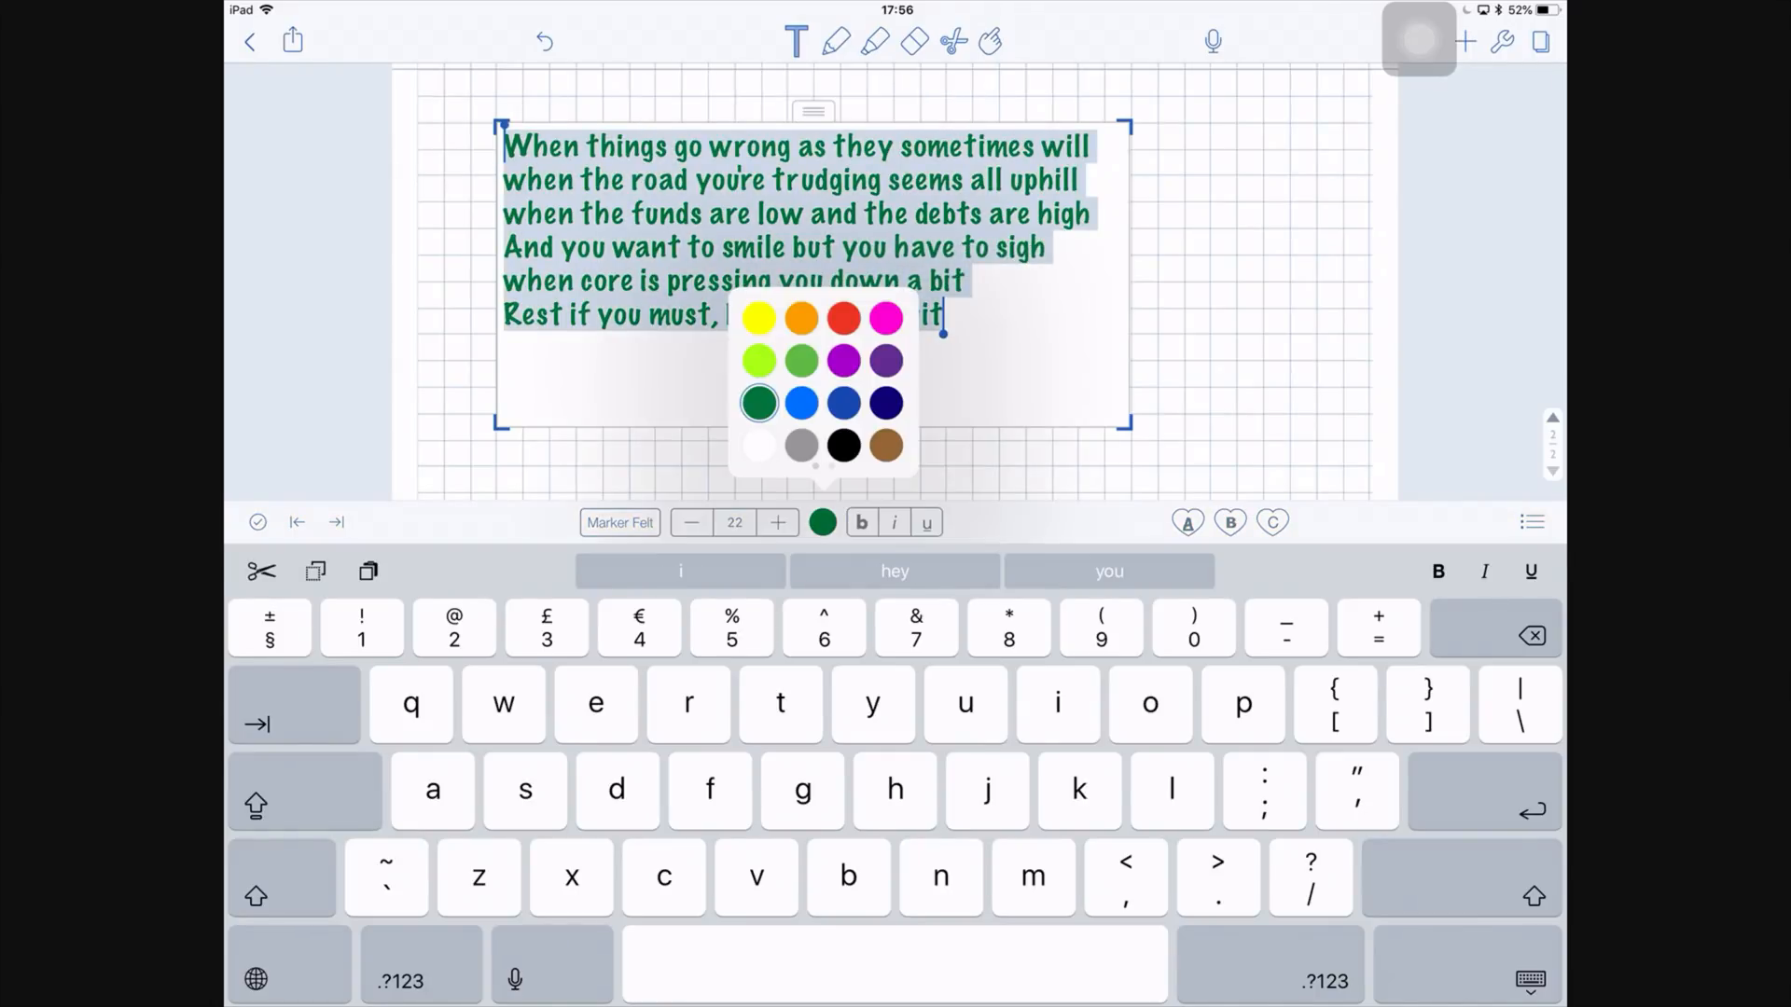
left_click(843, 446)
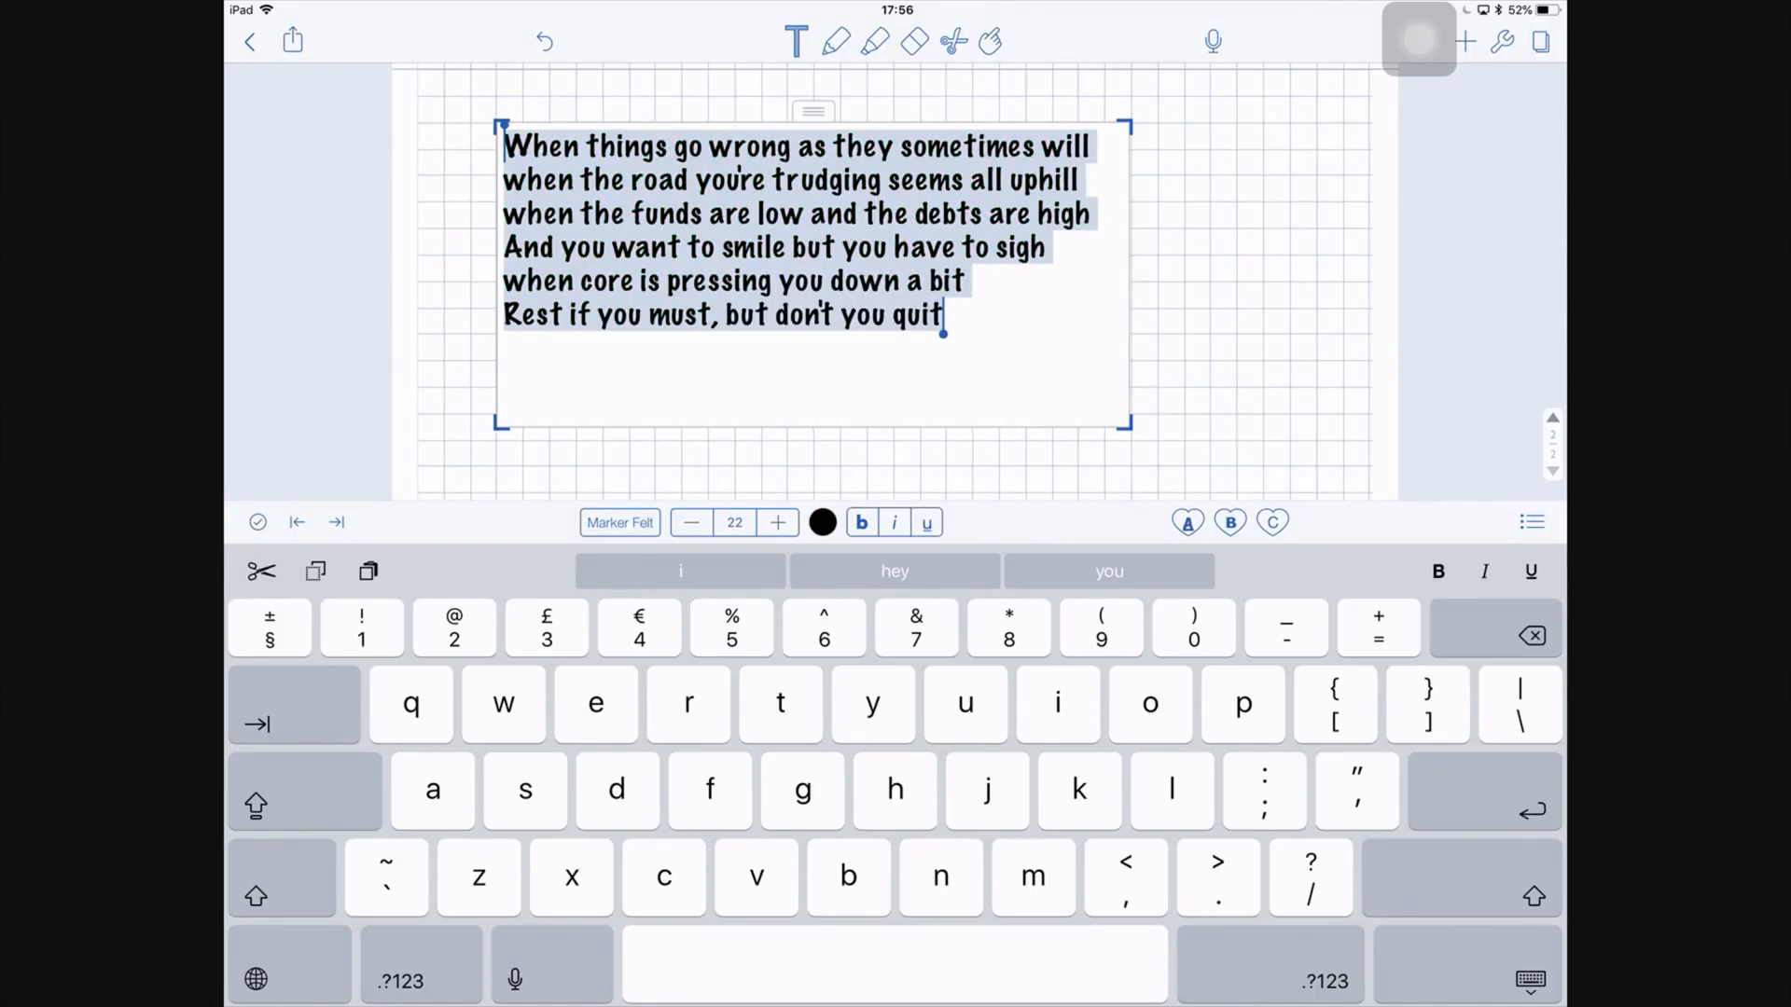
left_click(619, 522)
type("a")
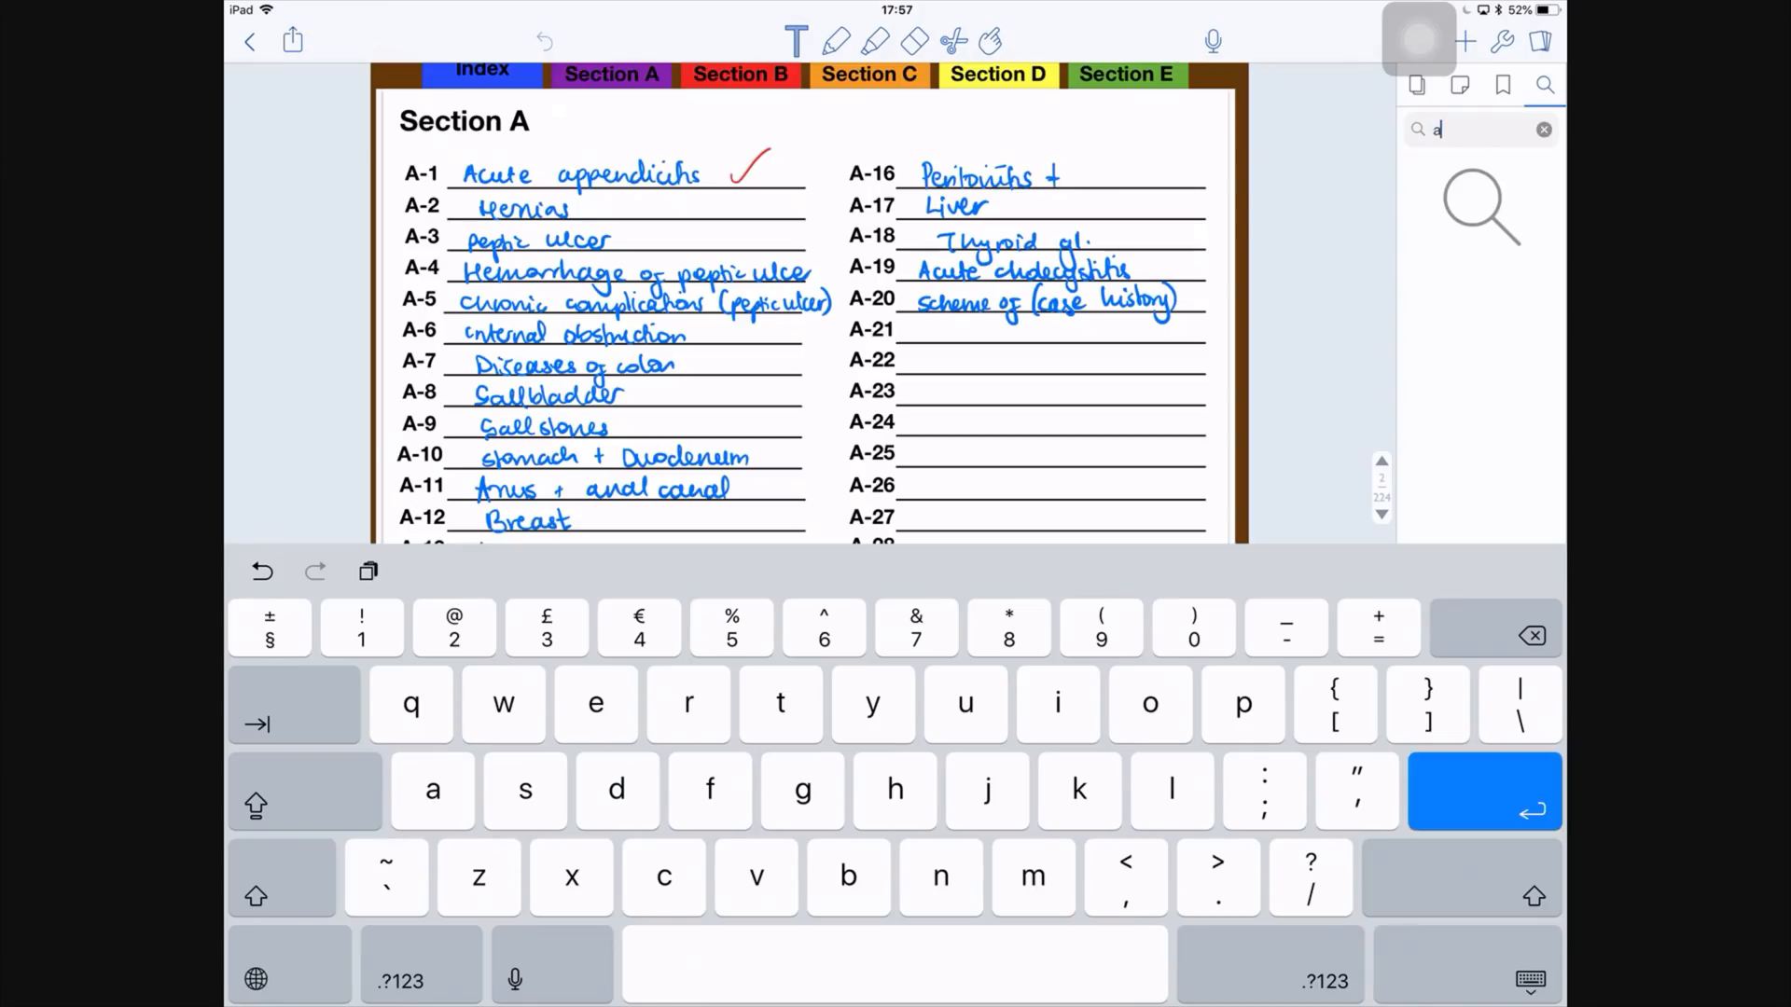
Search the handwritten index notes for the word "cute"
type("cute")
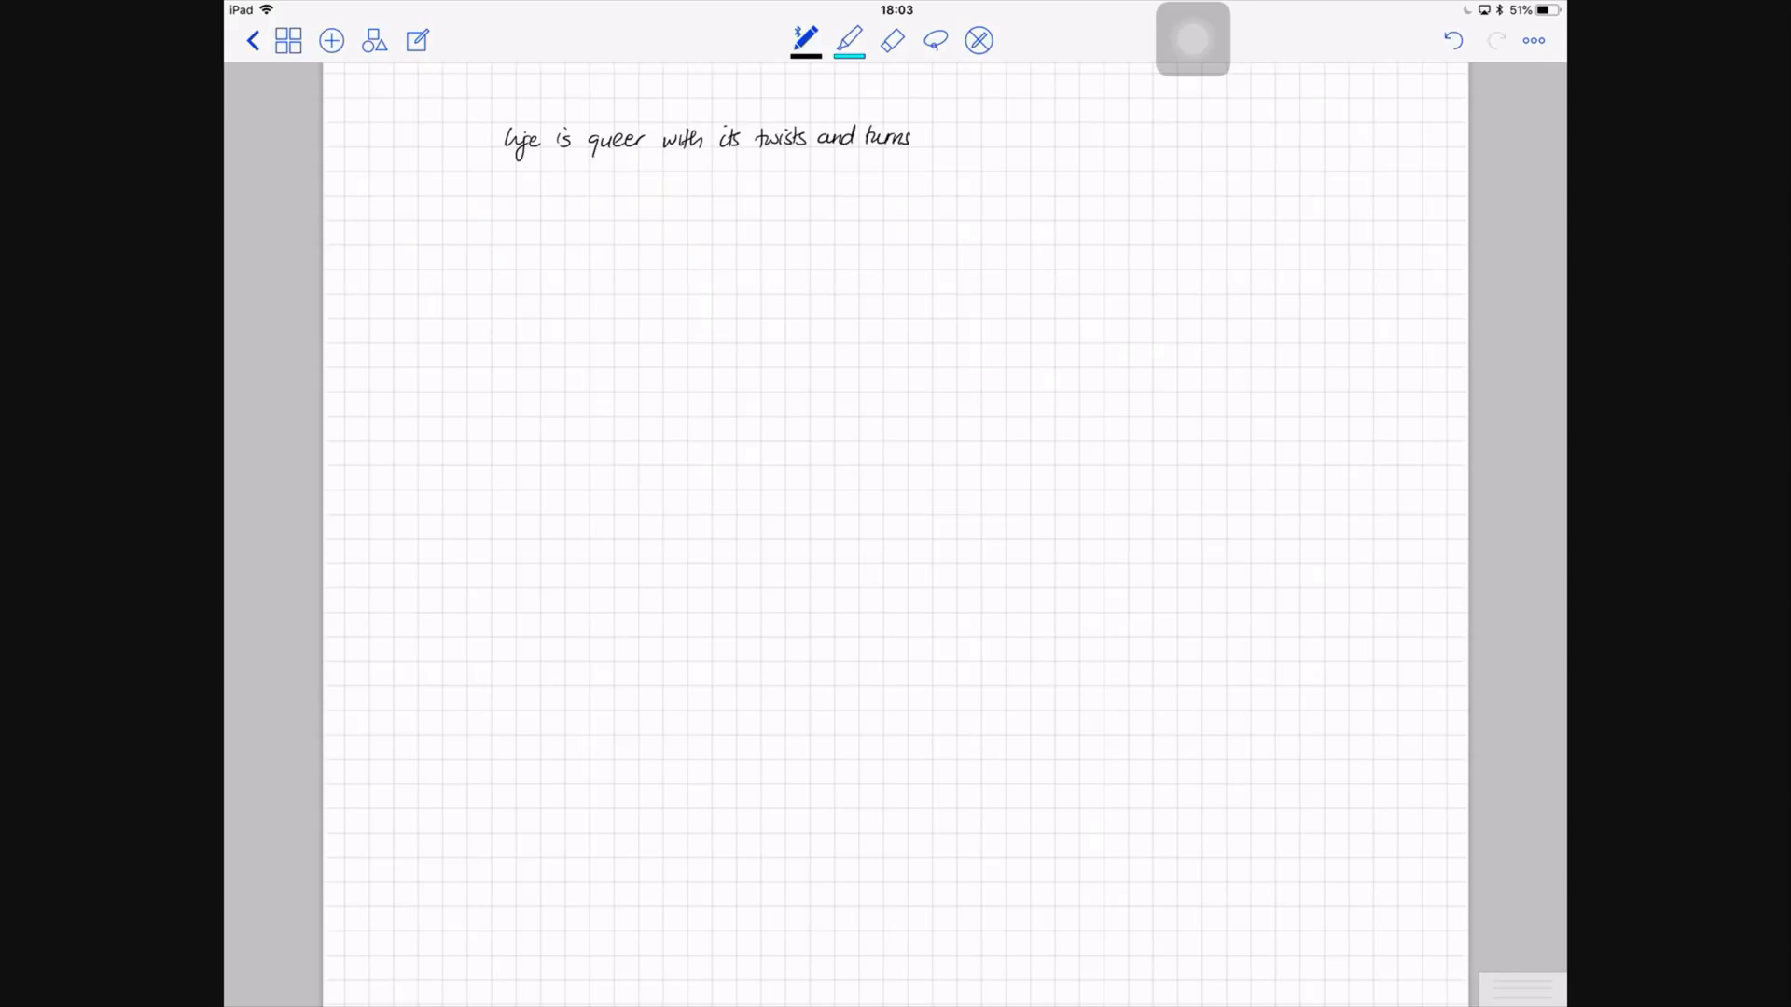
Lasso the handwritten poem and show its Convert to Text preview
left_click_drag(502, 164, 781, 164)
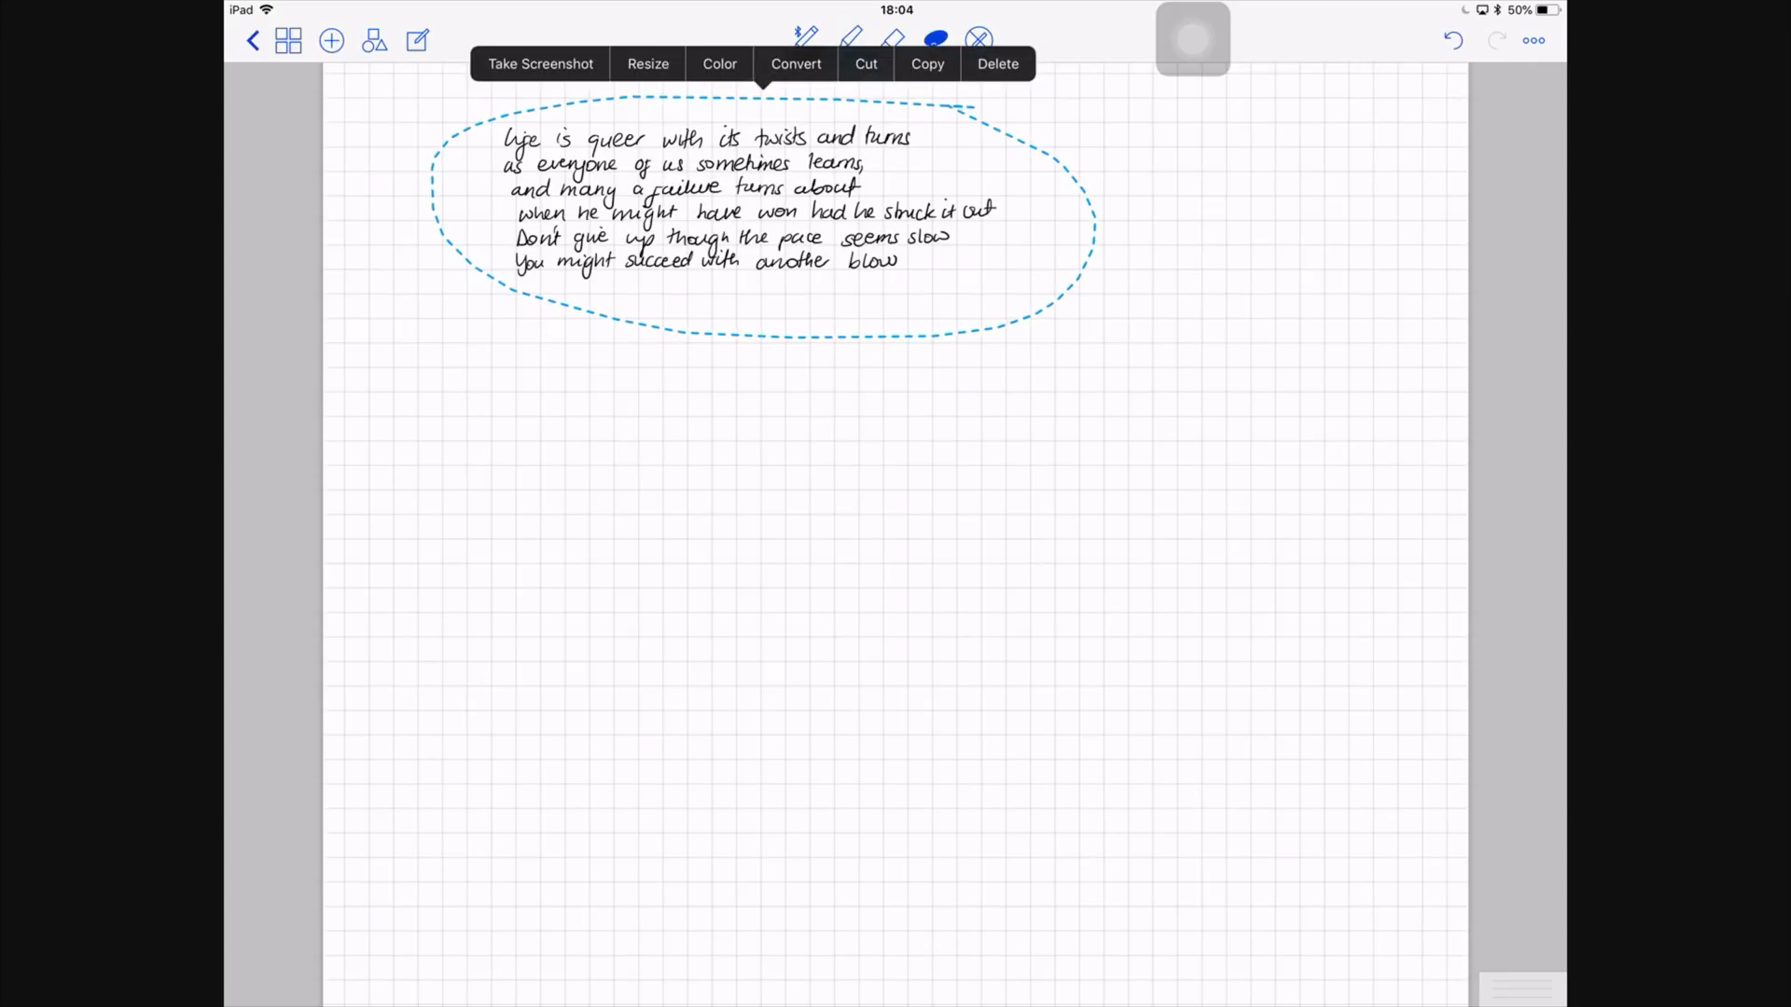
left_click(795, 63)
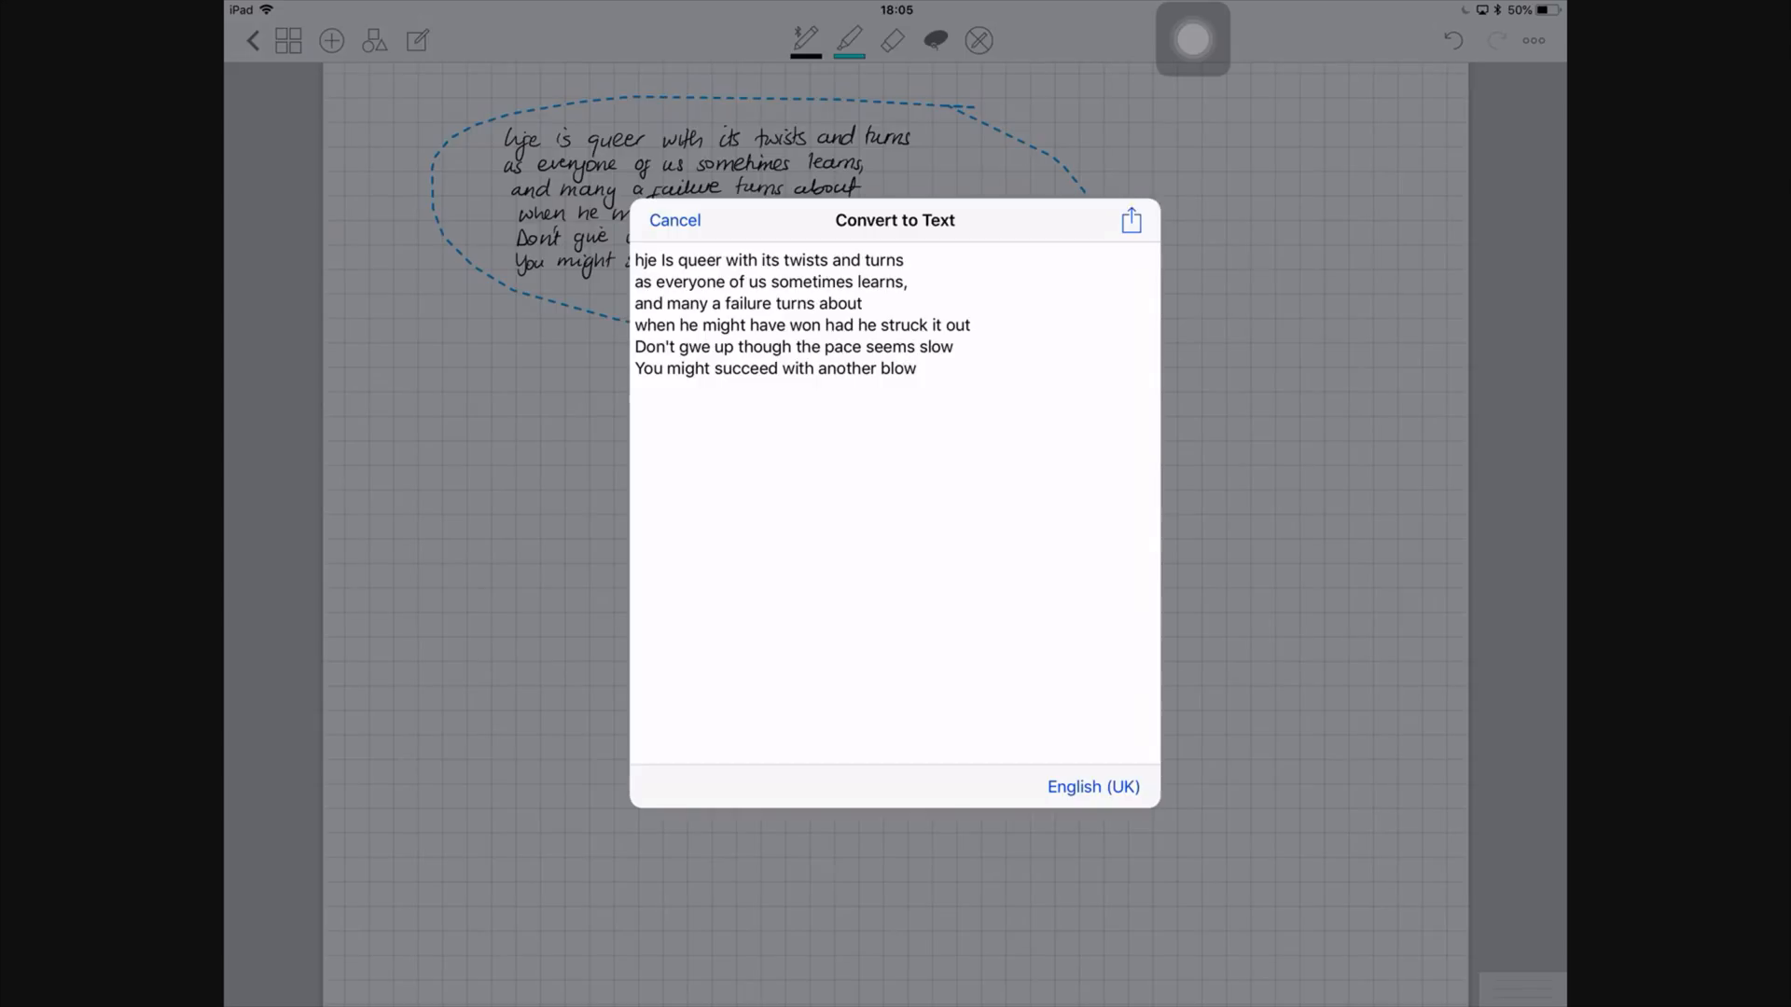
Copy the recognised poem text from the share options, then cancel the conversion preview
double_click(644, 260)
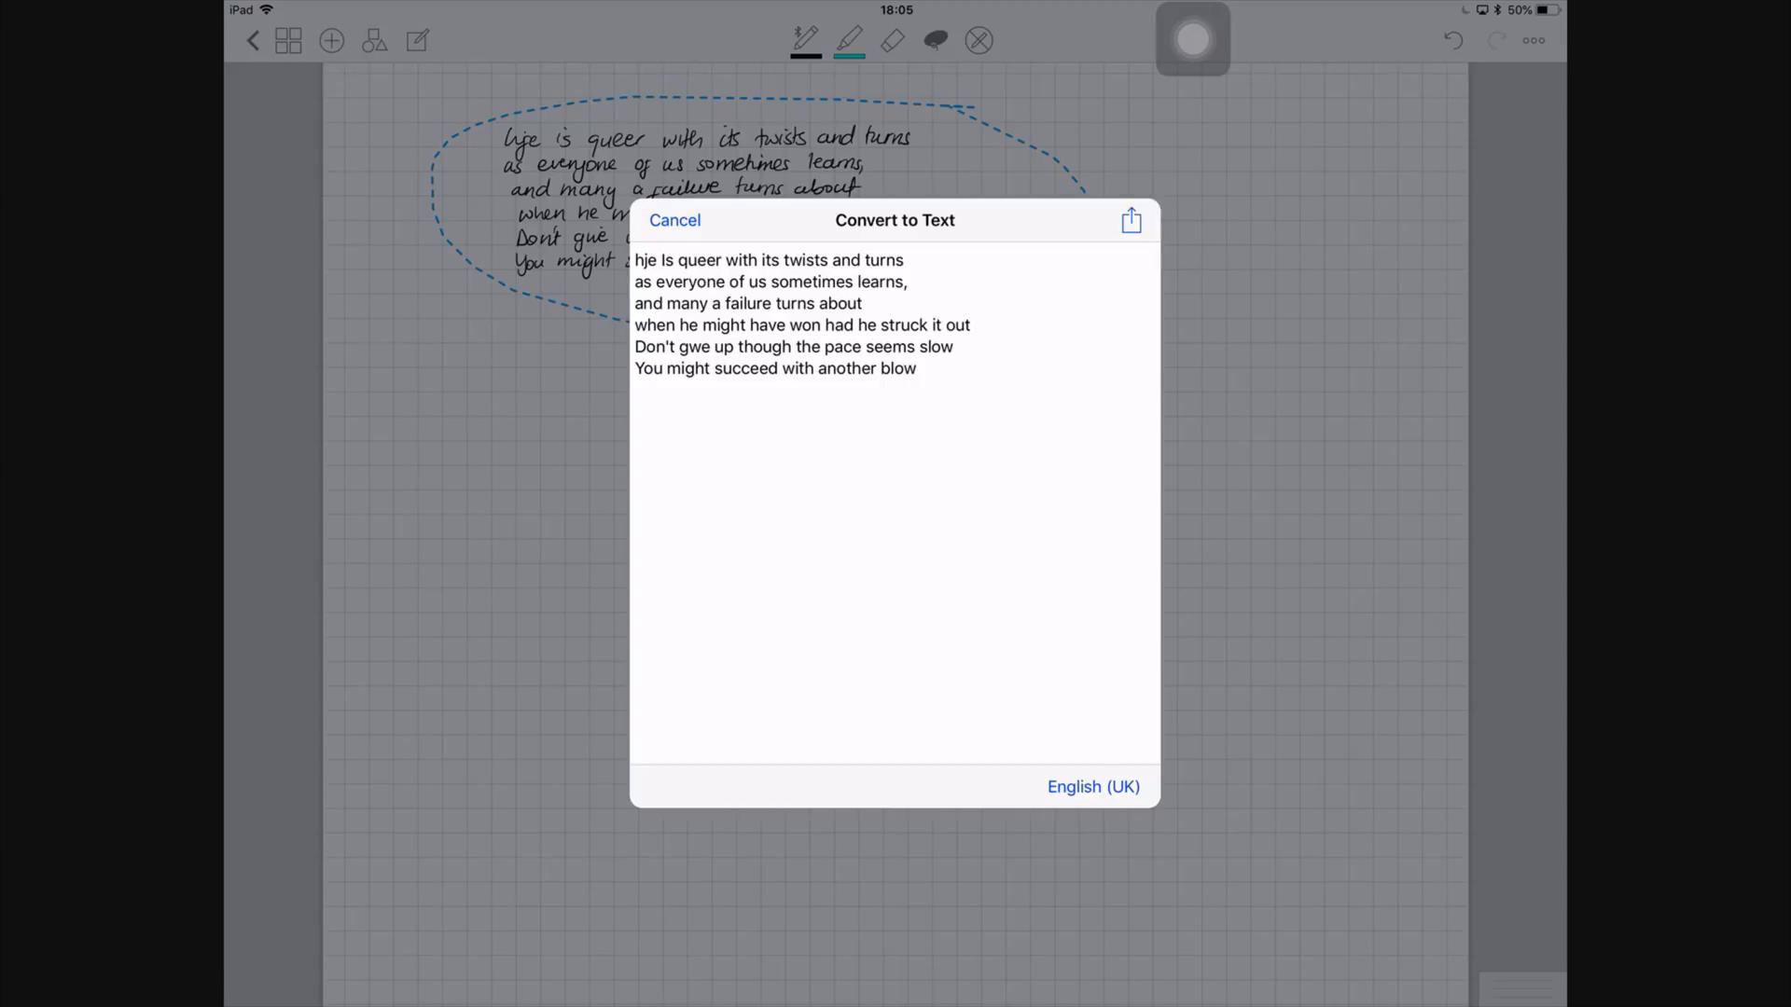
left_click(1091, 786)
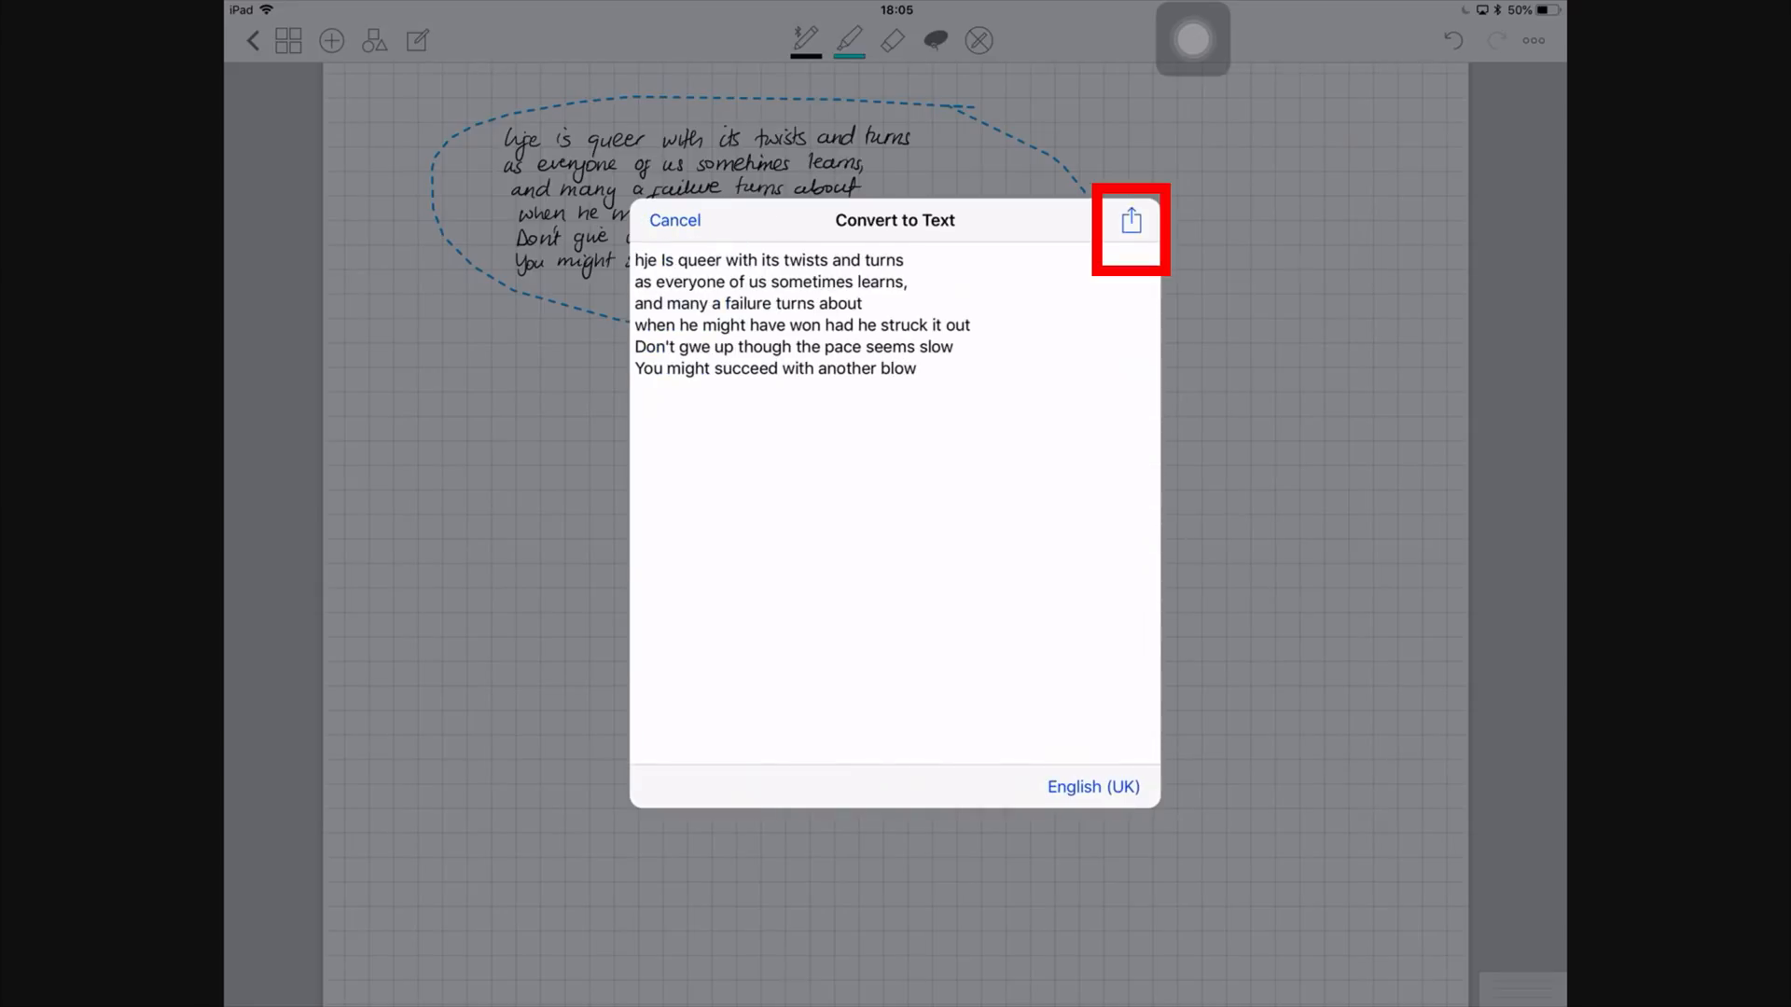
left_click(1129, 220)
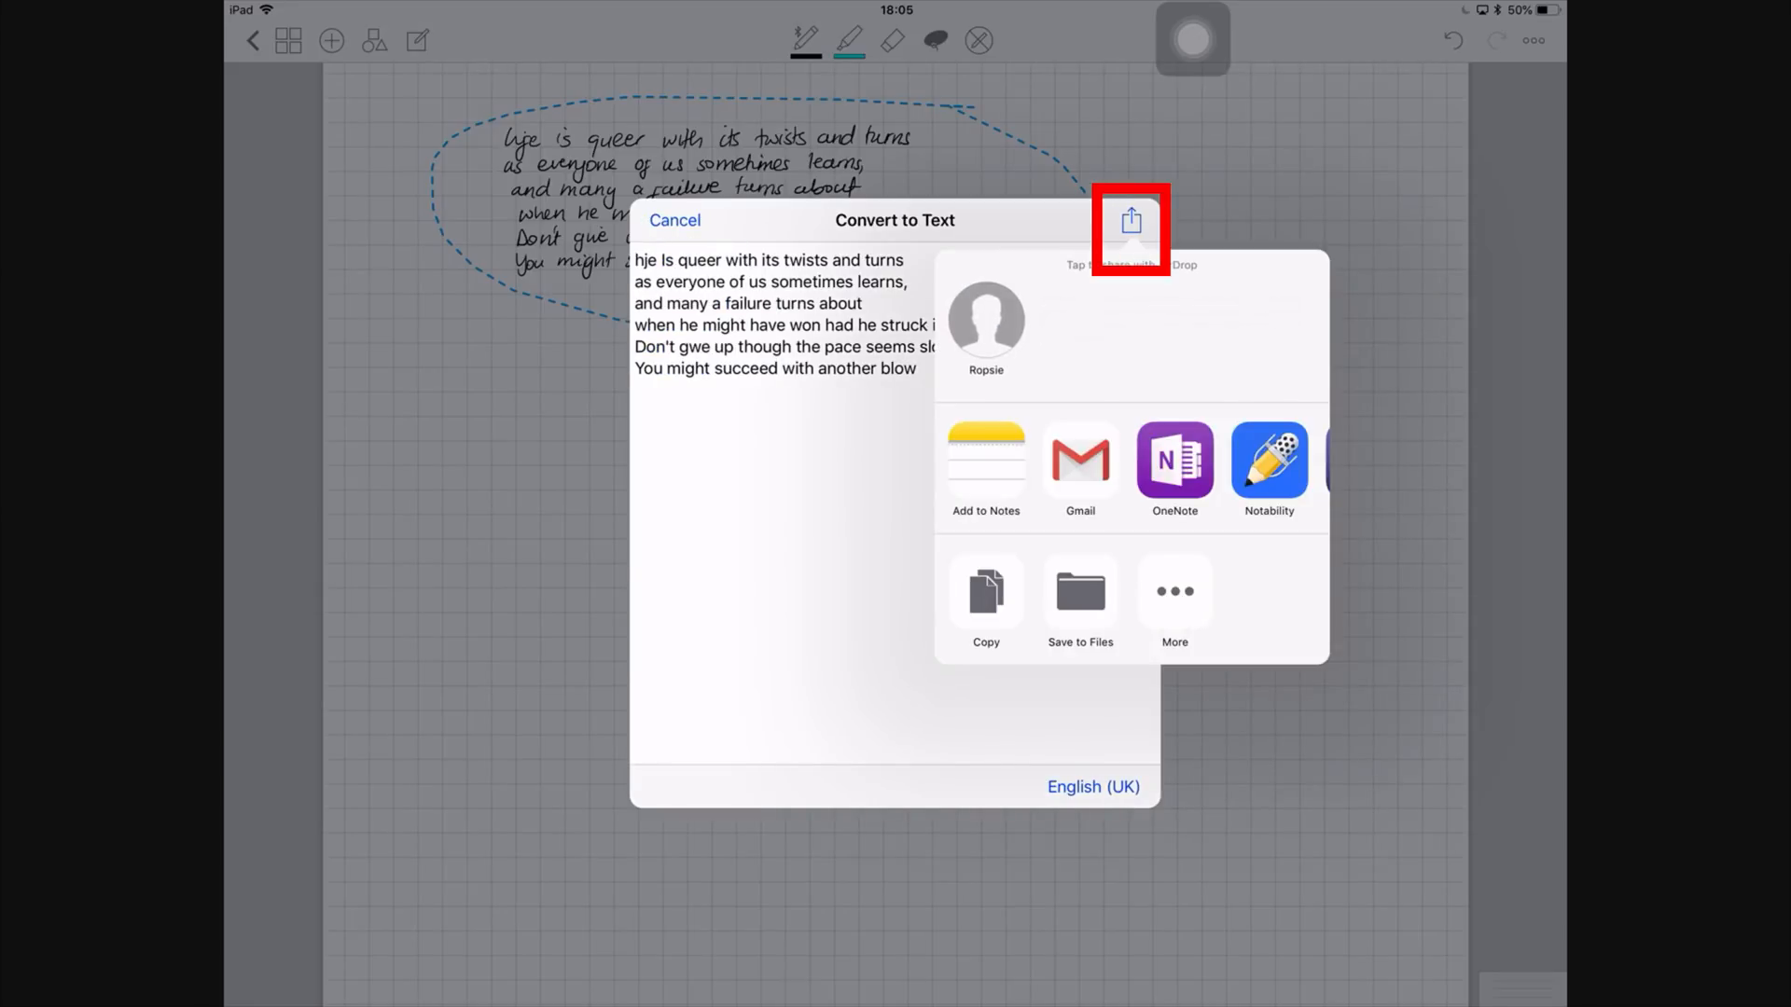
left_click(1129, 221)
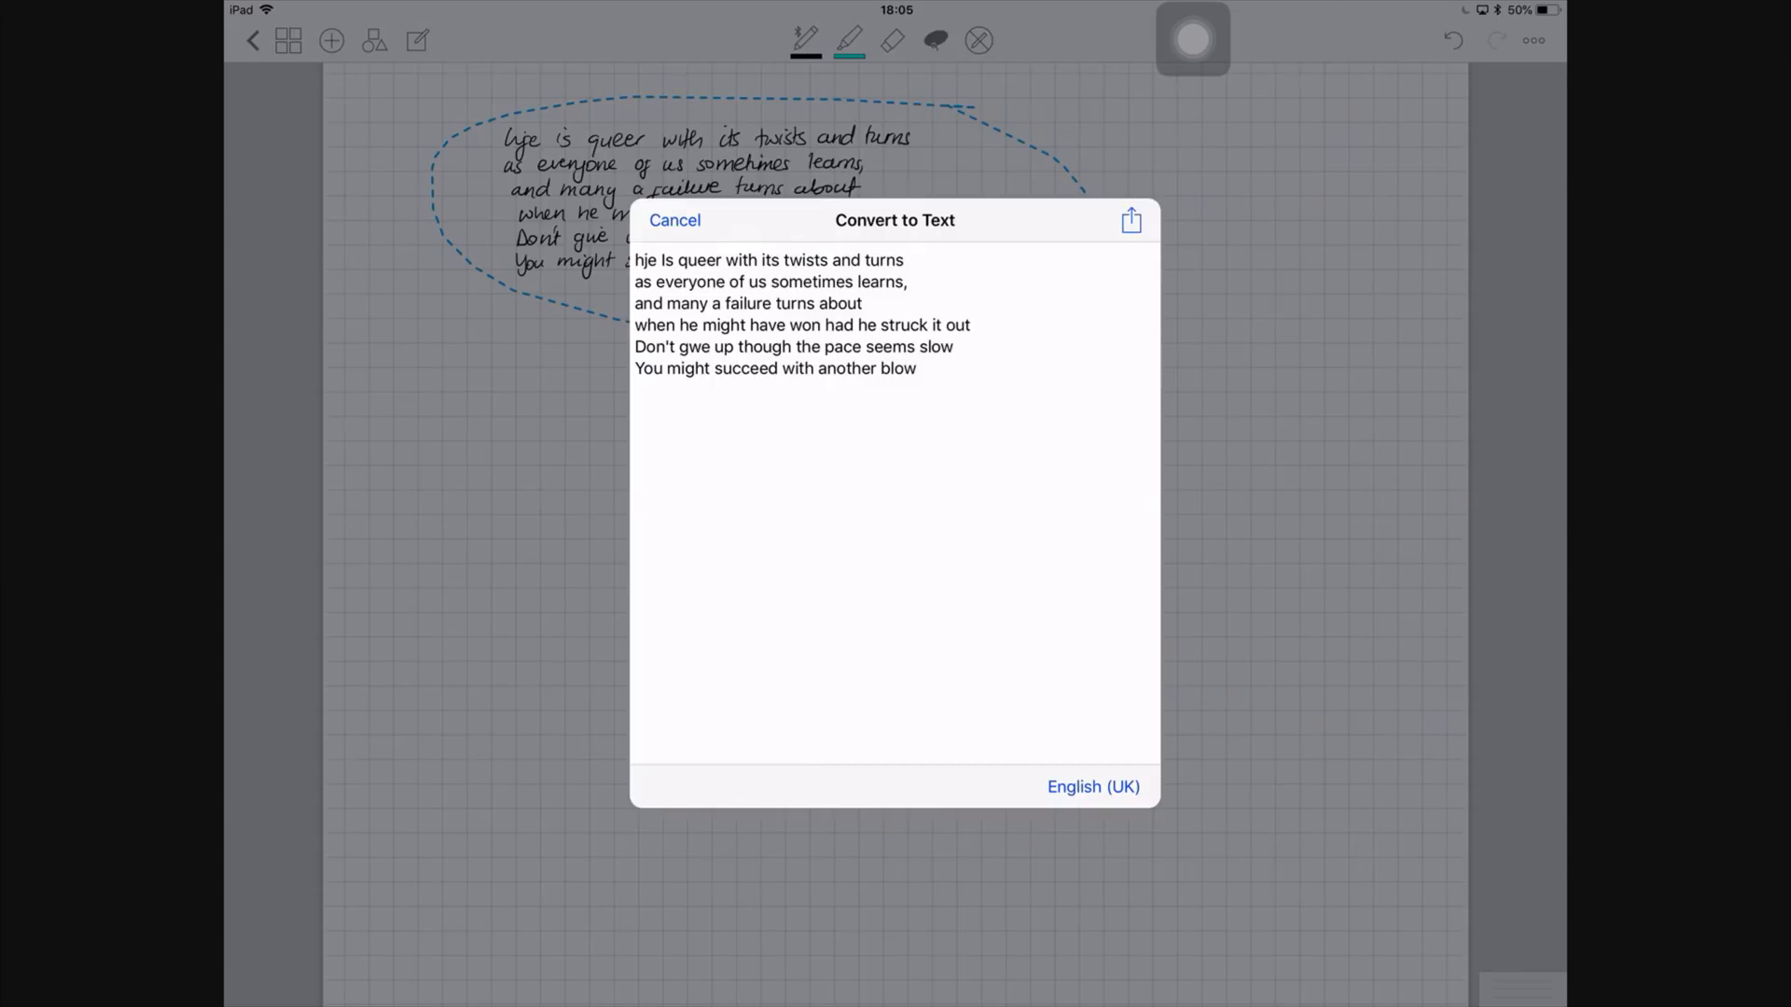
left_click(1130, 220)
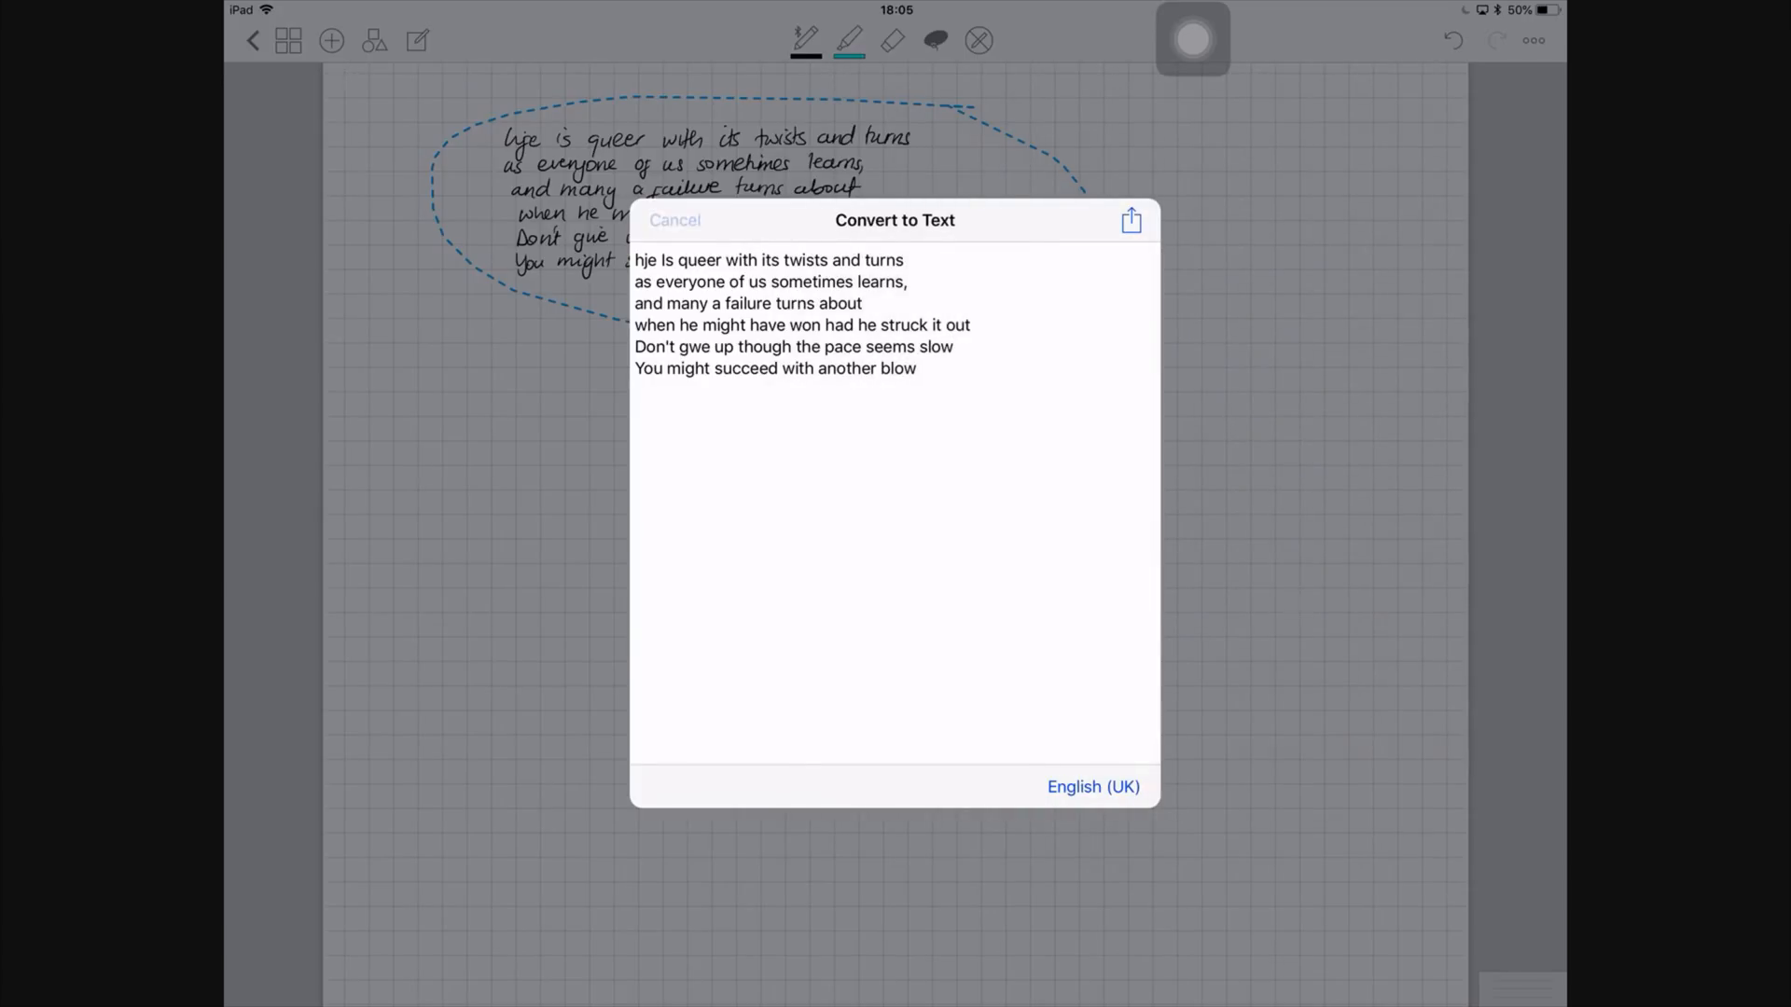
left_click(673, 220)
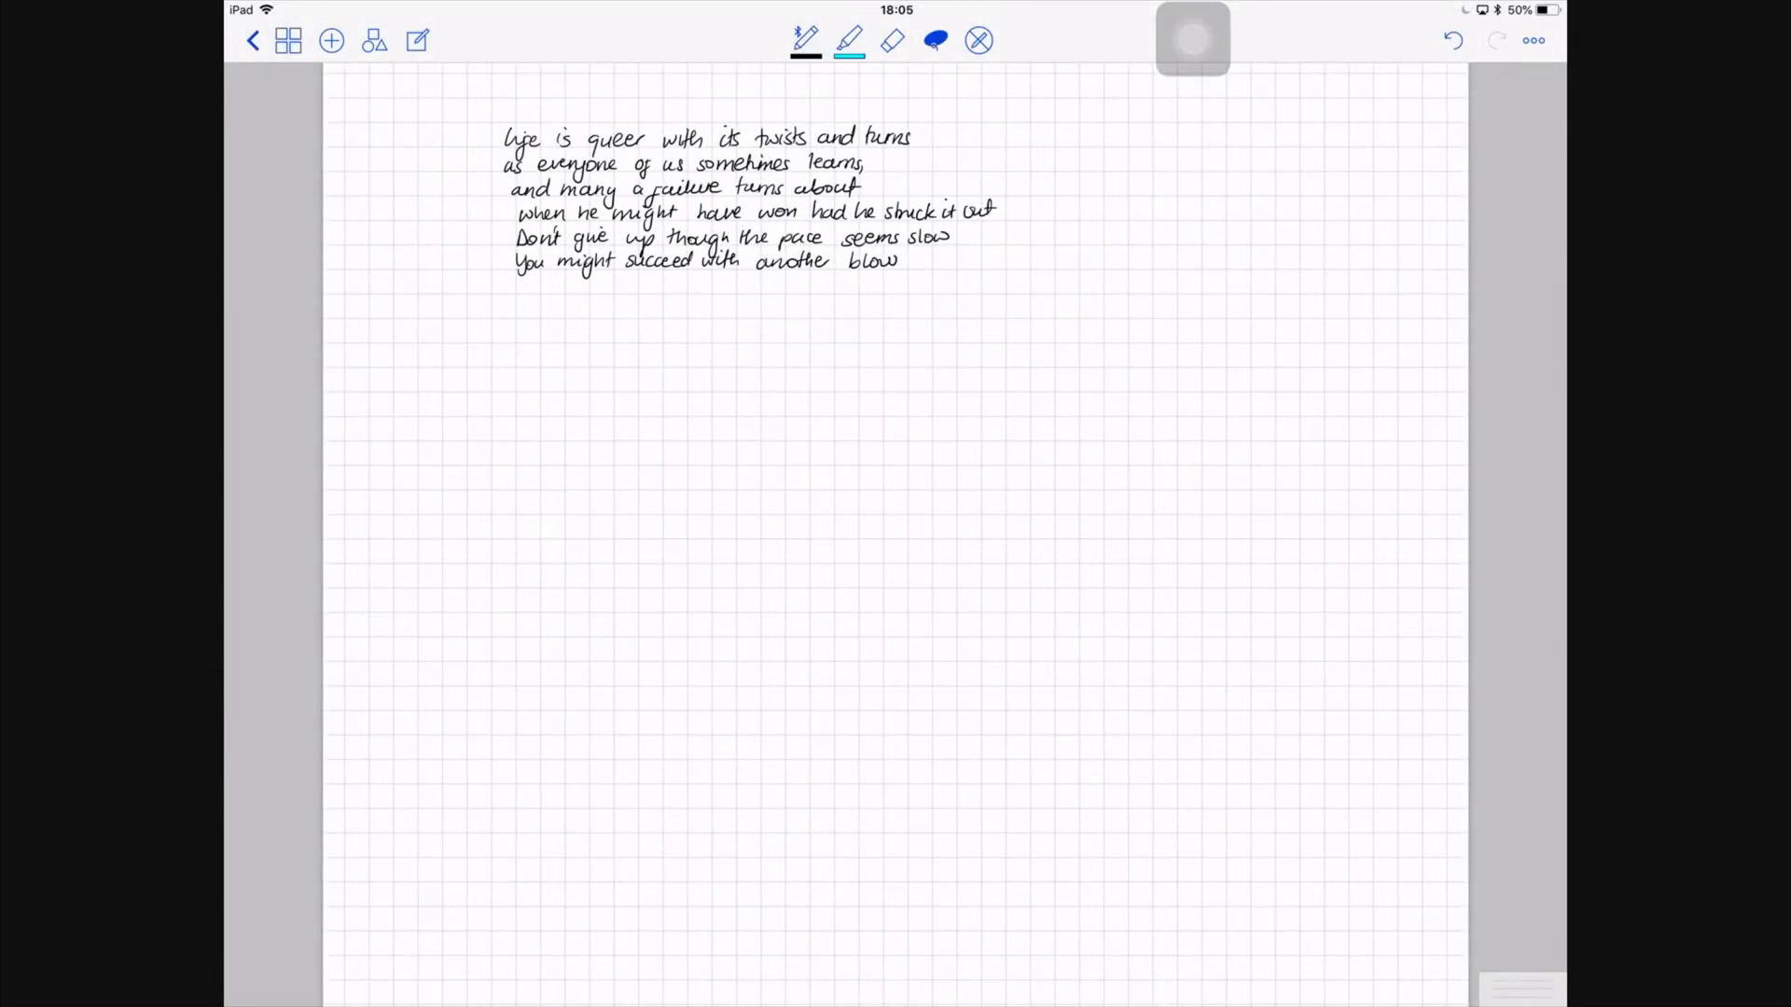
Paste the recognised poem as typed text and delete the handwritten version
left_click(722, 479)
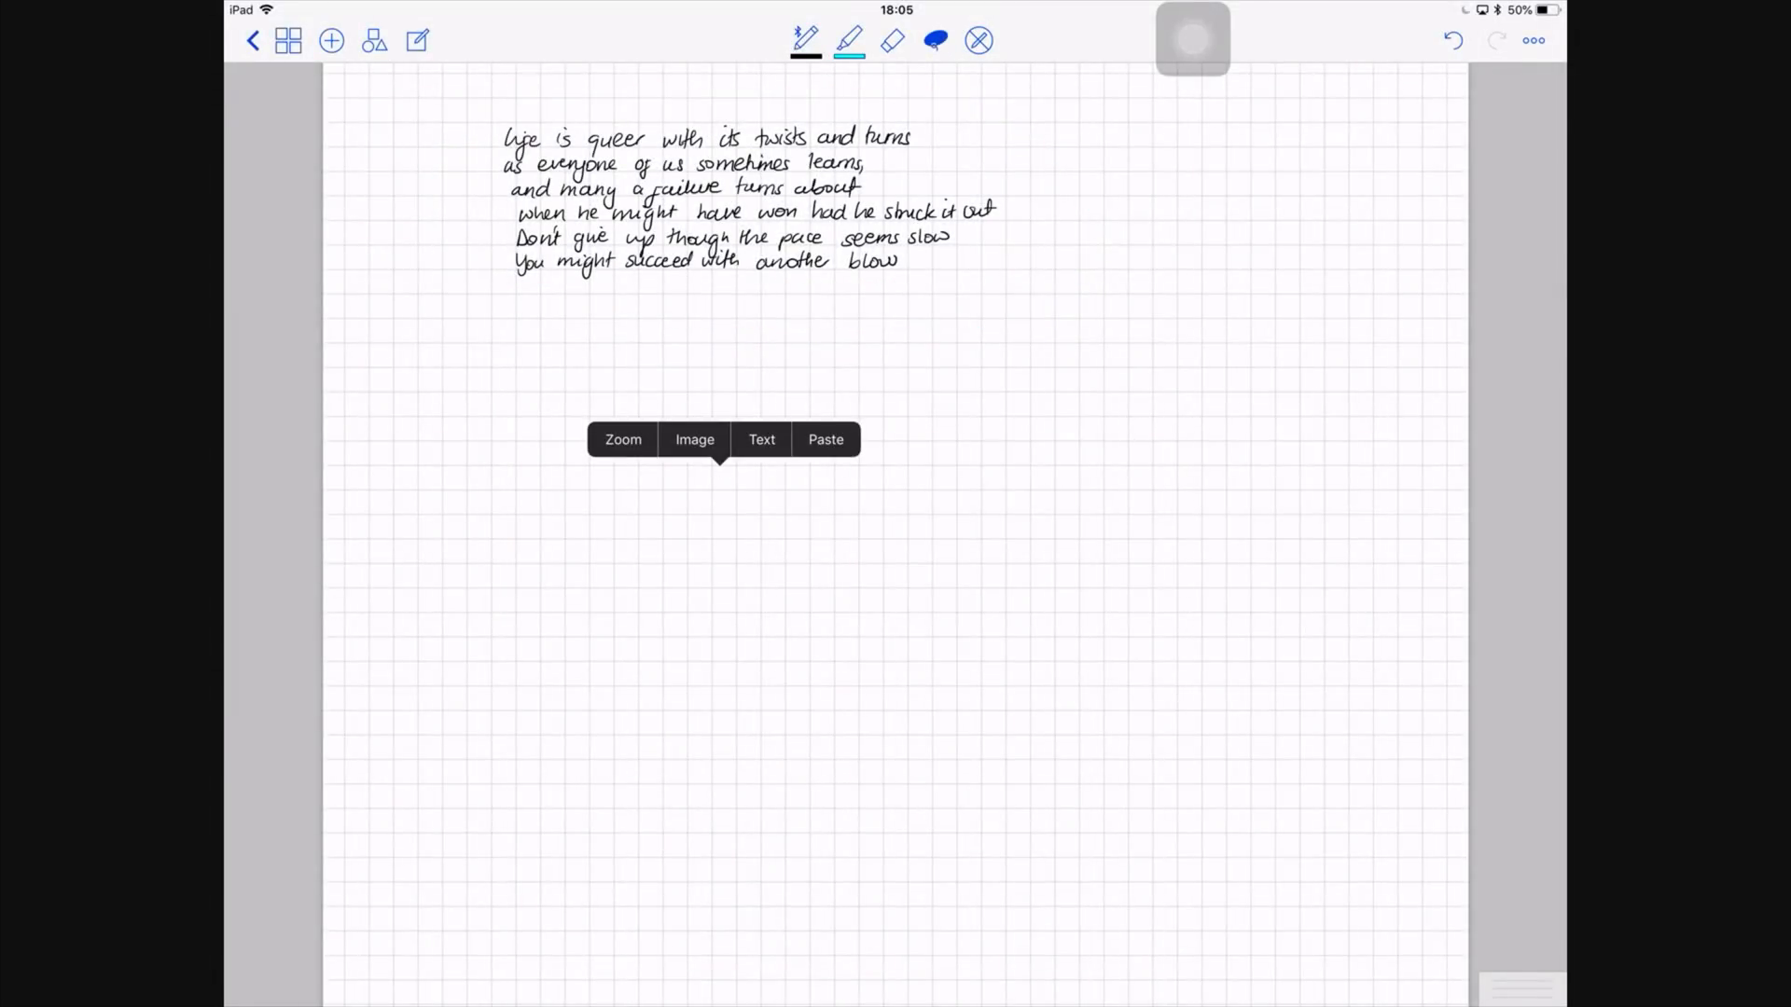
left_click(761, 440)
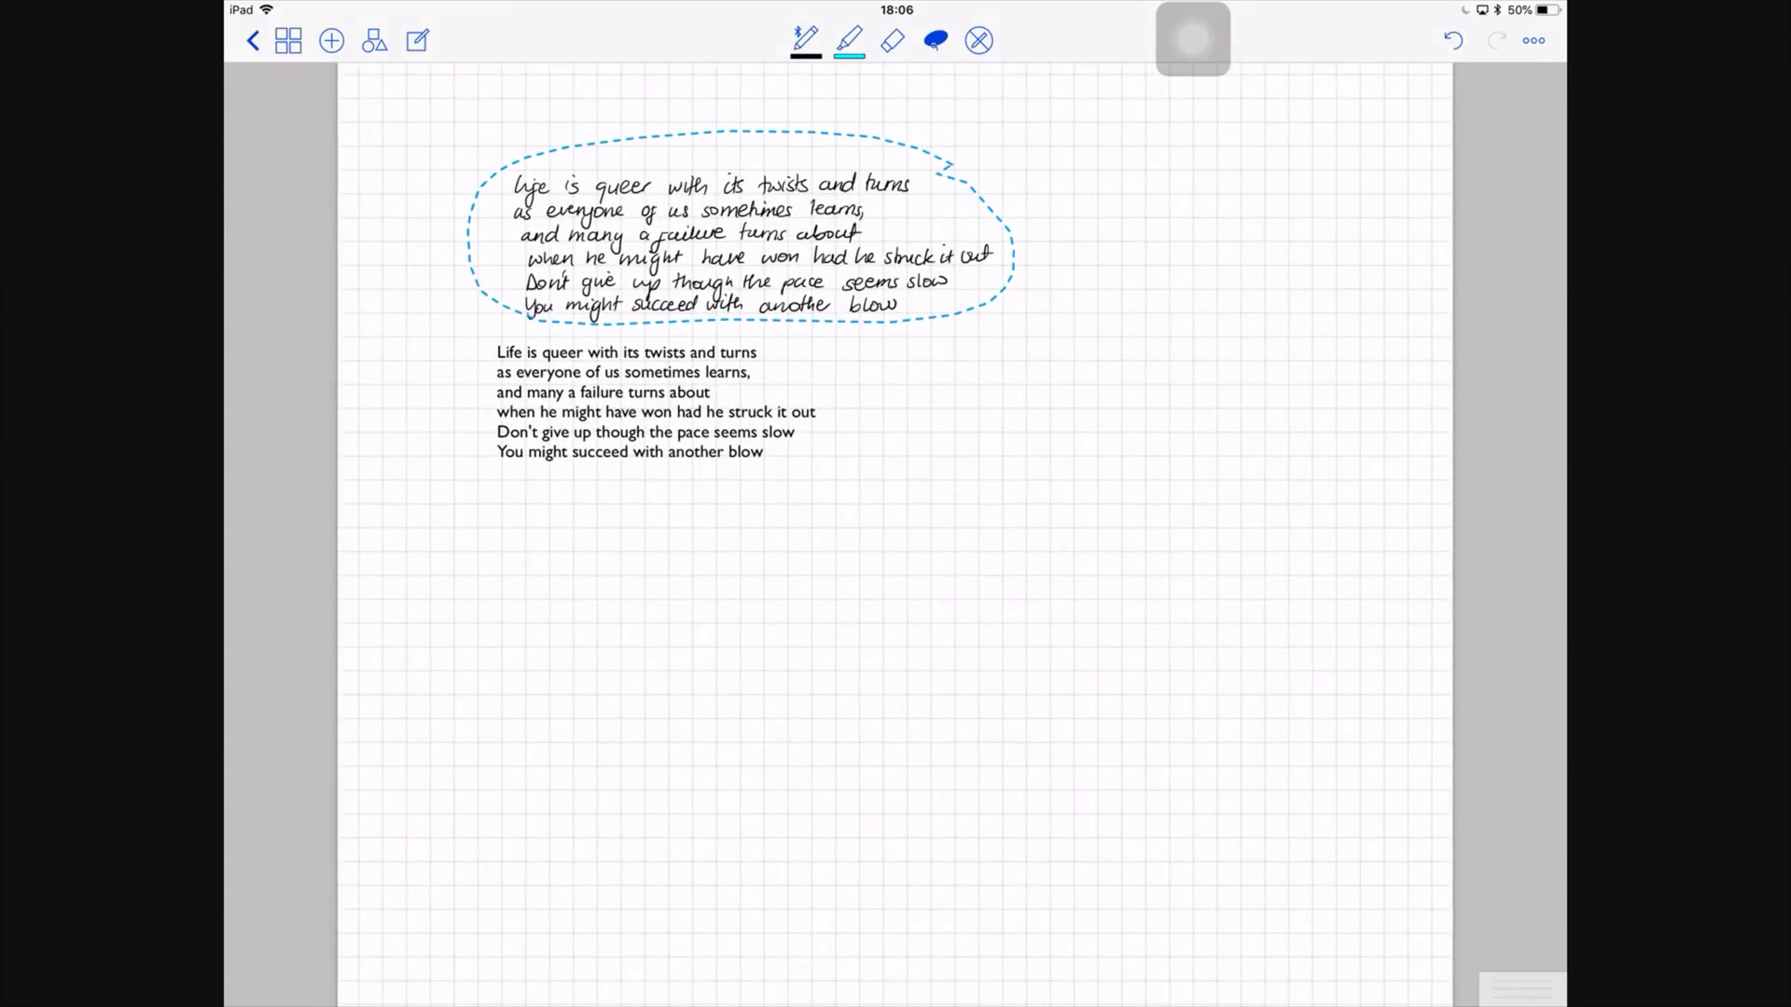
left_click(731, 241)
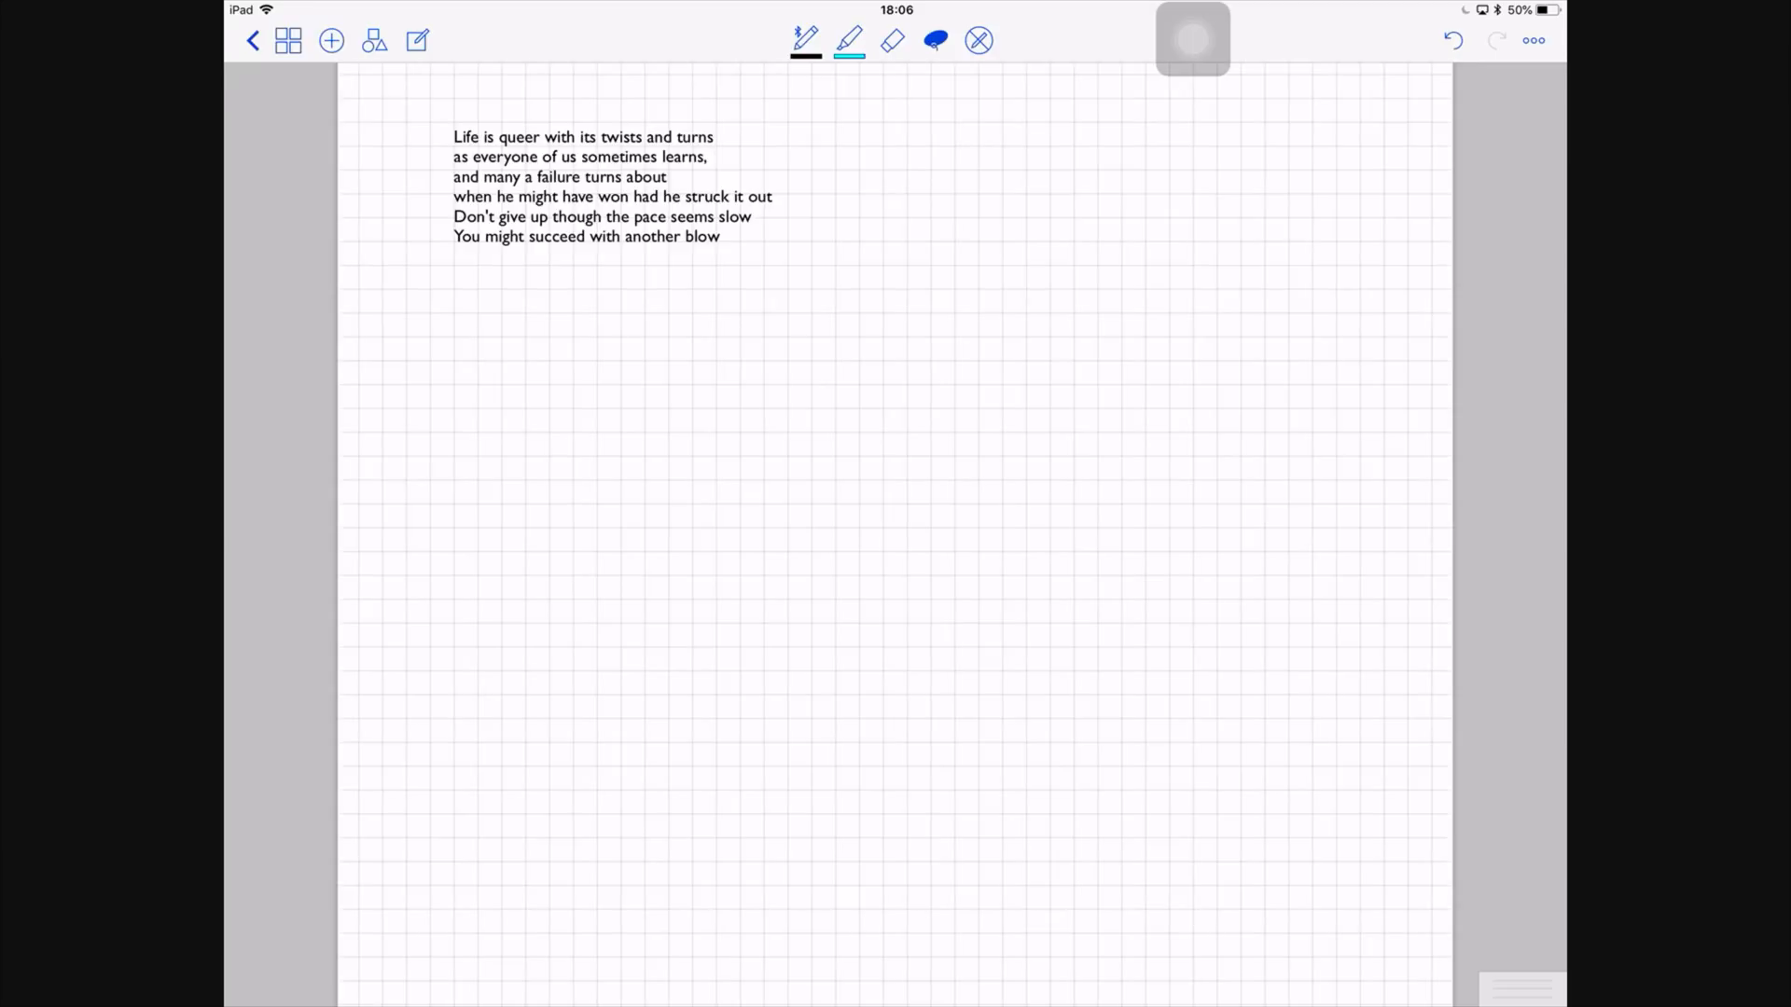
Move the typed poem up near the top of the page
left_click_drag(1086, 548, 1050, 679)
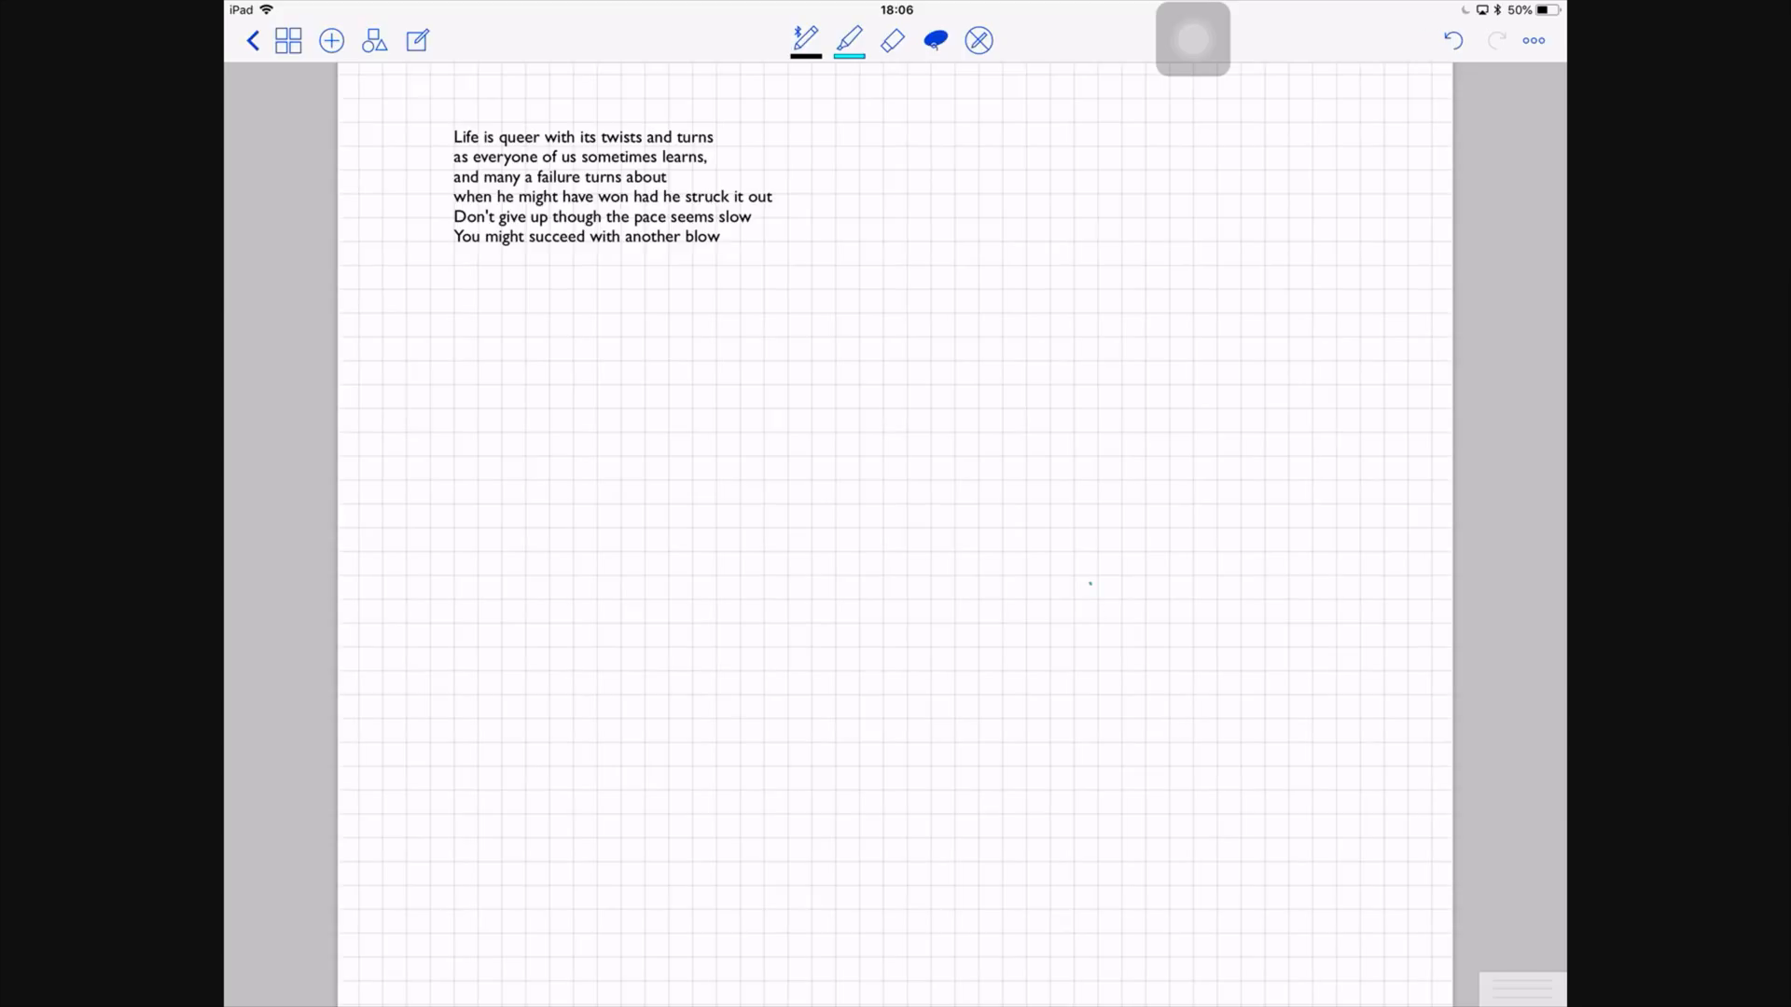
left_click(1089, 584)
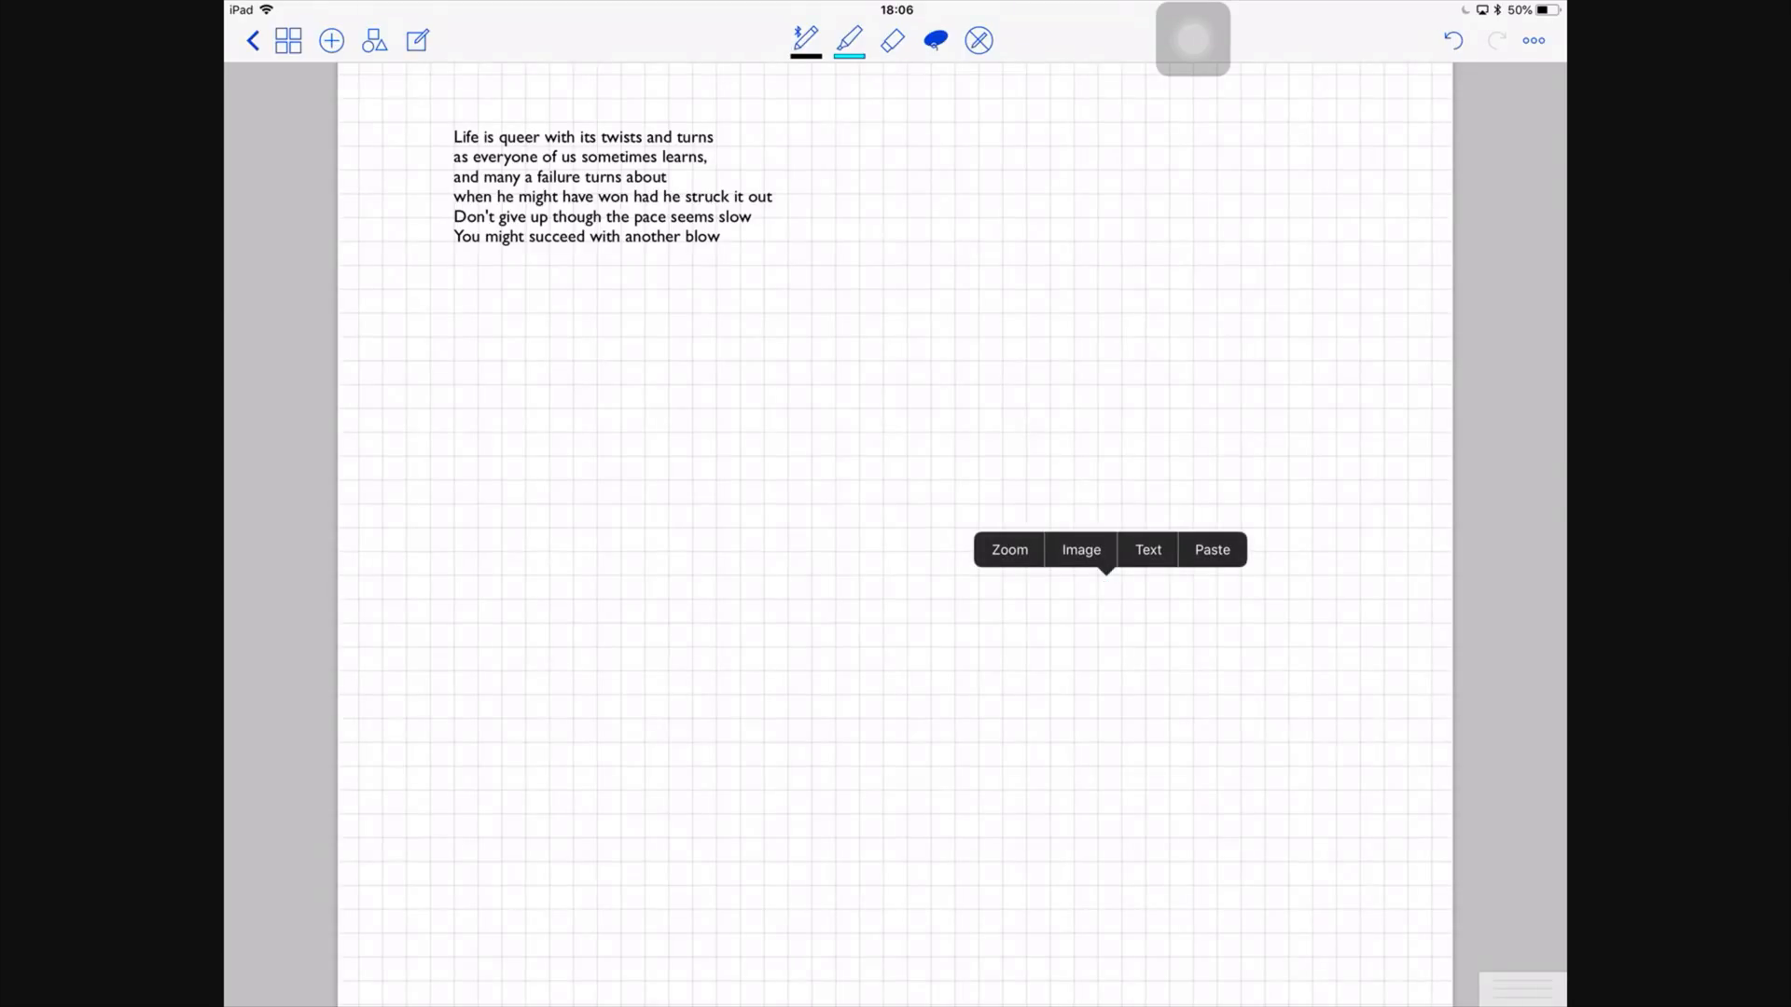
left_click(1210, 549)
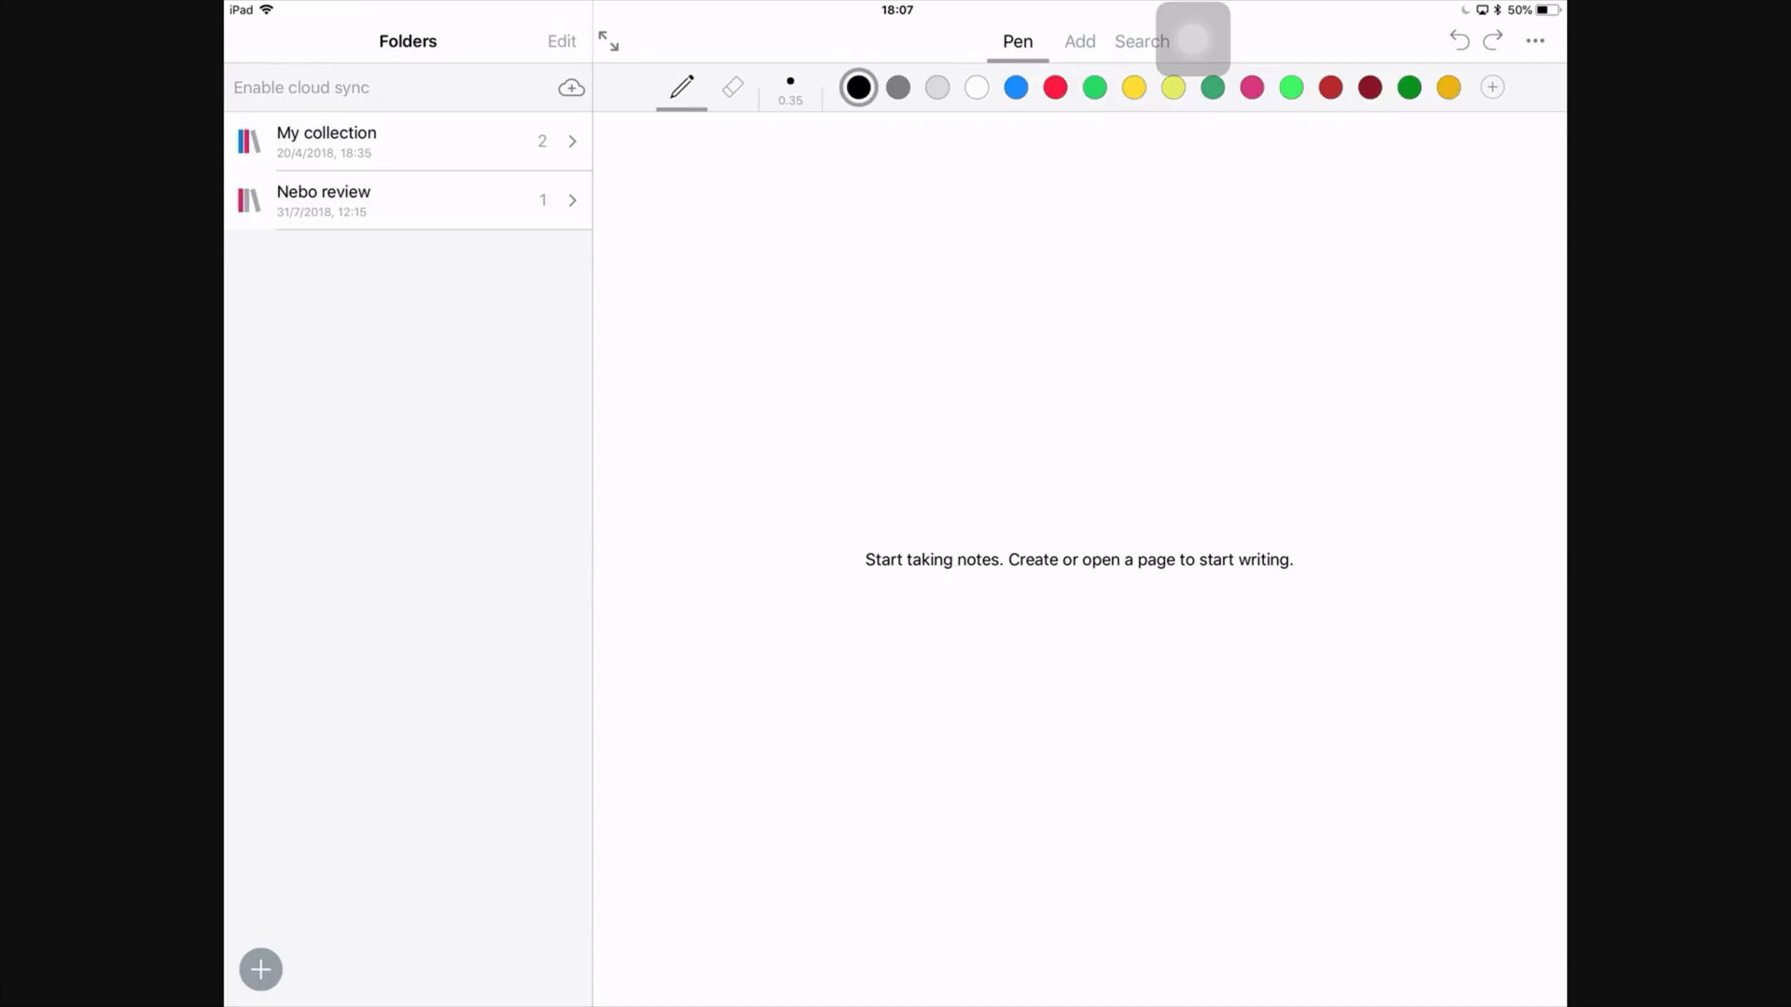
In the Nebo review notebook, handwrite the notes "59 languages" and "Also on other devices"
left_click(322, 199)
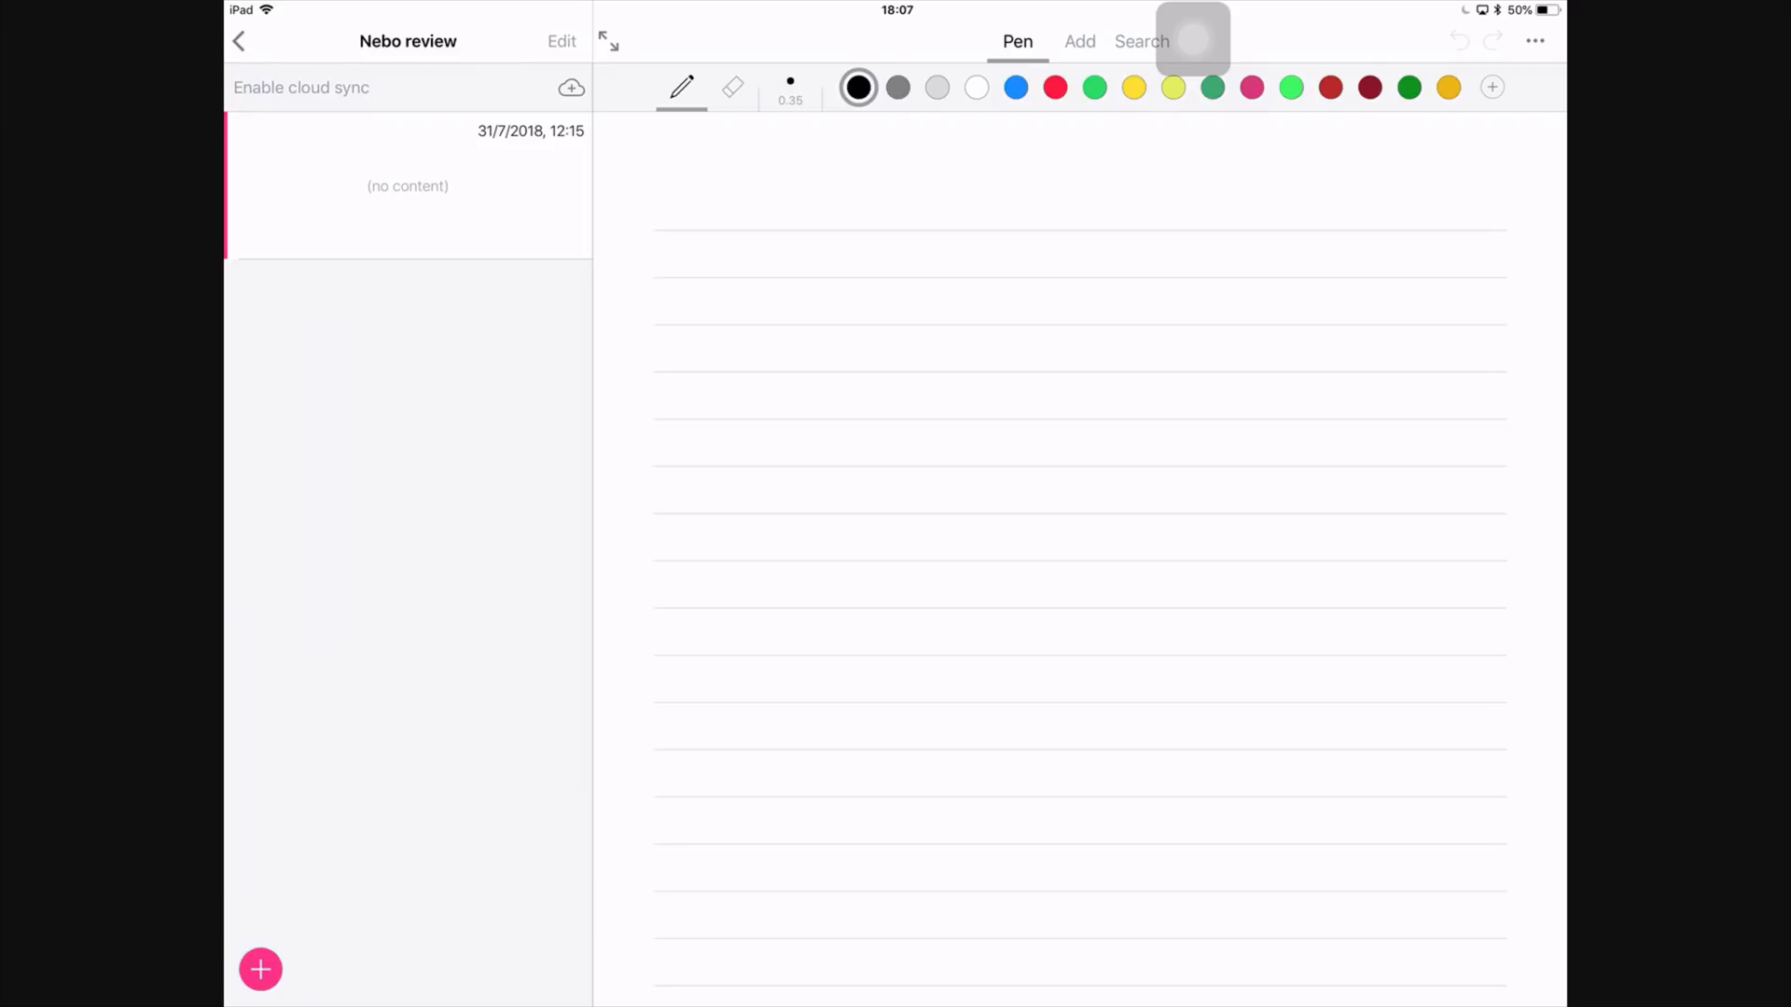
left_click_drag(695, 216, 781, 216)
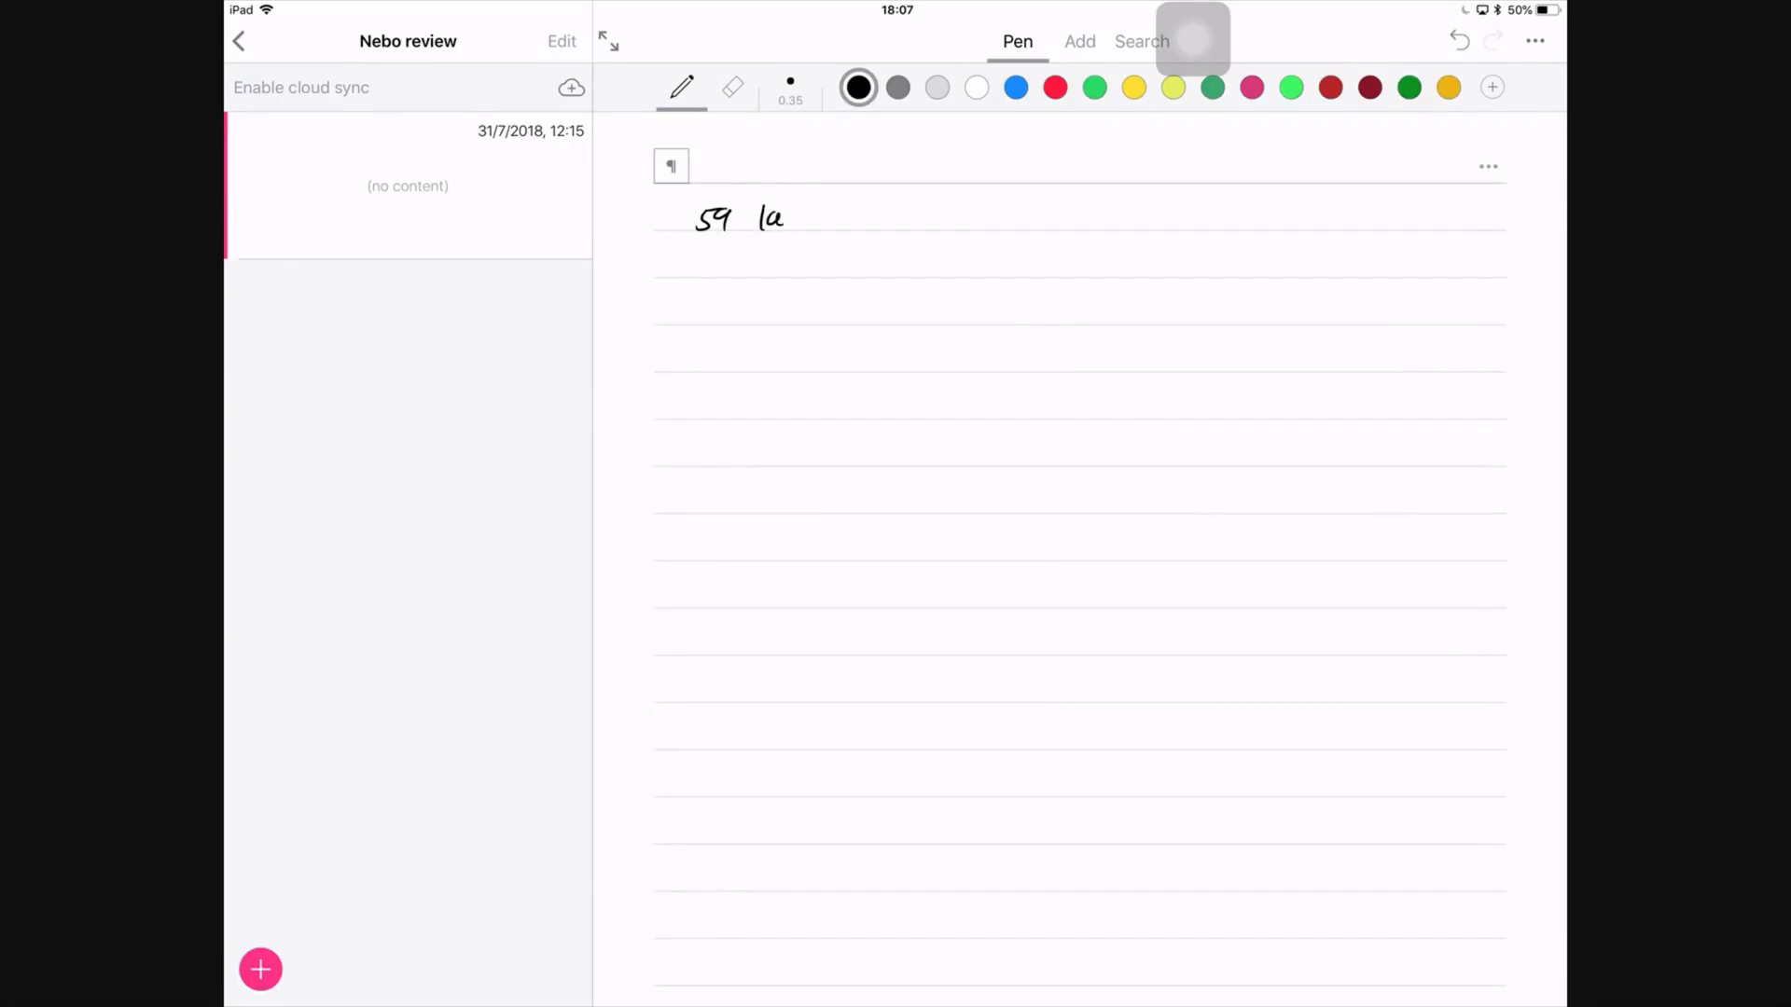
left_click_drag(785, 222, 856, 222)
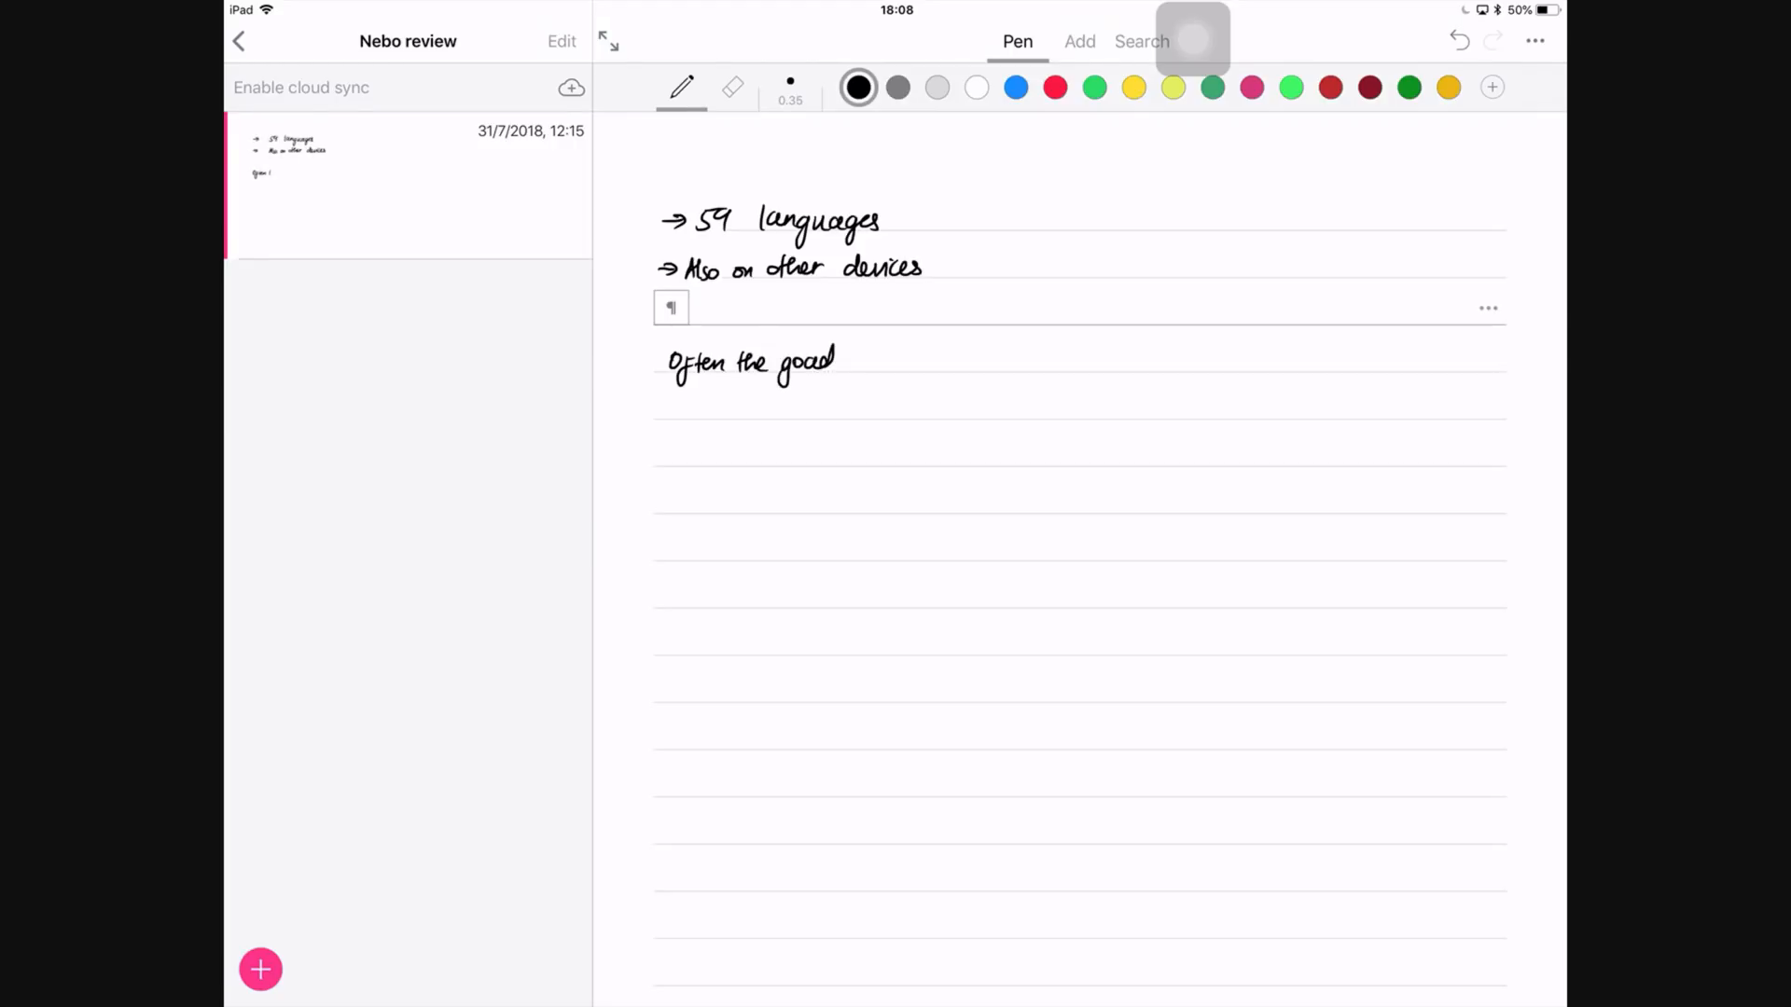
left_click(733, 88)
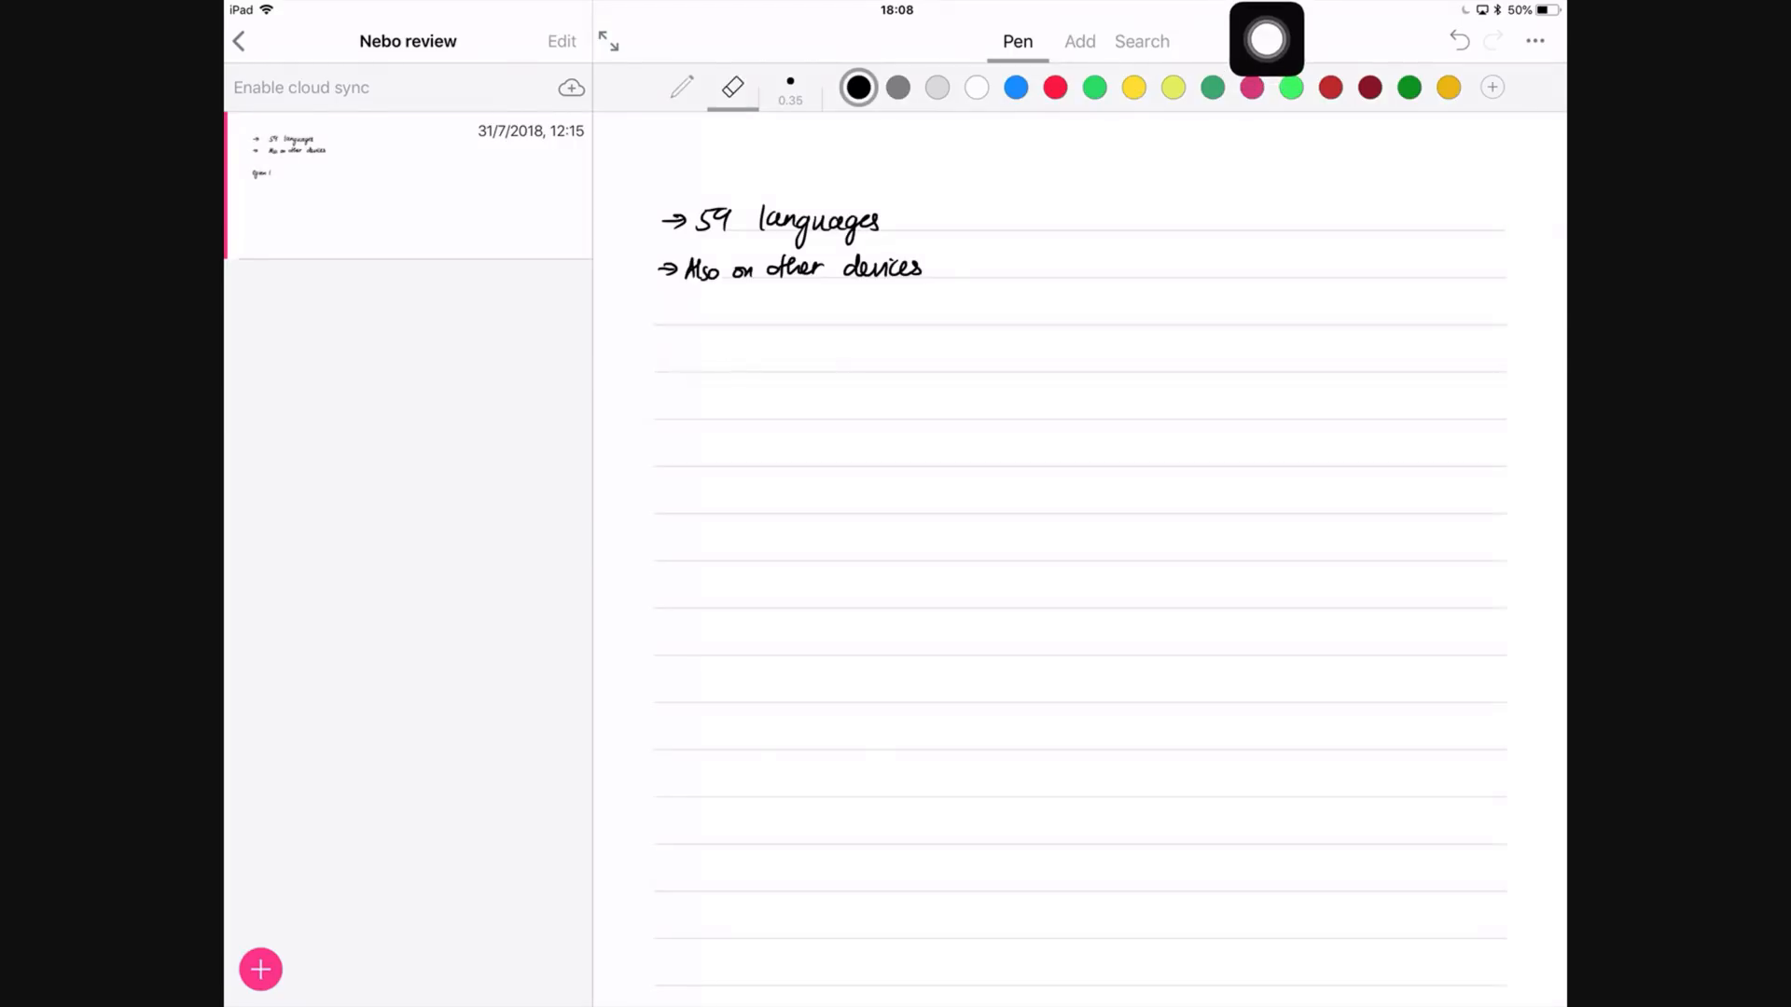
left_click(683, 88)
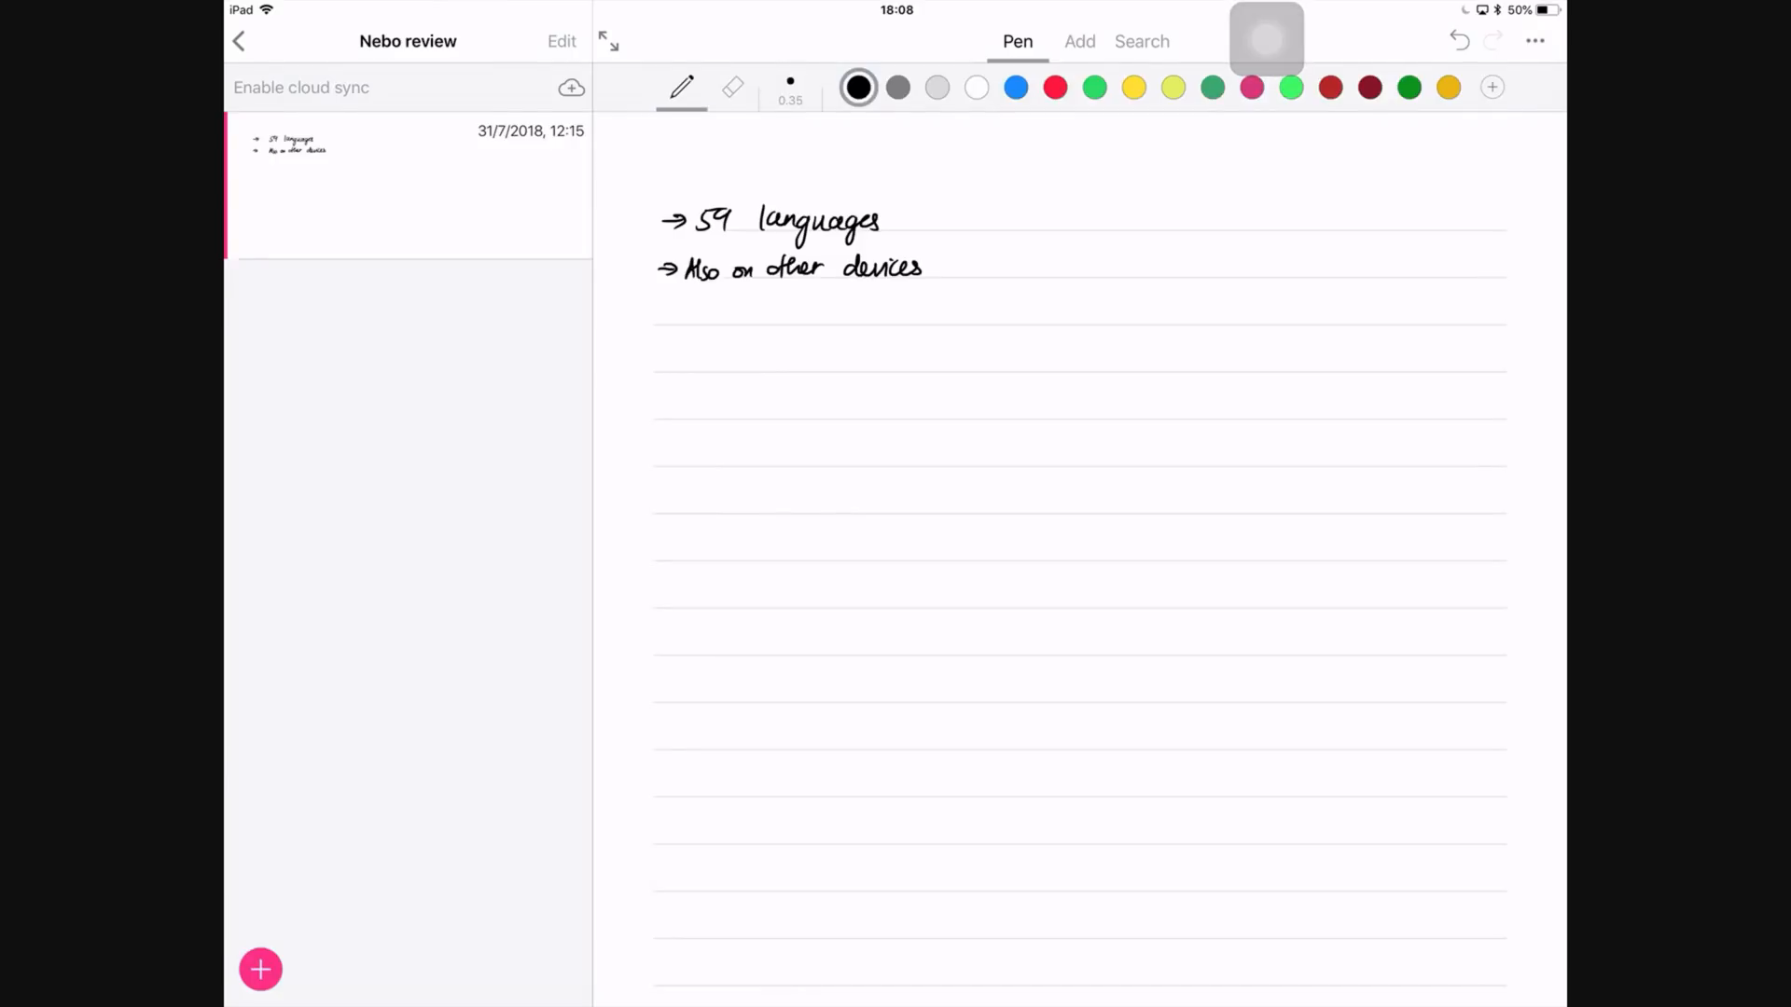
Handwrite "Often the goal is nearer than it seems…" in a new paragraph and bring up the ••• menu
type("Often th")
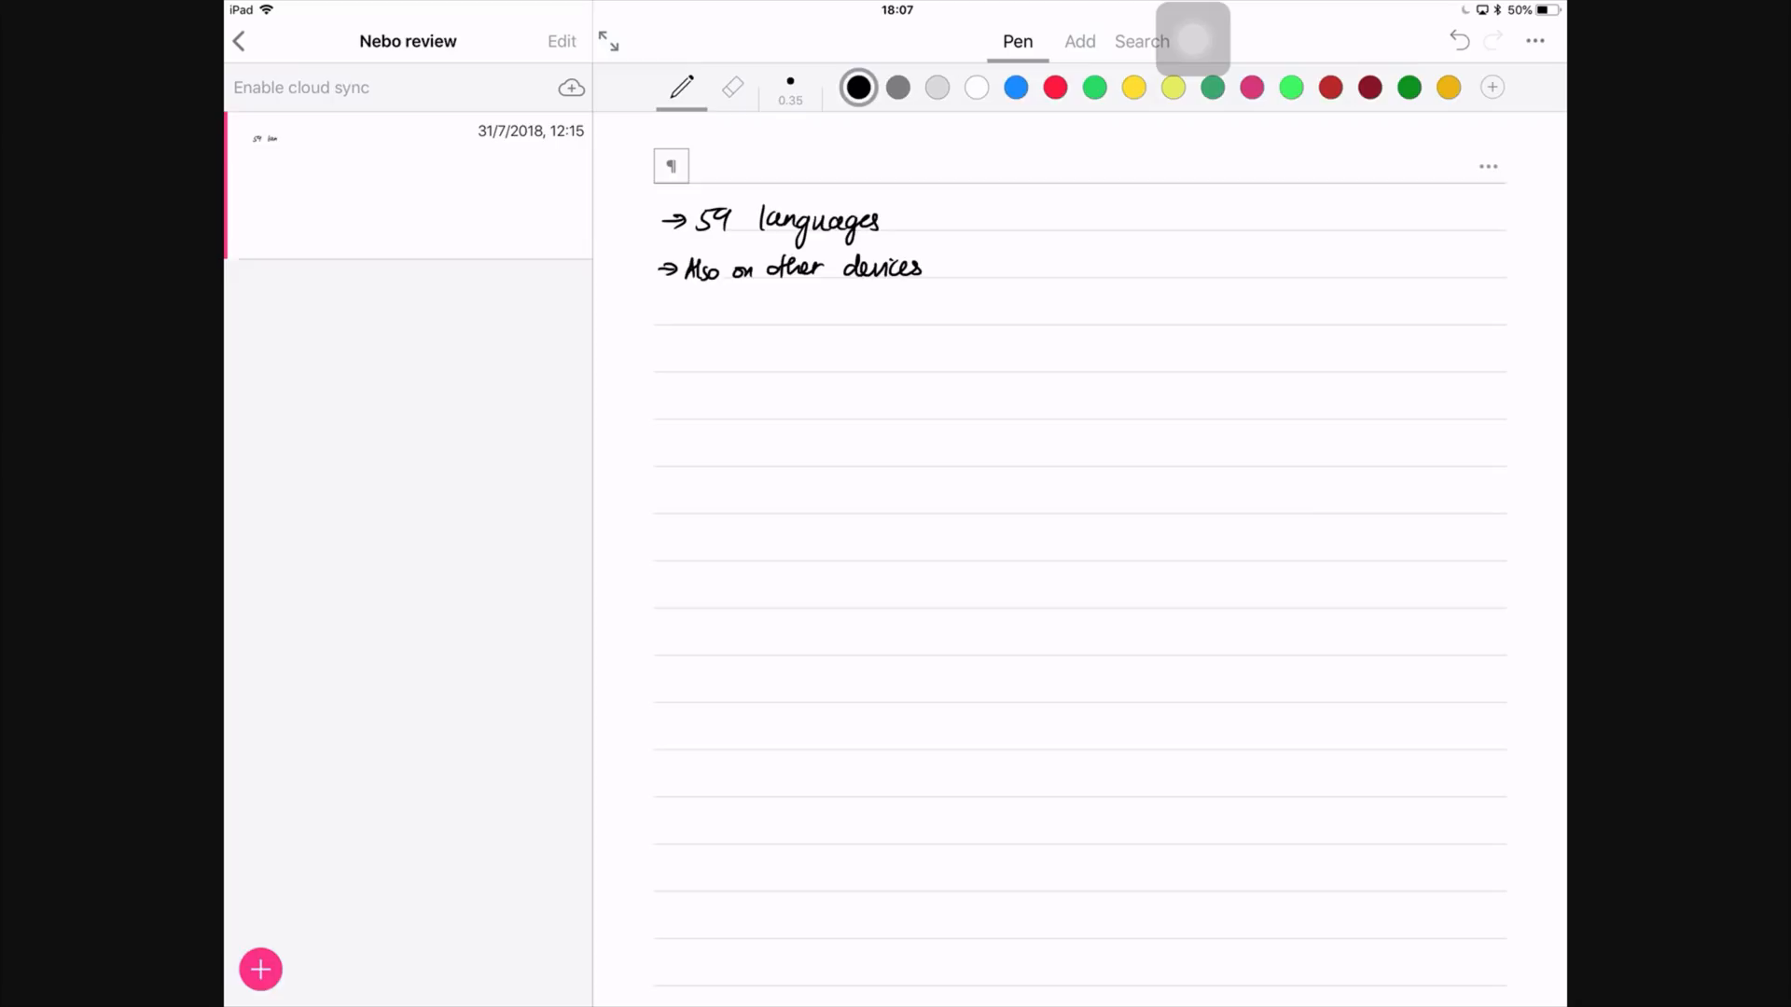
left_click_drag(666, 360, 703, 371)
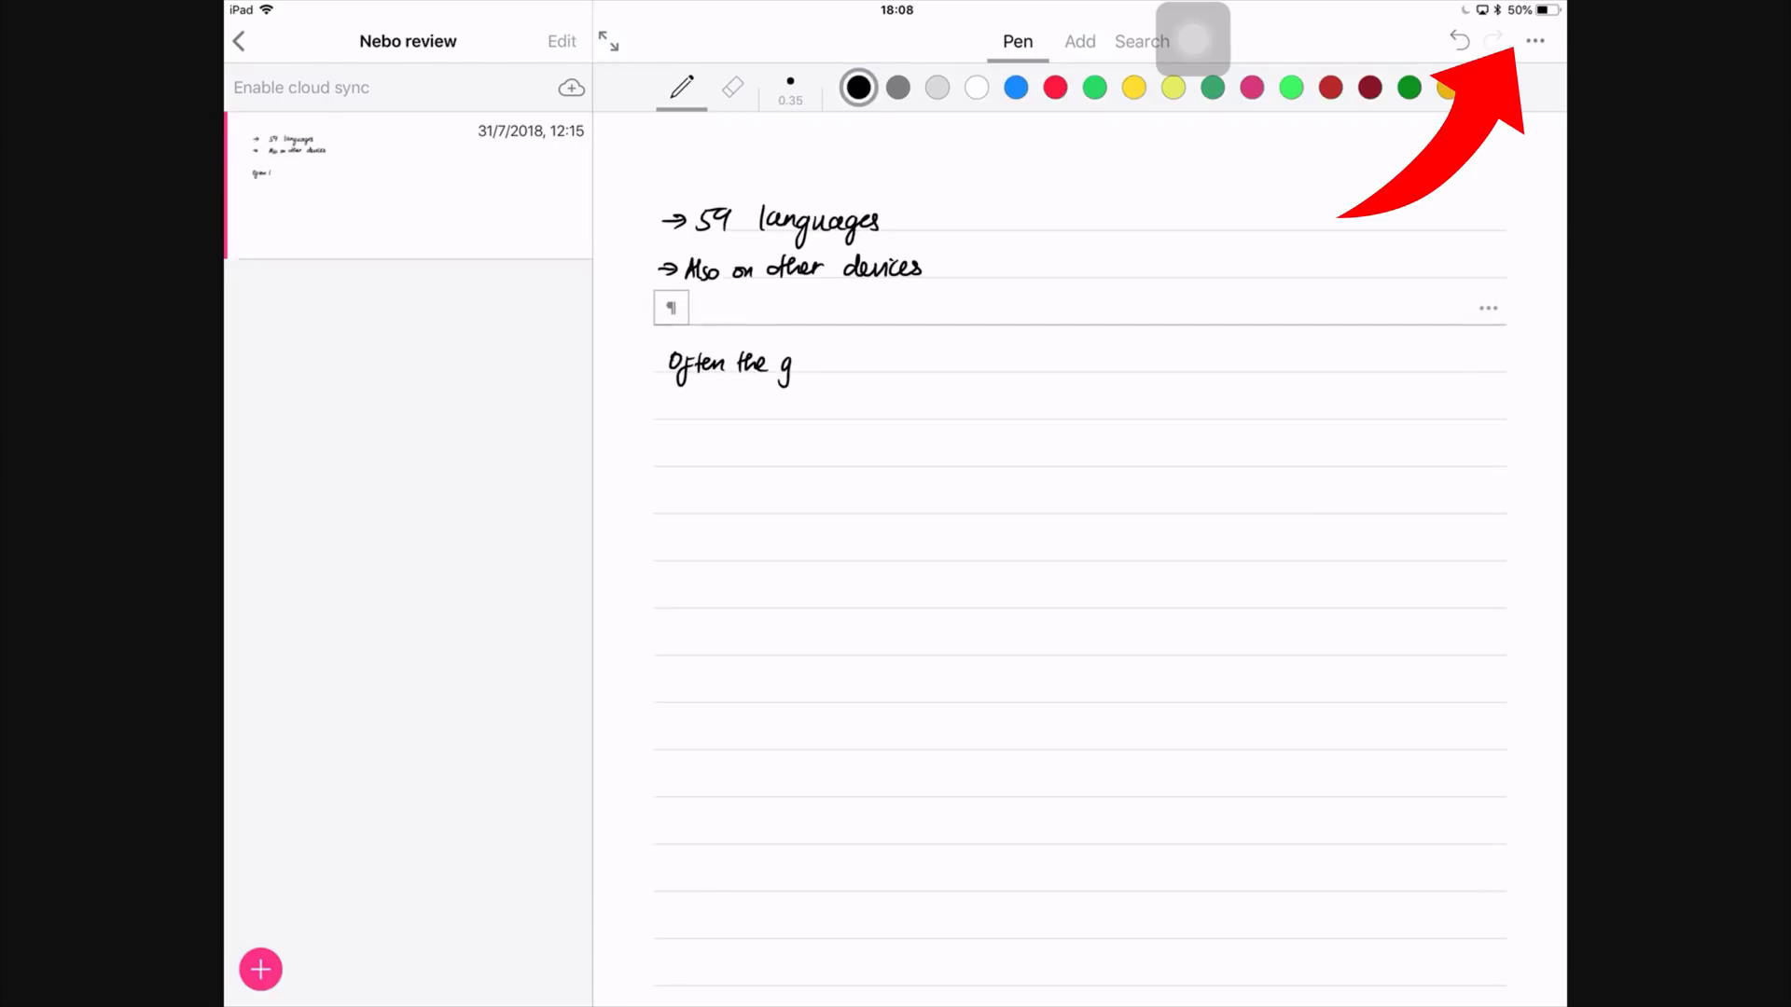
left_click(1535, 41)
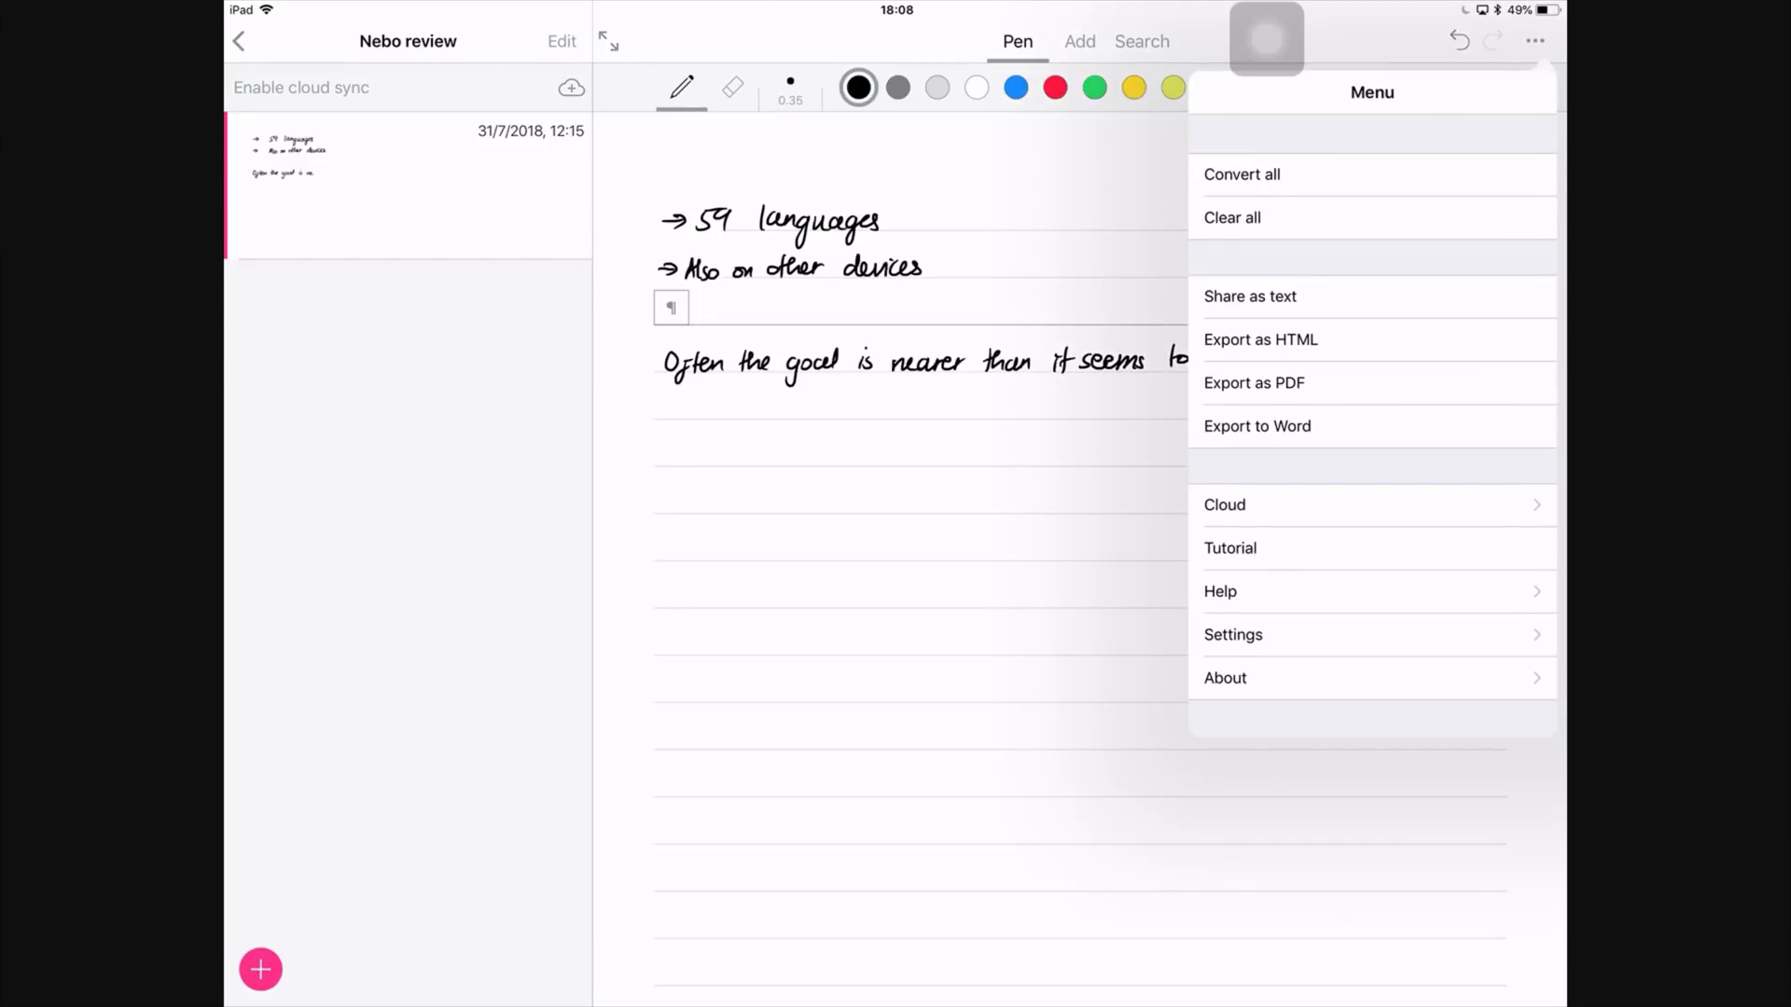
Convert all handwriting in the note, including the five-line poem, to typed text
left_click(1233, 635)
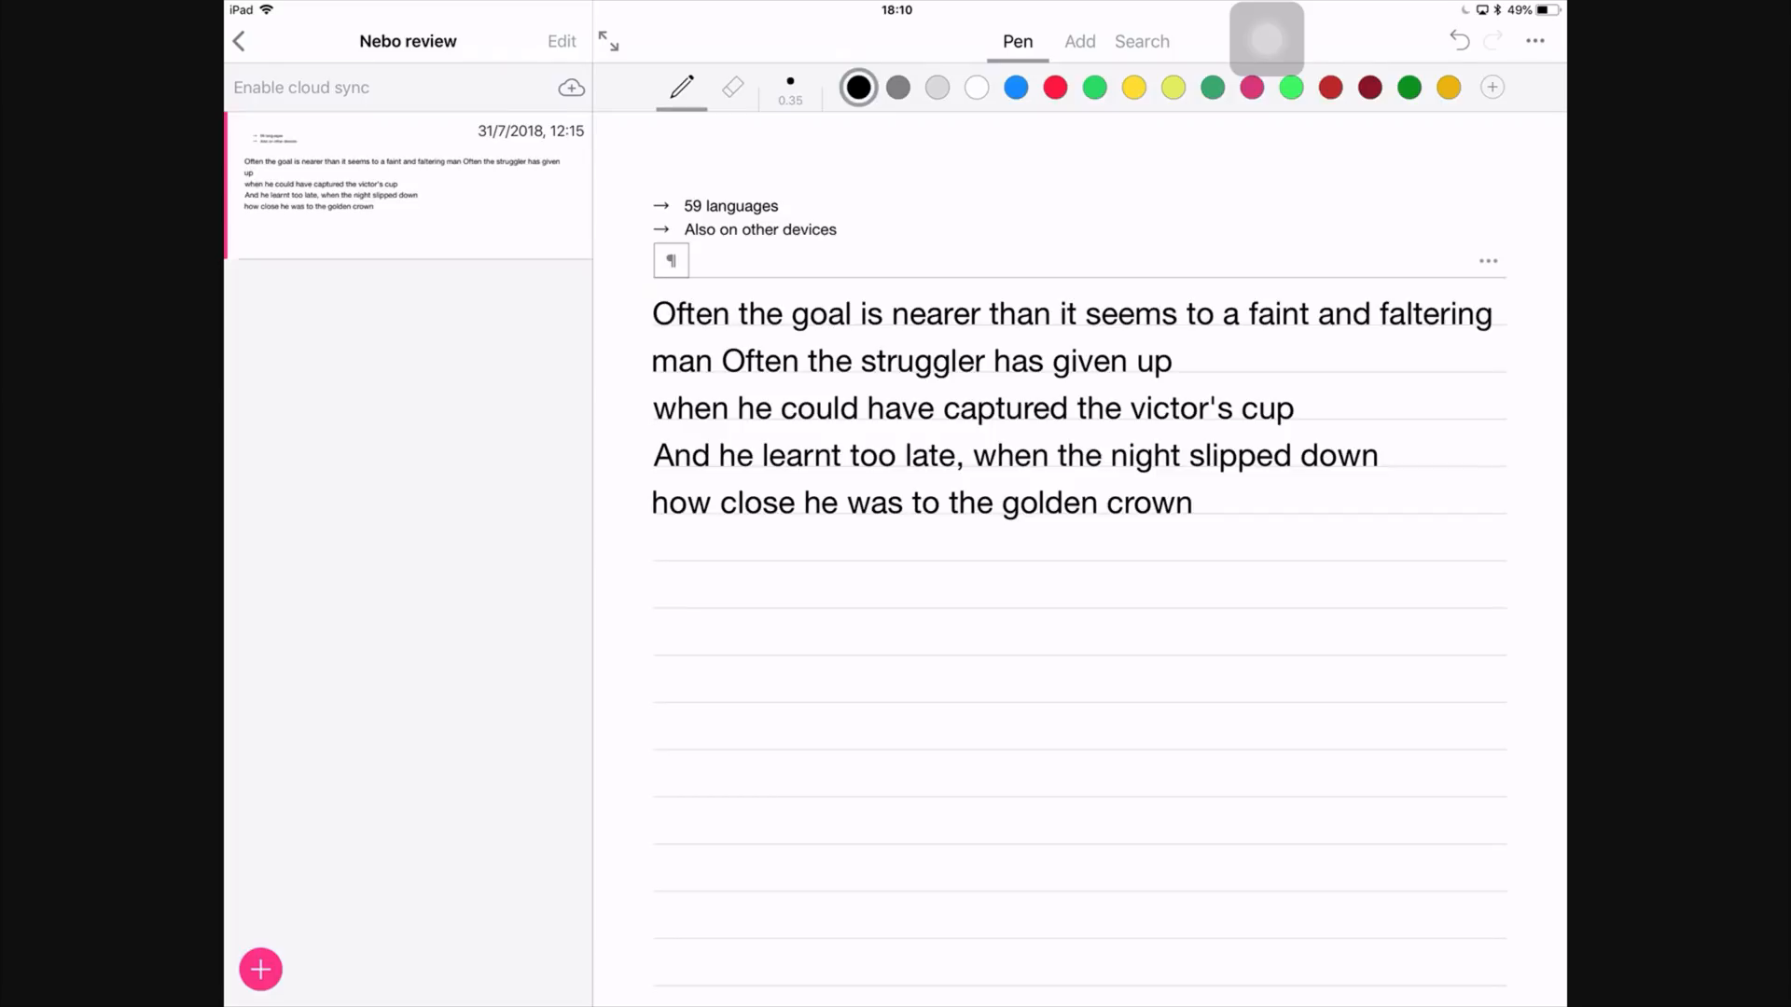
Handwrite "Nebo has so much more to offer" and "Nebo is my number 1…" below the typed poem
type("Nebo is m")
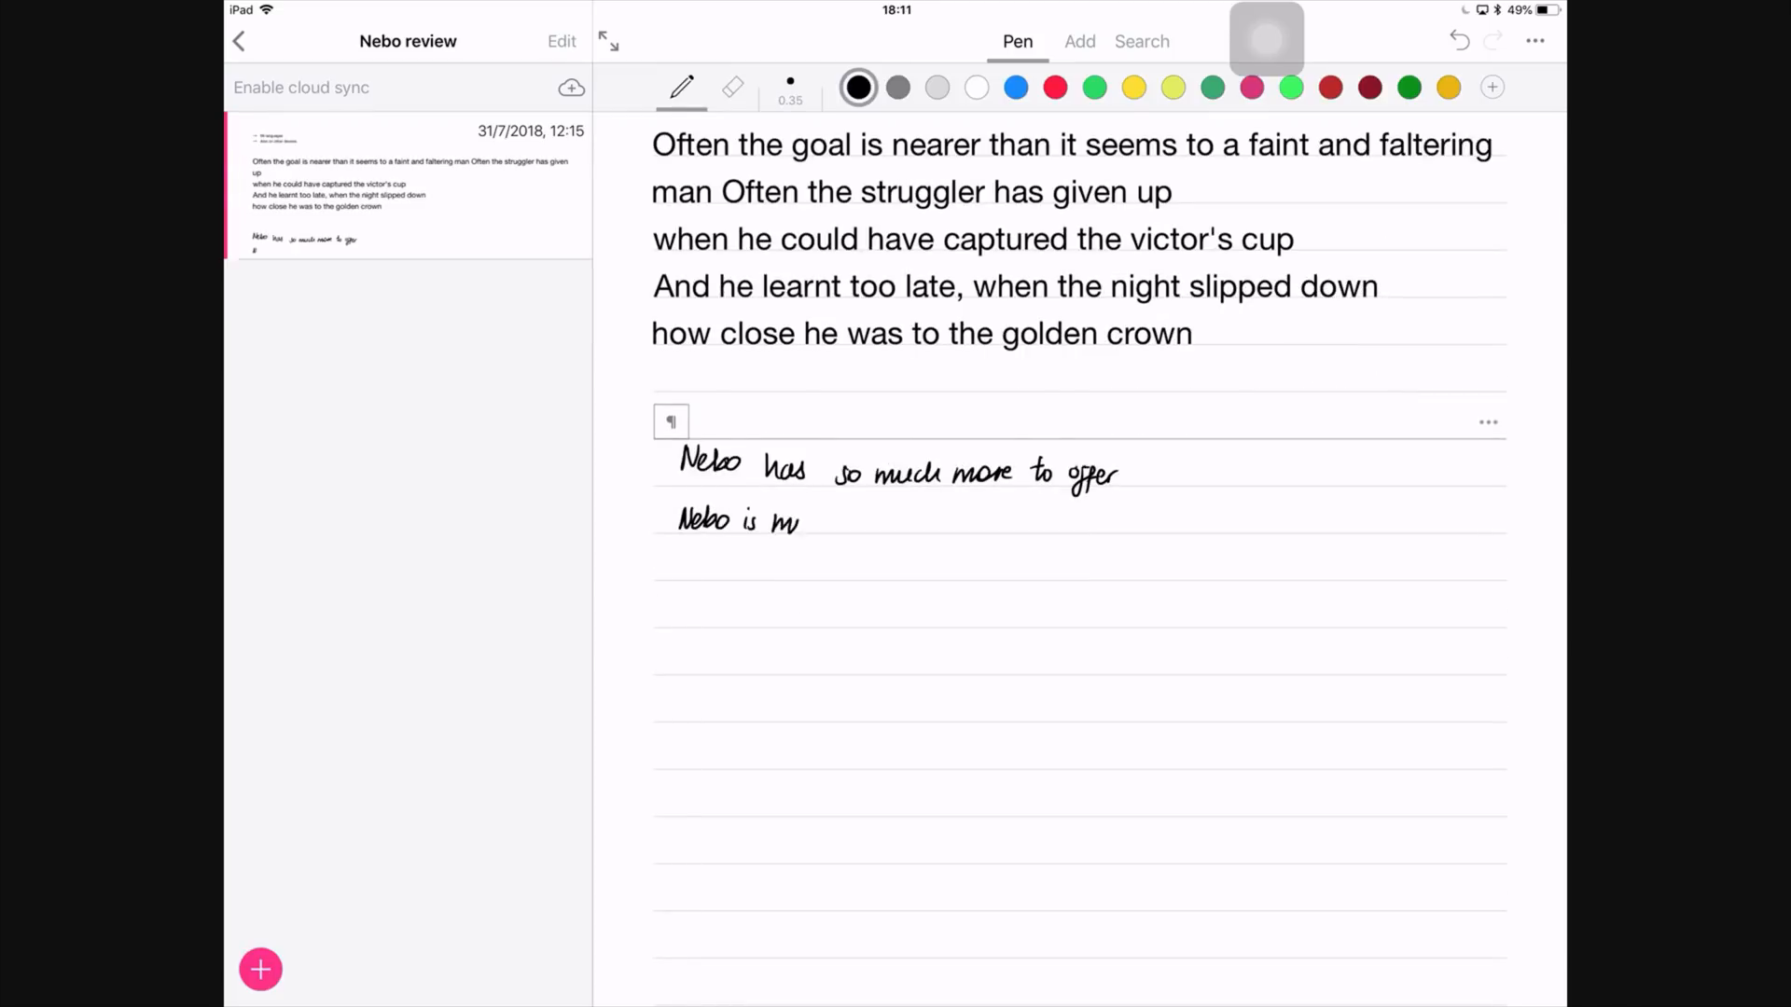
left_click_drag(800, 520, 851, 571)
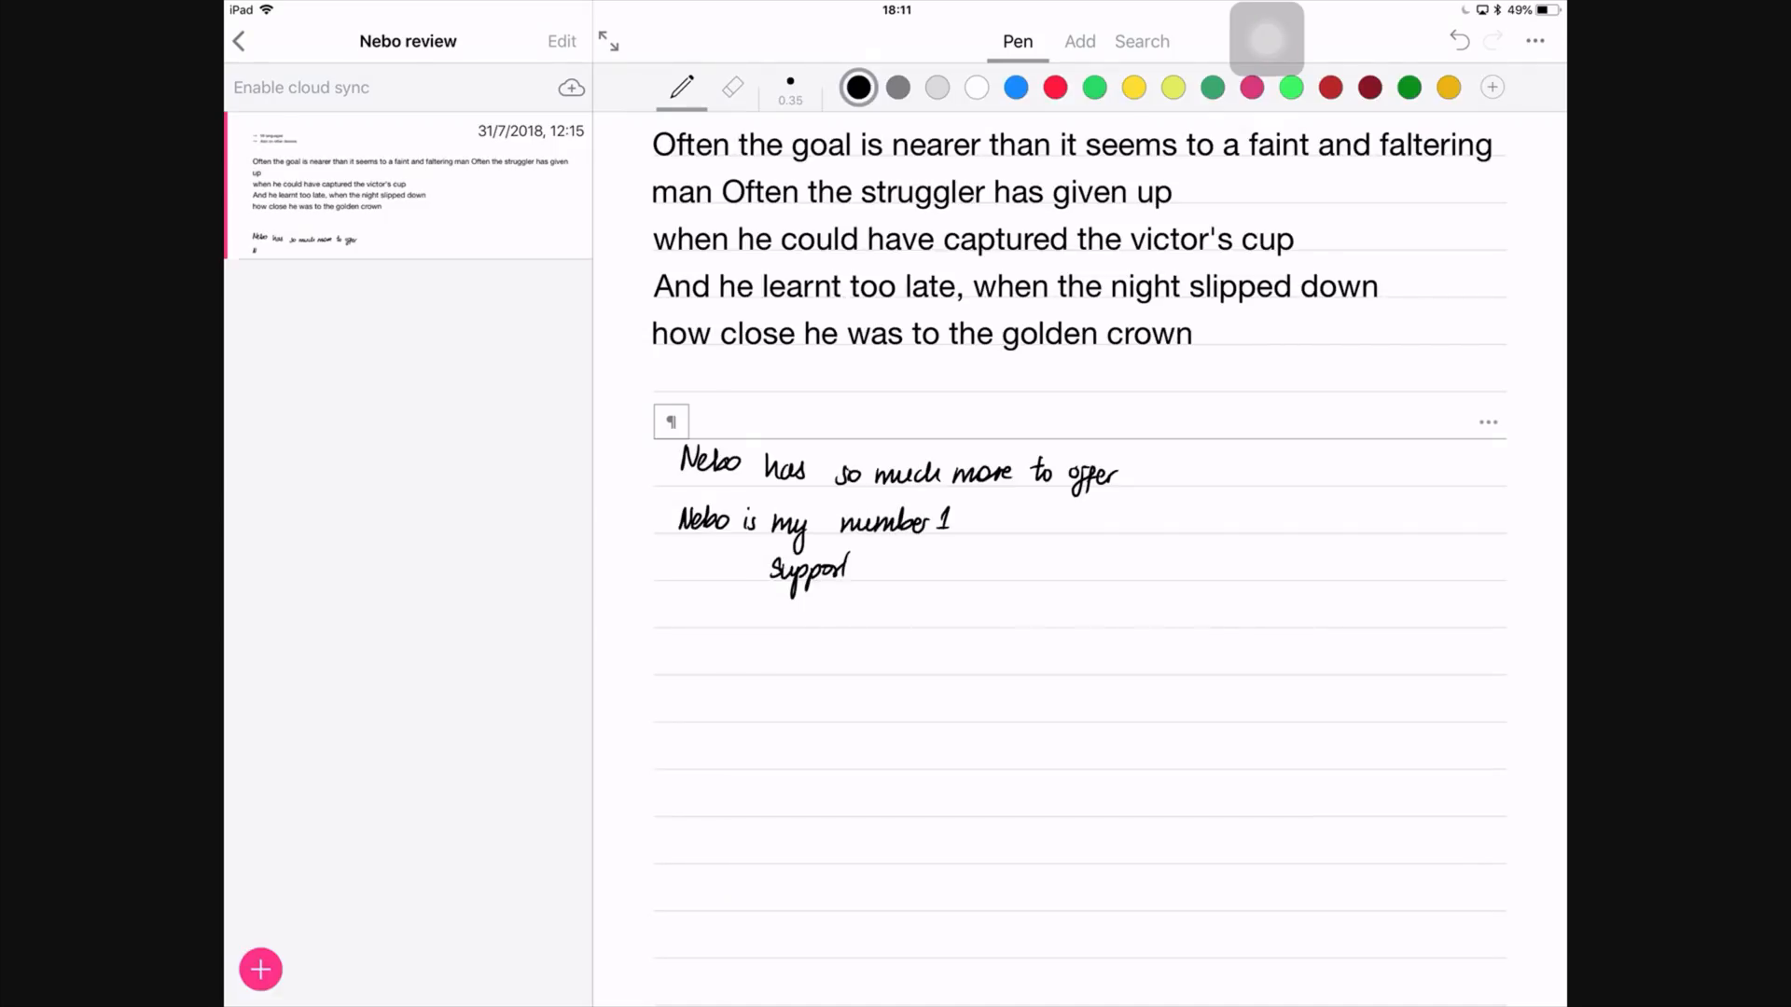
left_click_drag(879, 569, 1011, 569)
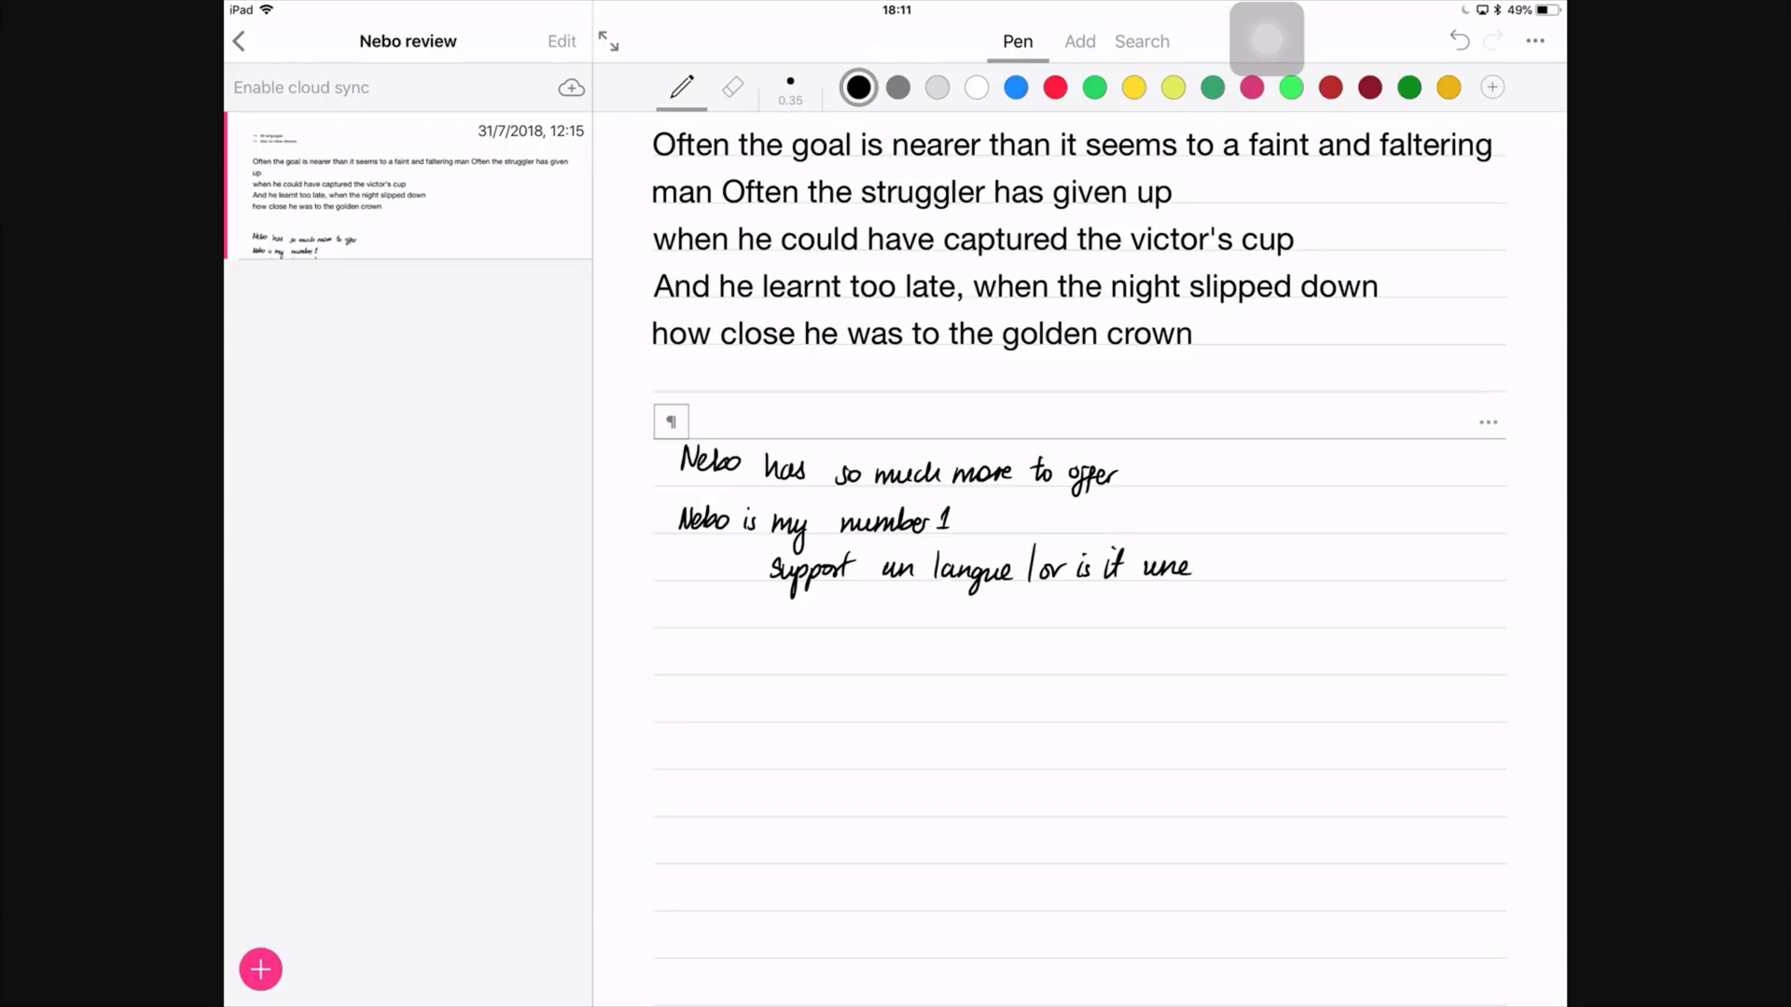
left_click(1488, 421)
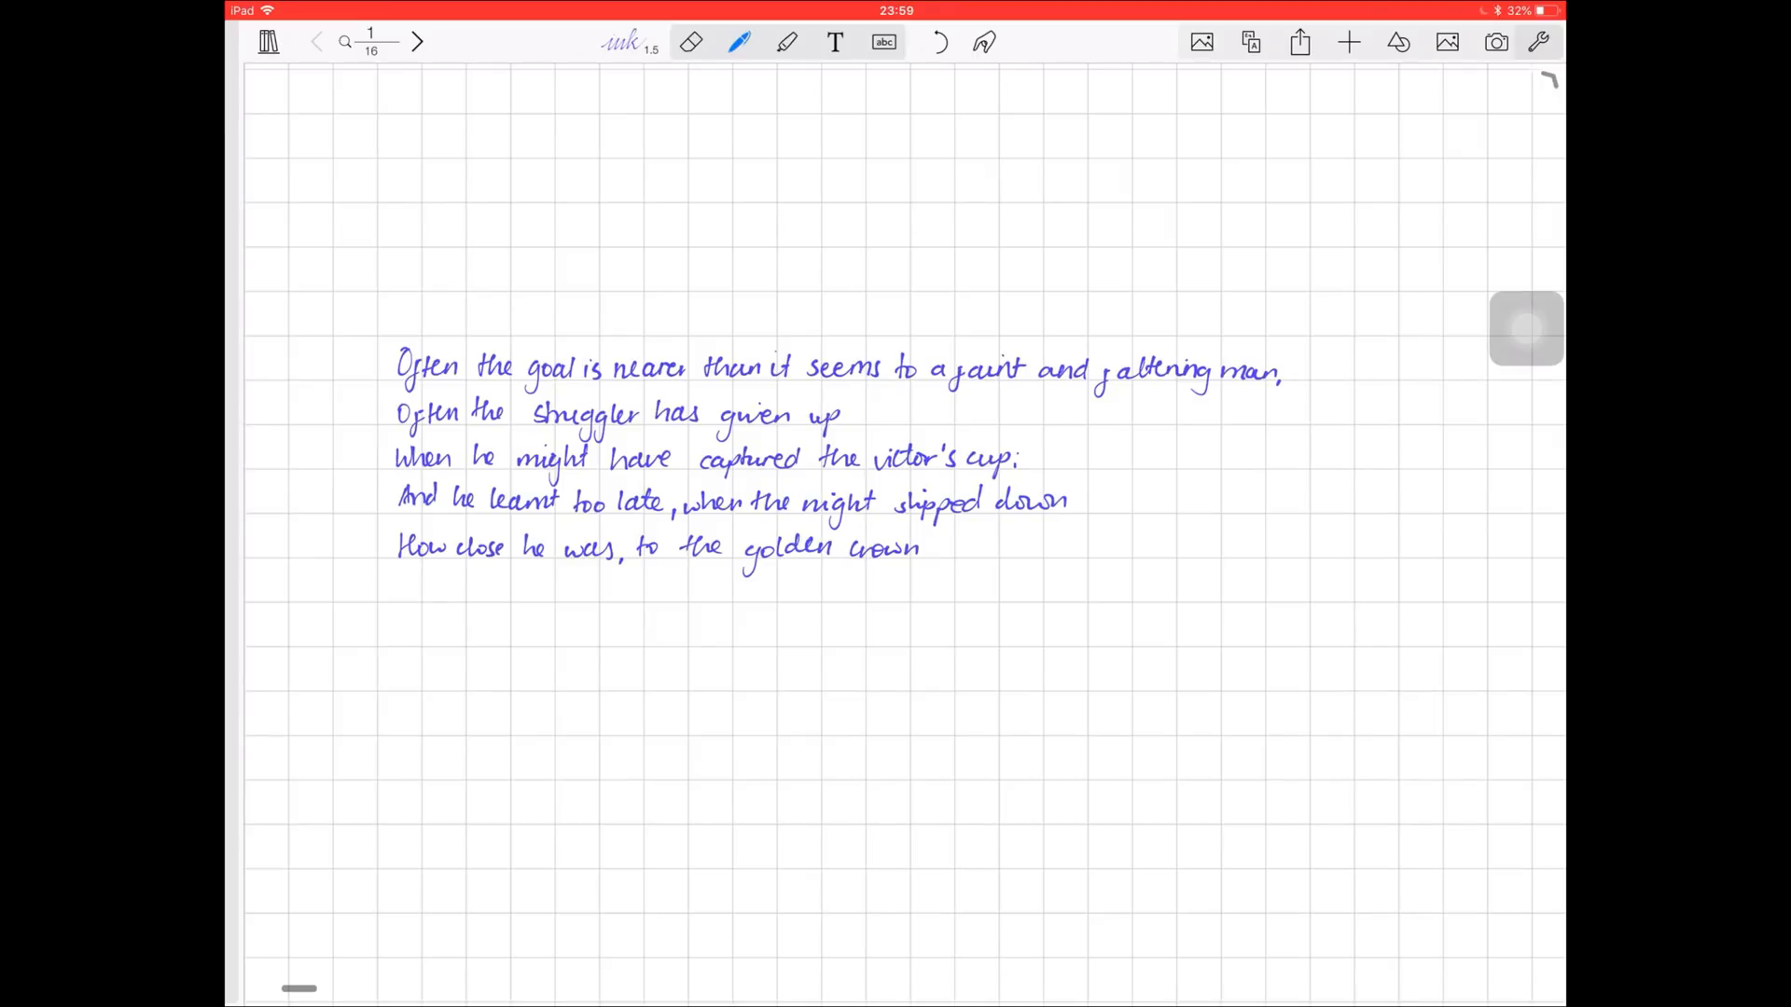
Lasso the handwritten poem, confirm the selection and show its actions
left_click_drag(485, 307, 1302, 343)
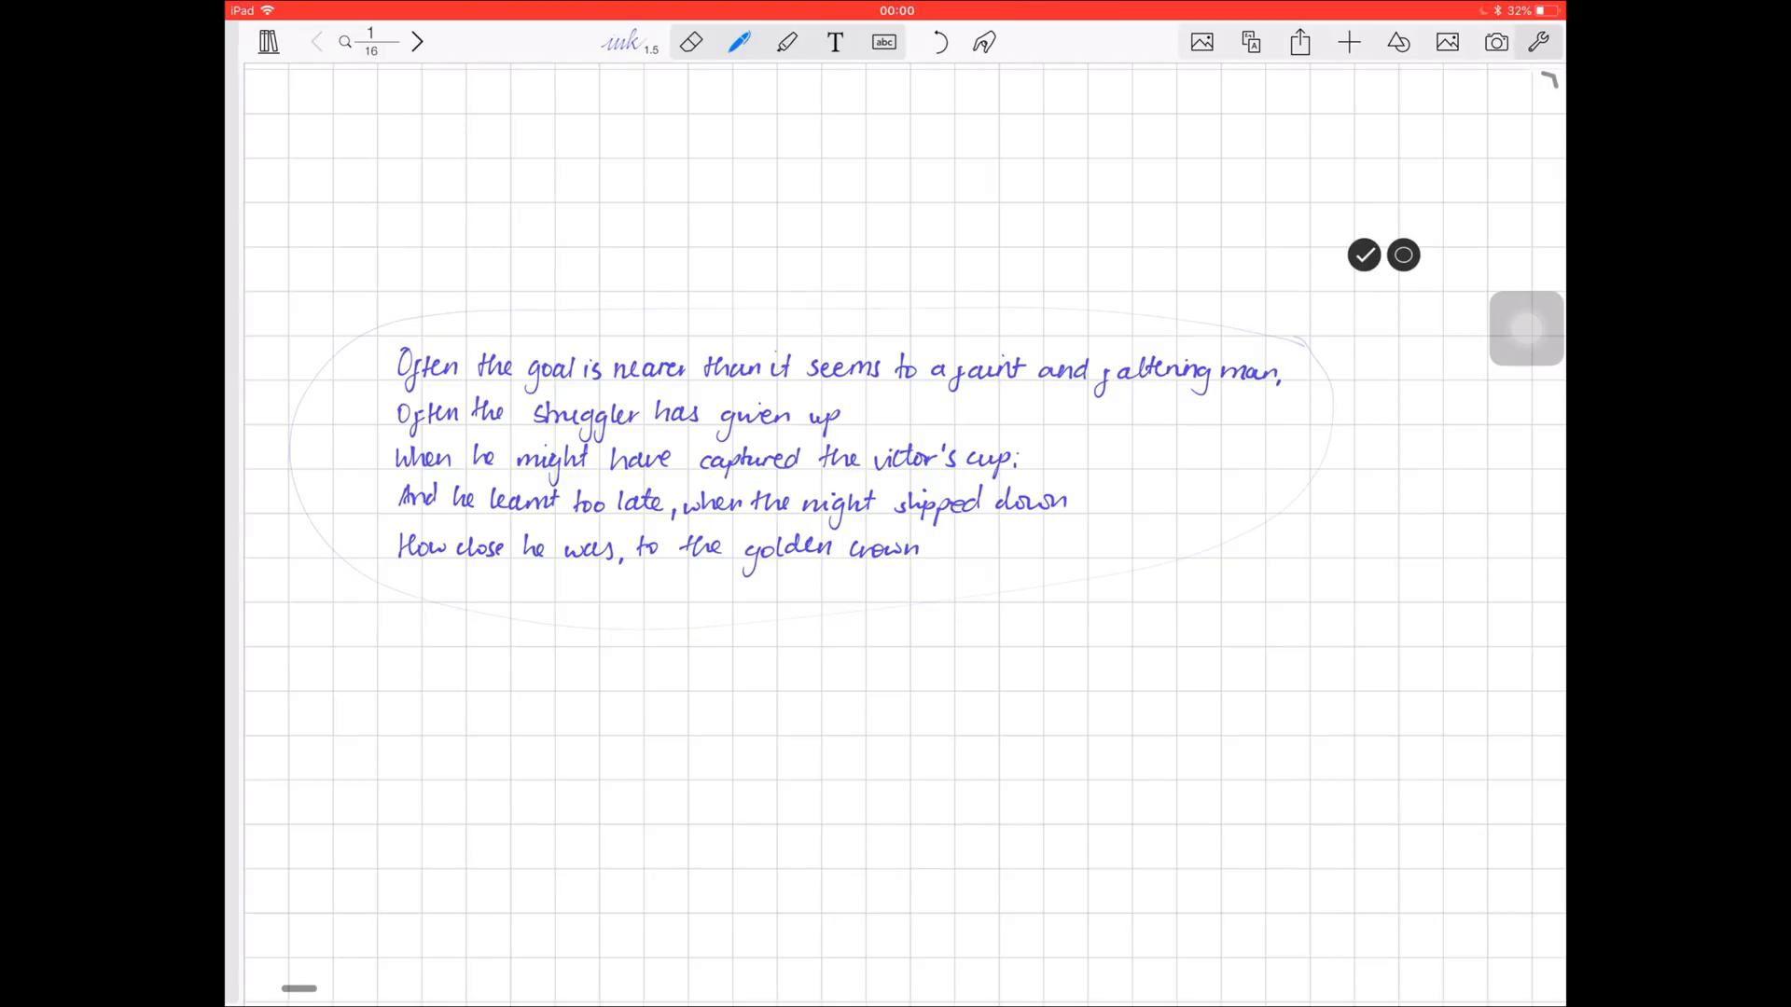
left_click(1361, 256)
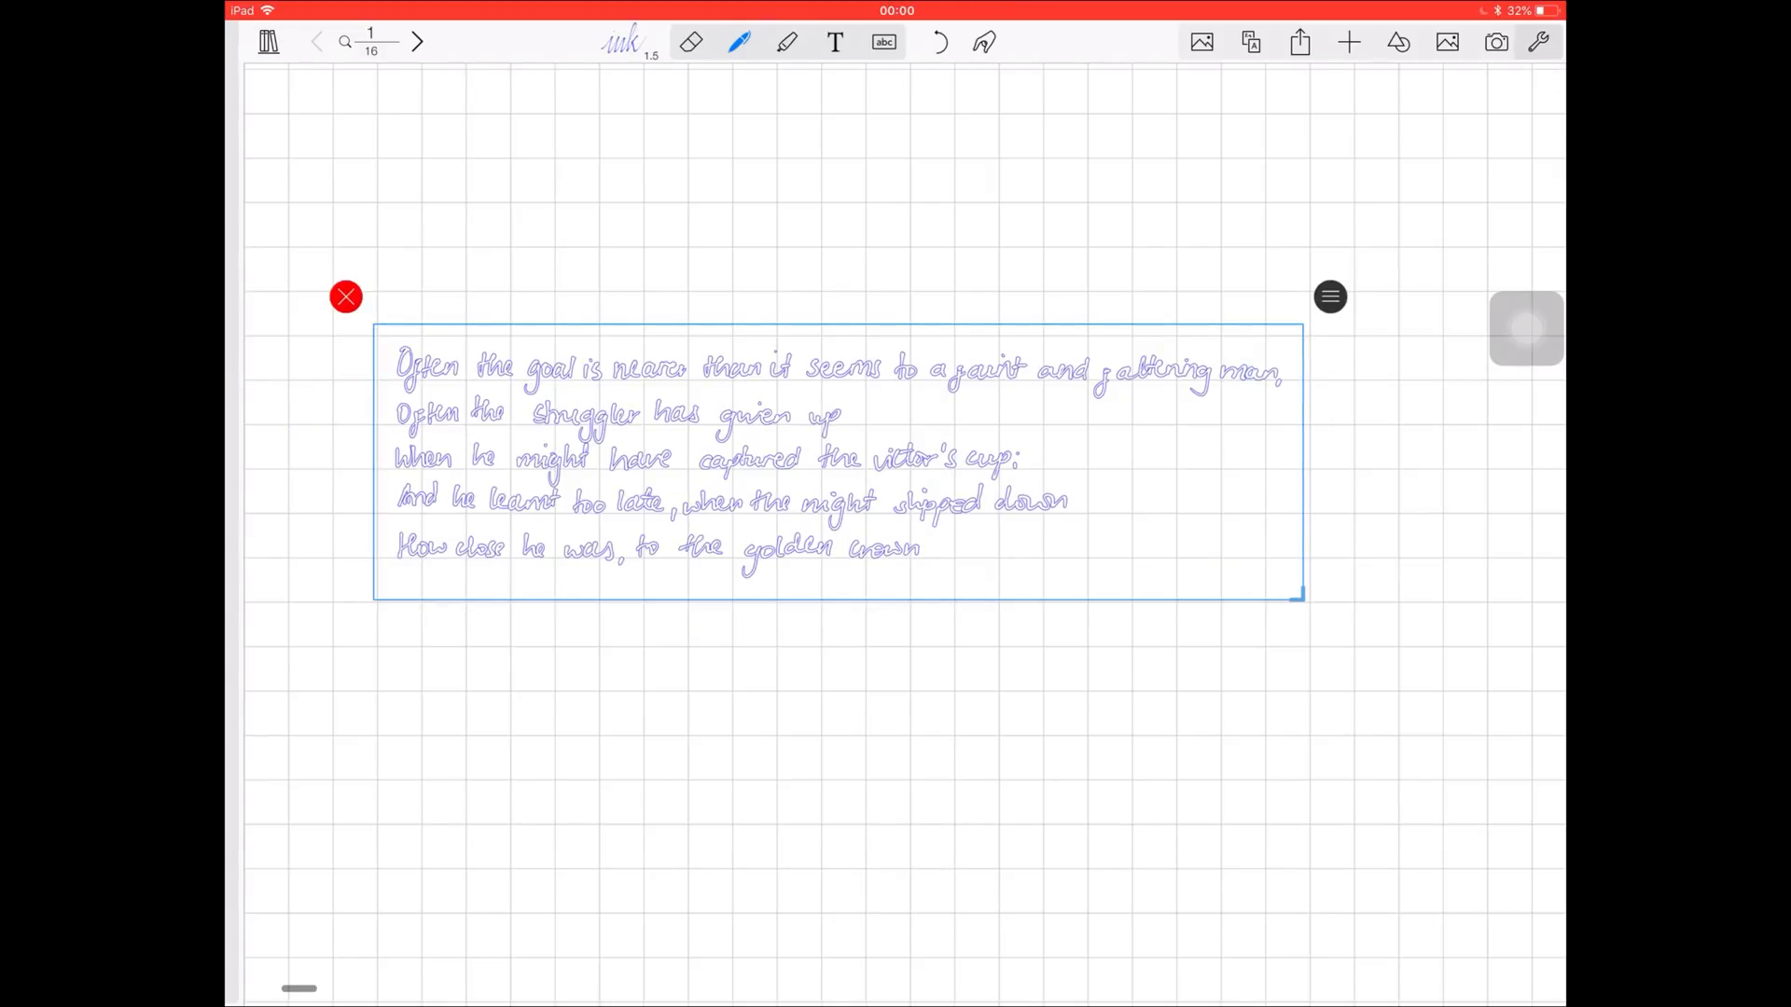
left_click(1329, 297)
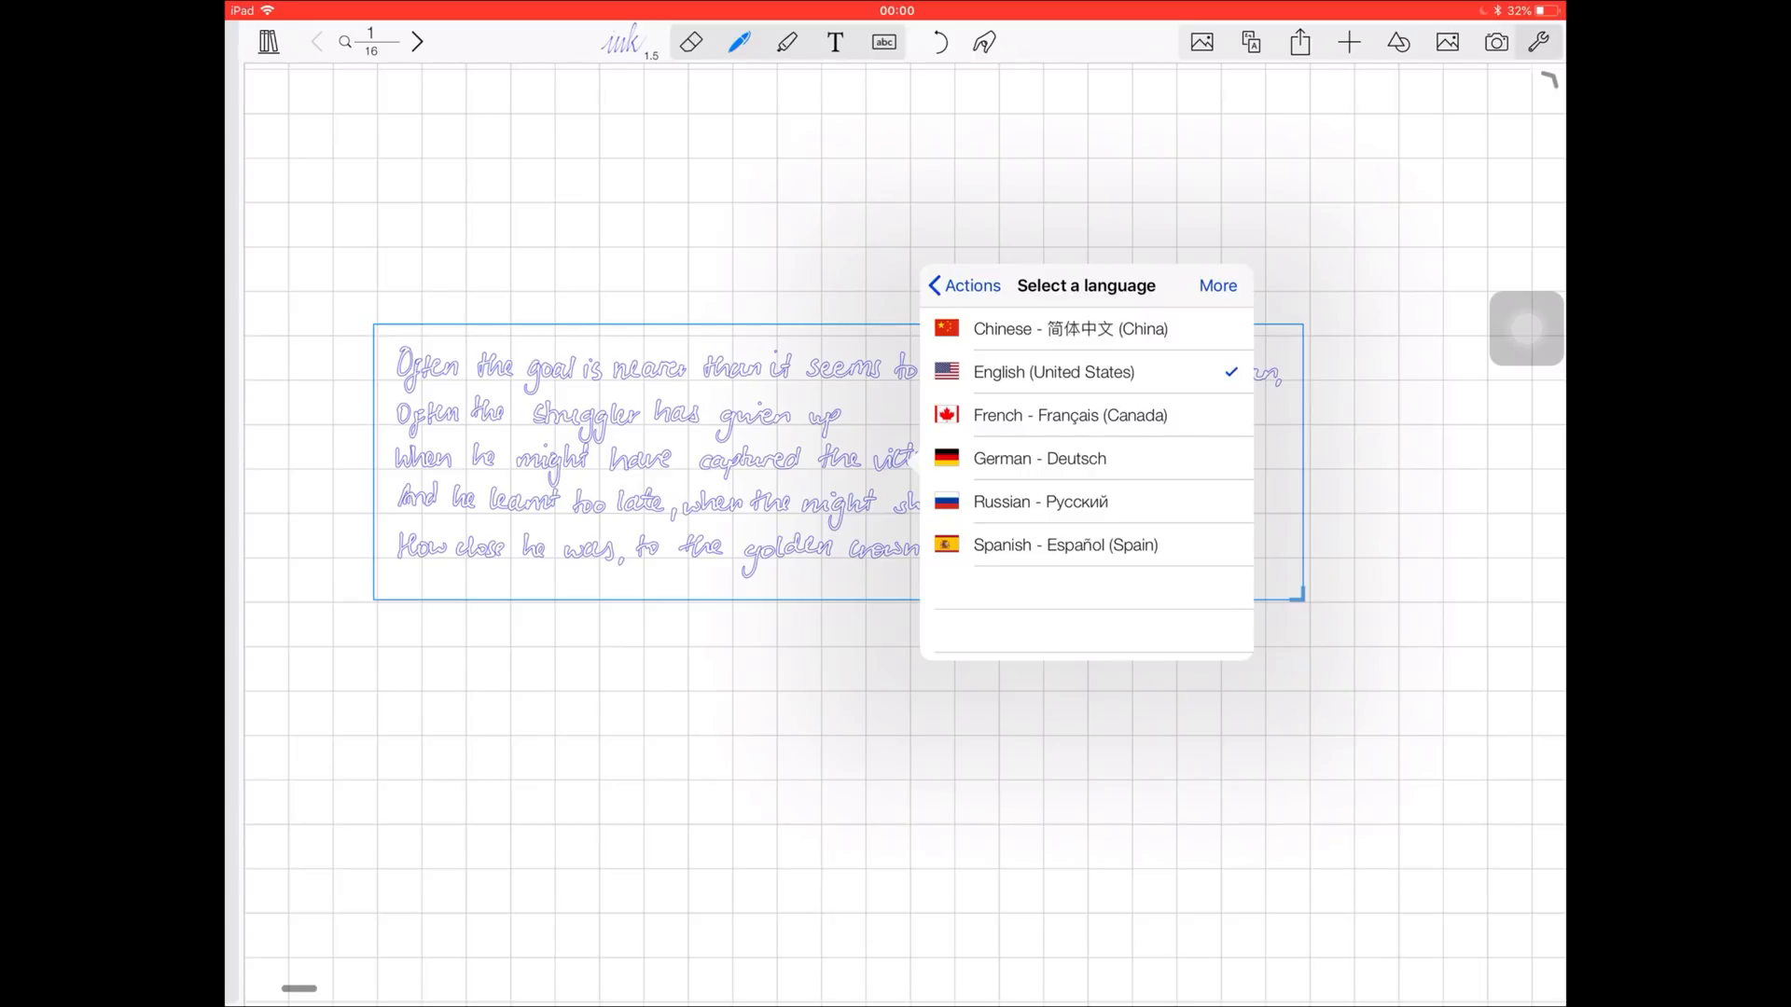
Browse the downloadable recognition languages, then start converting the poem to text
left_click(1218, 286)
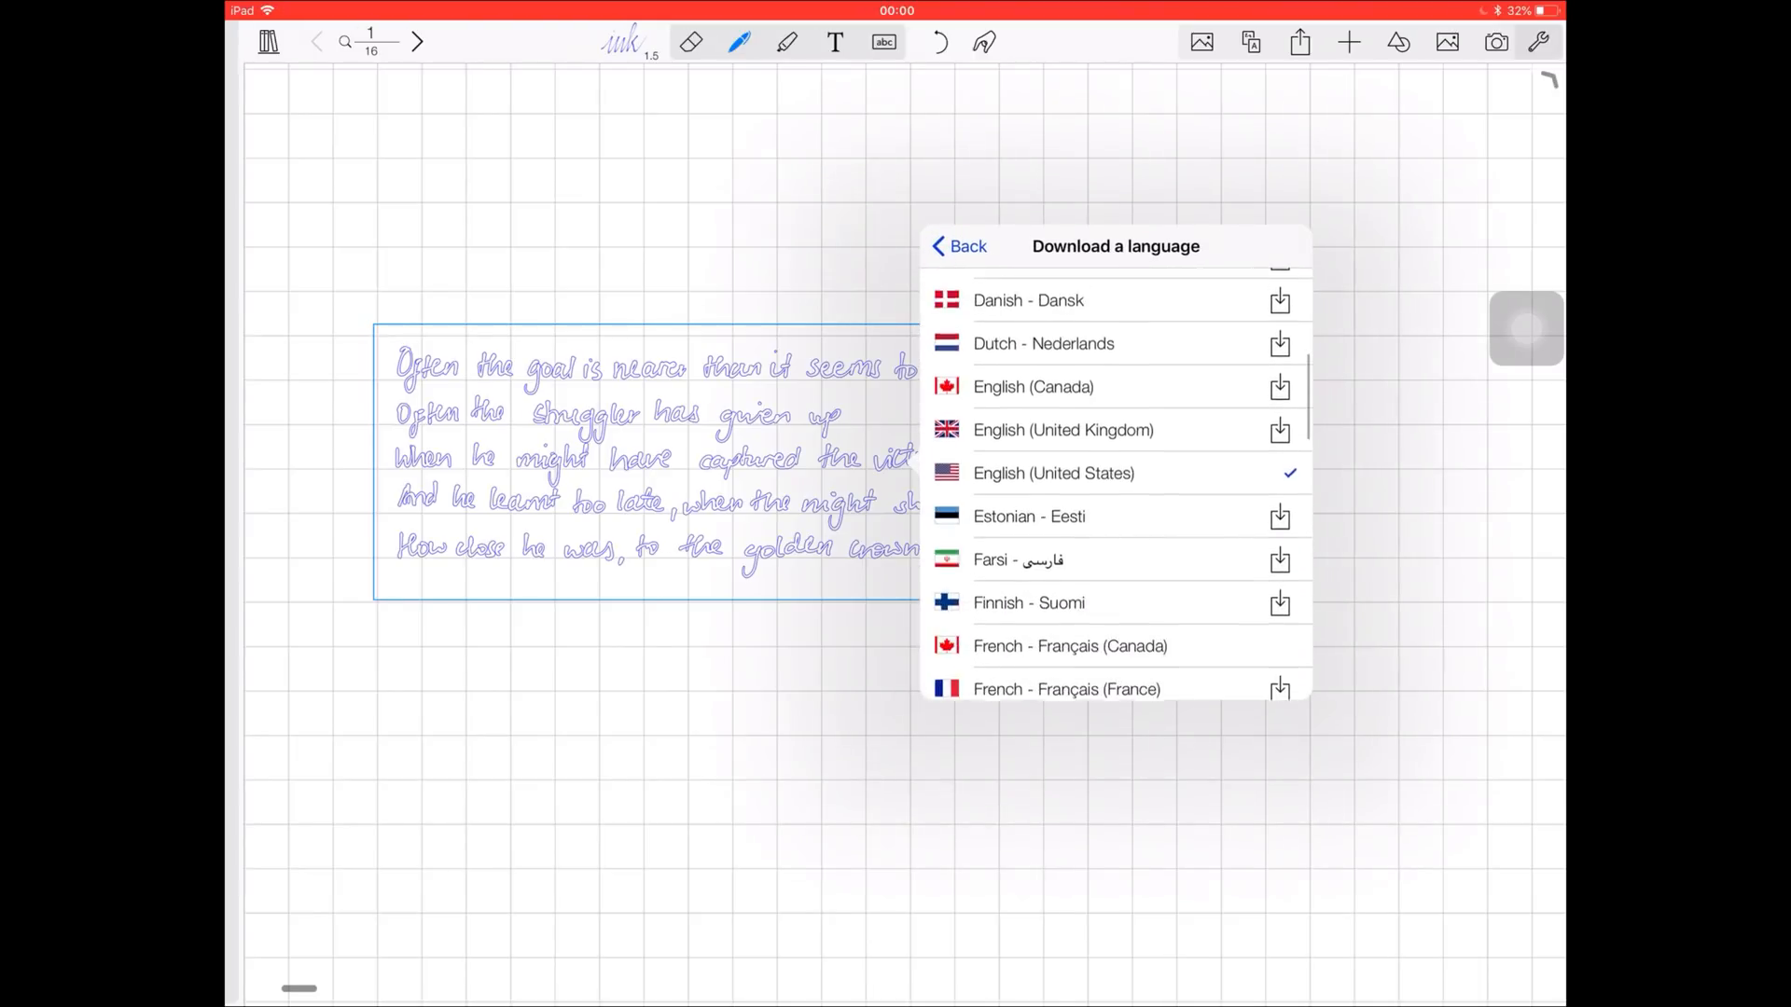
scroll("down", 3)
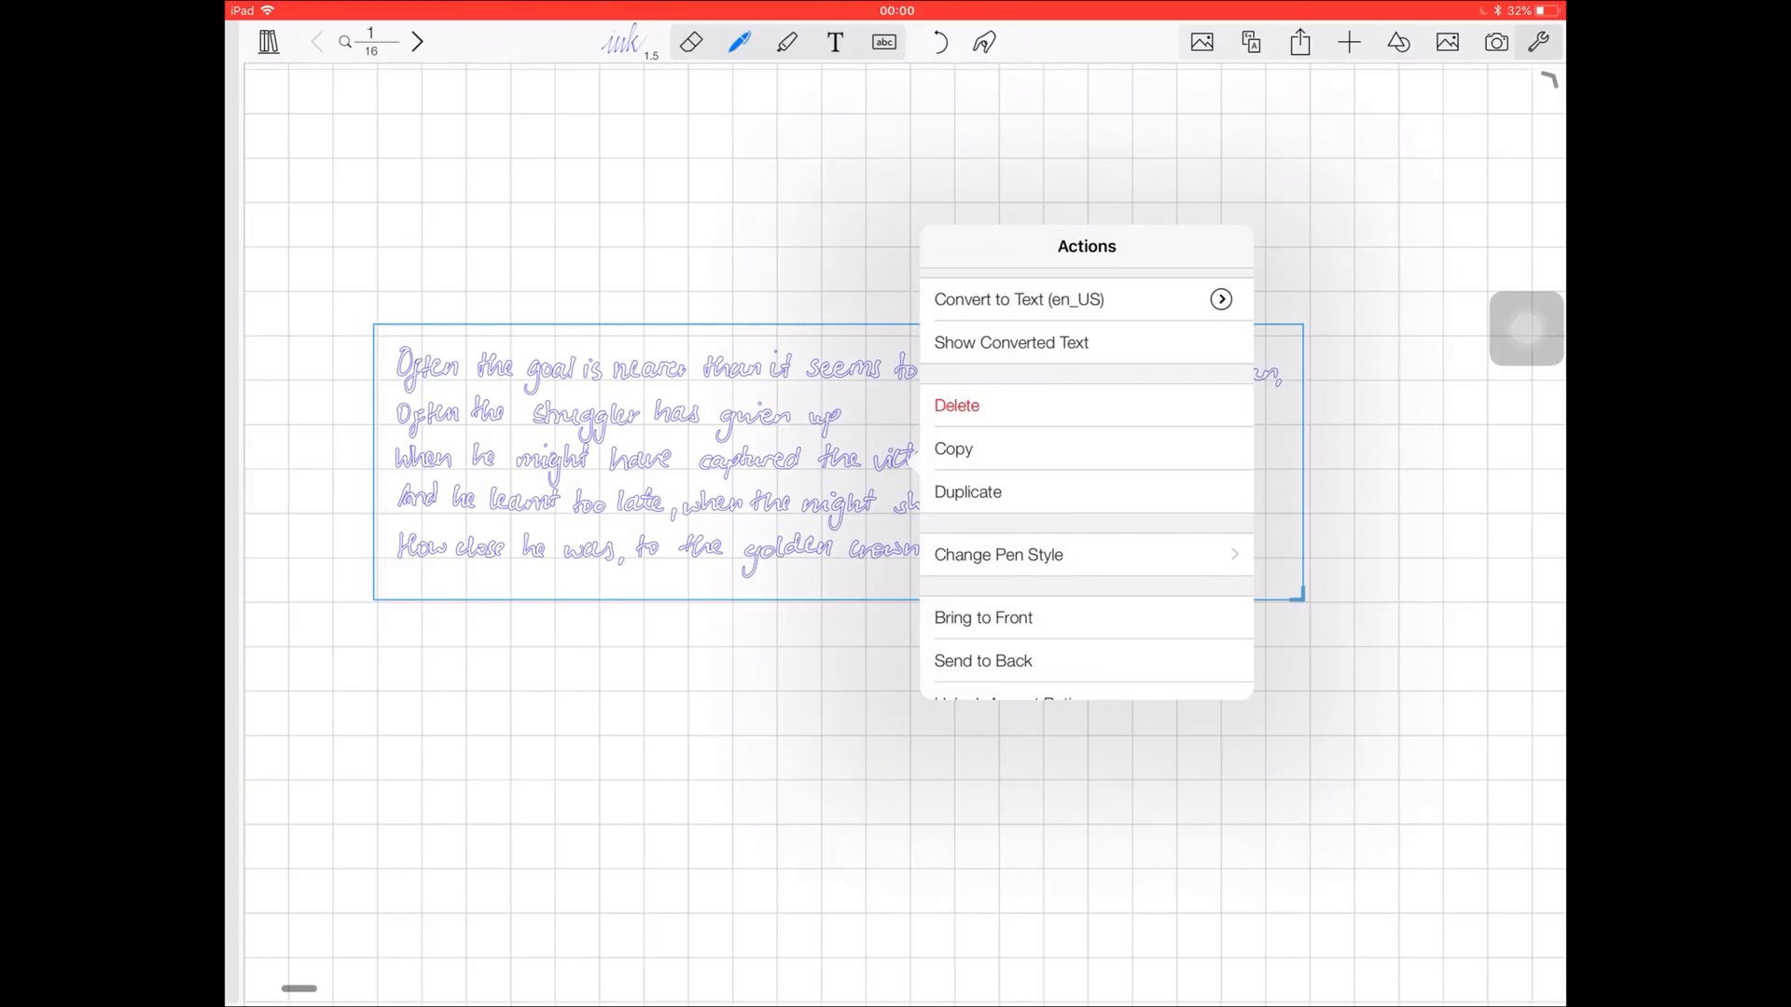
left_click(1021, 298)
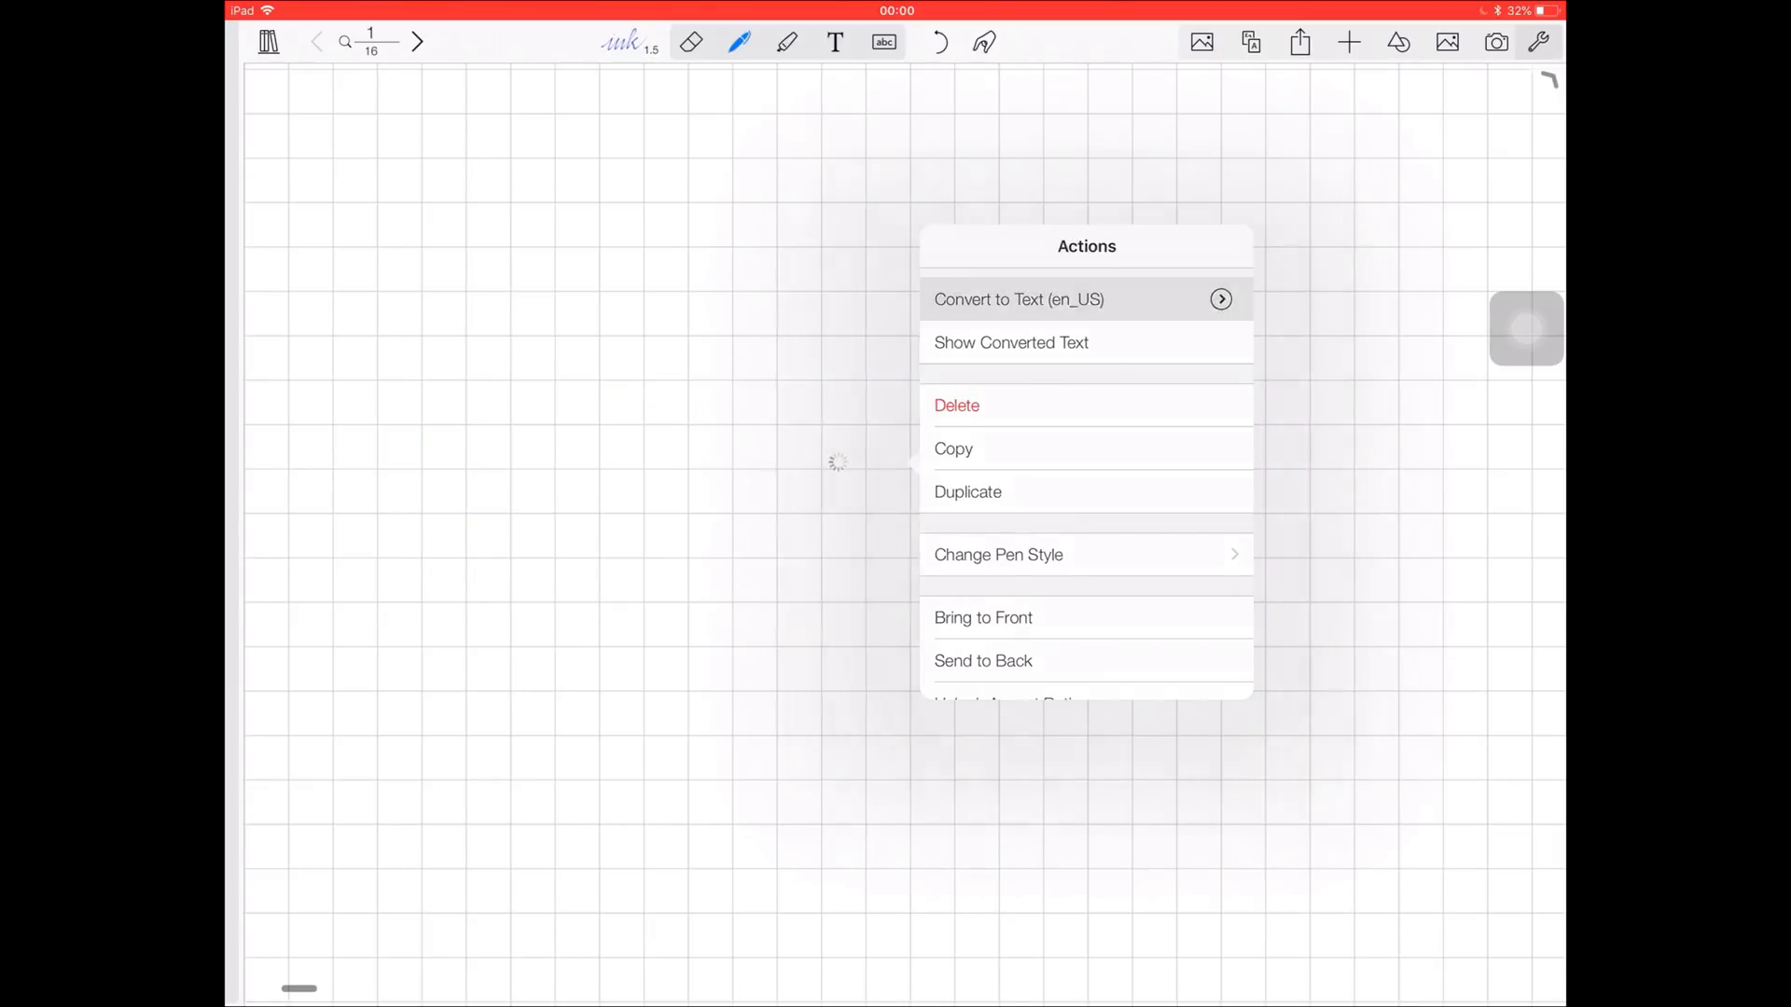
Recolour the converted poem text dark red in Change Text Style and browse the fonts
left_click(1019, 299)
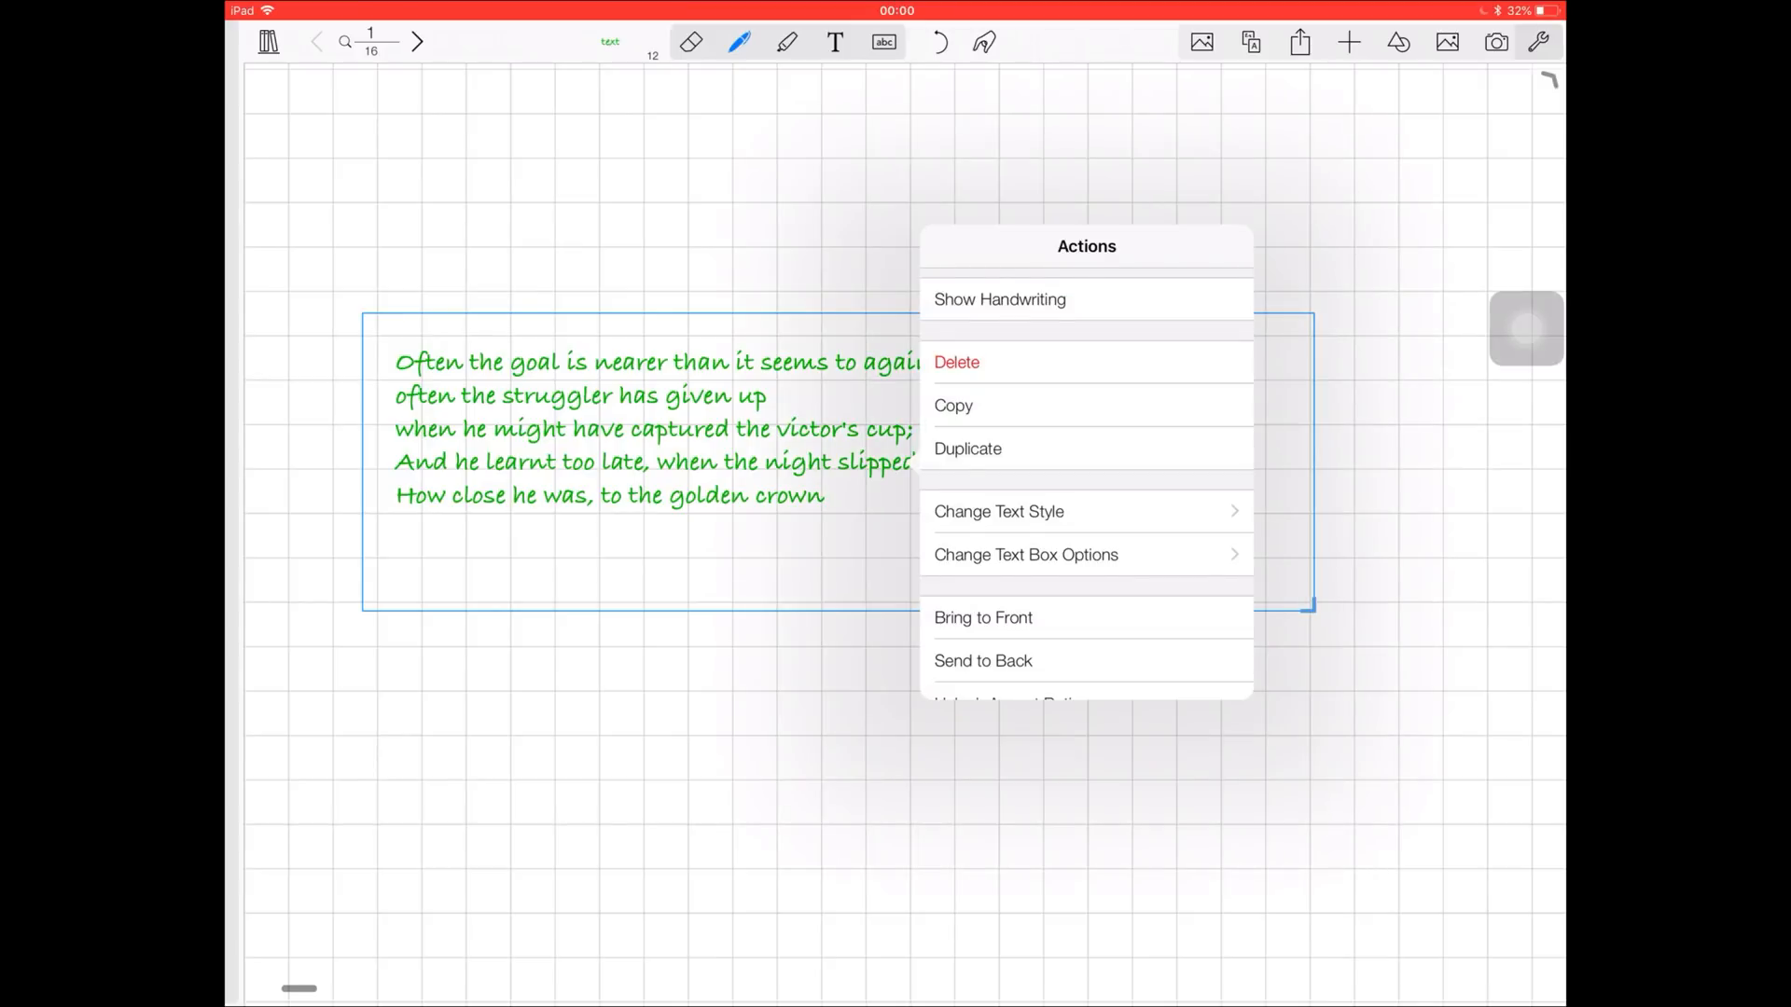
left_click(996, 298)
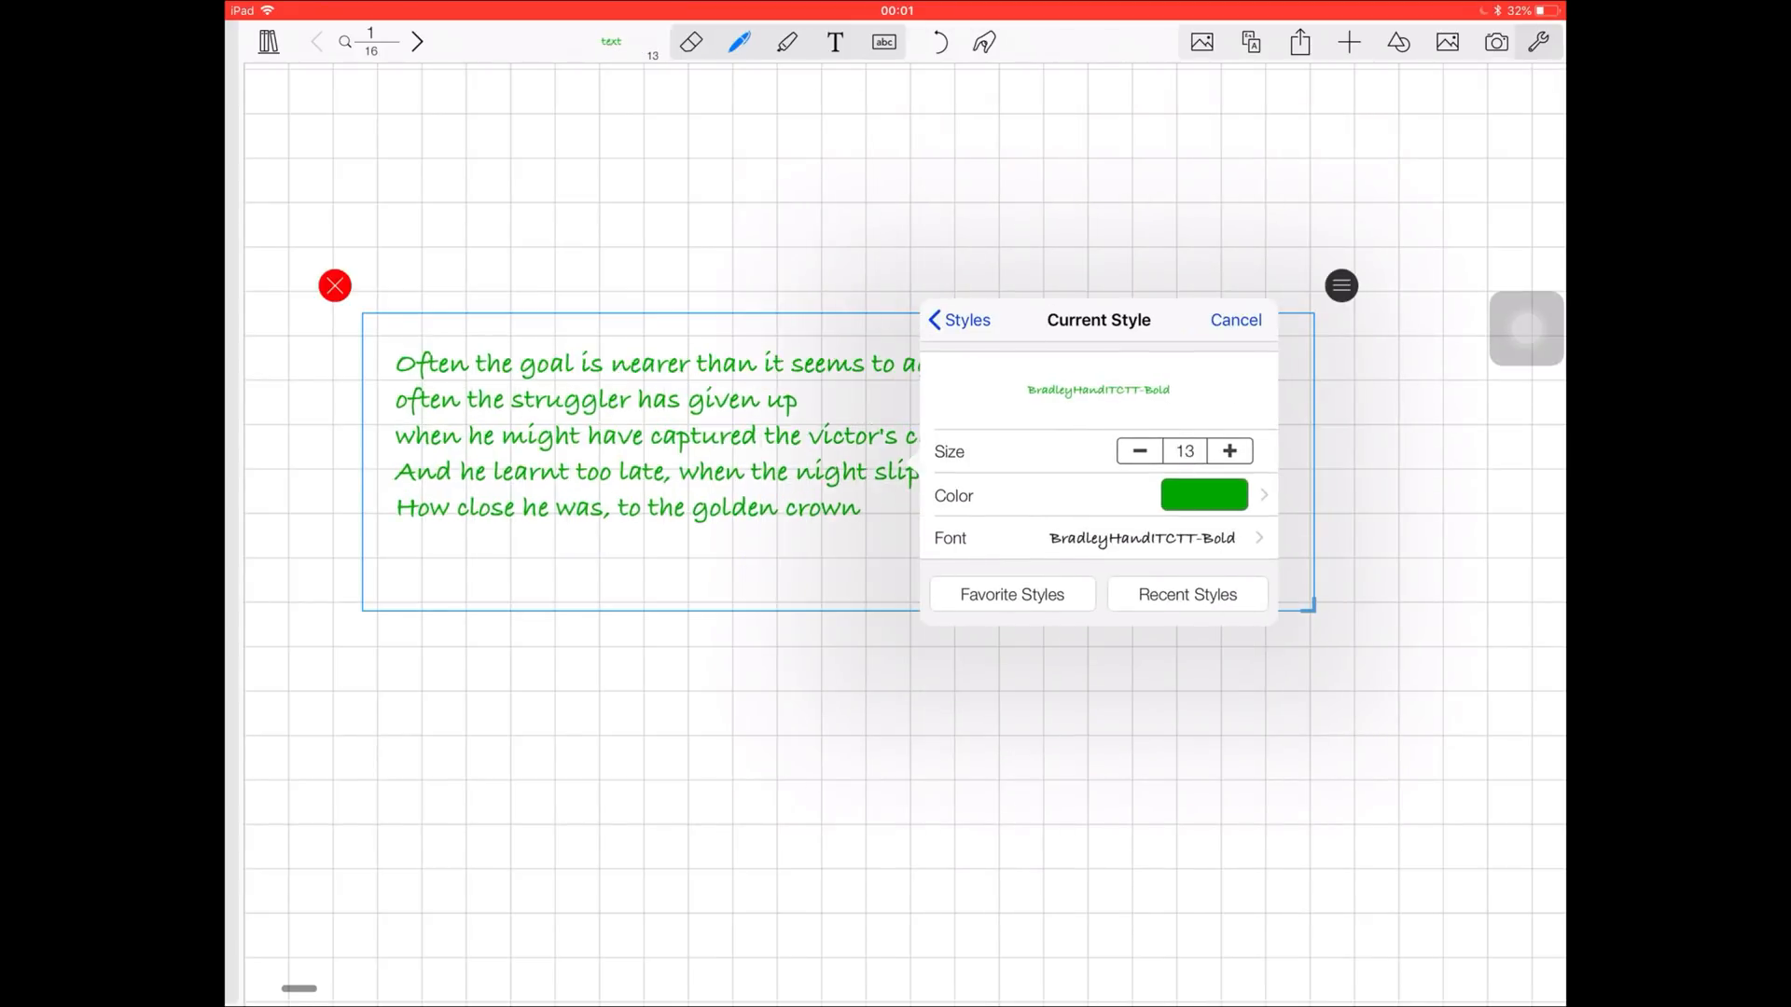
left_click(1203, 497)
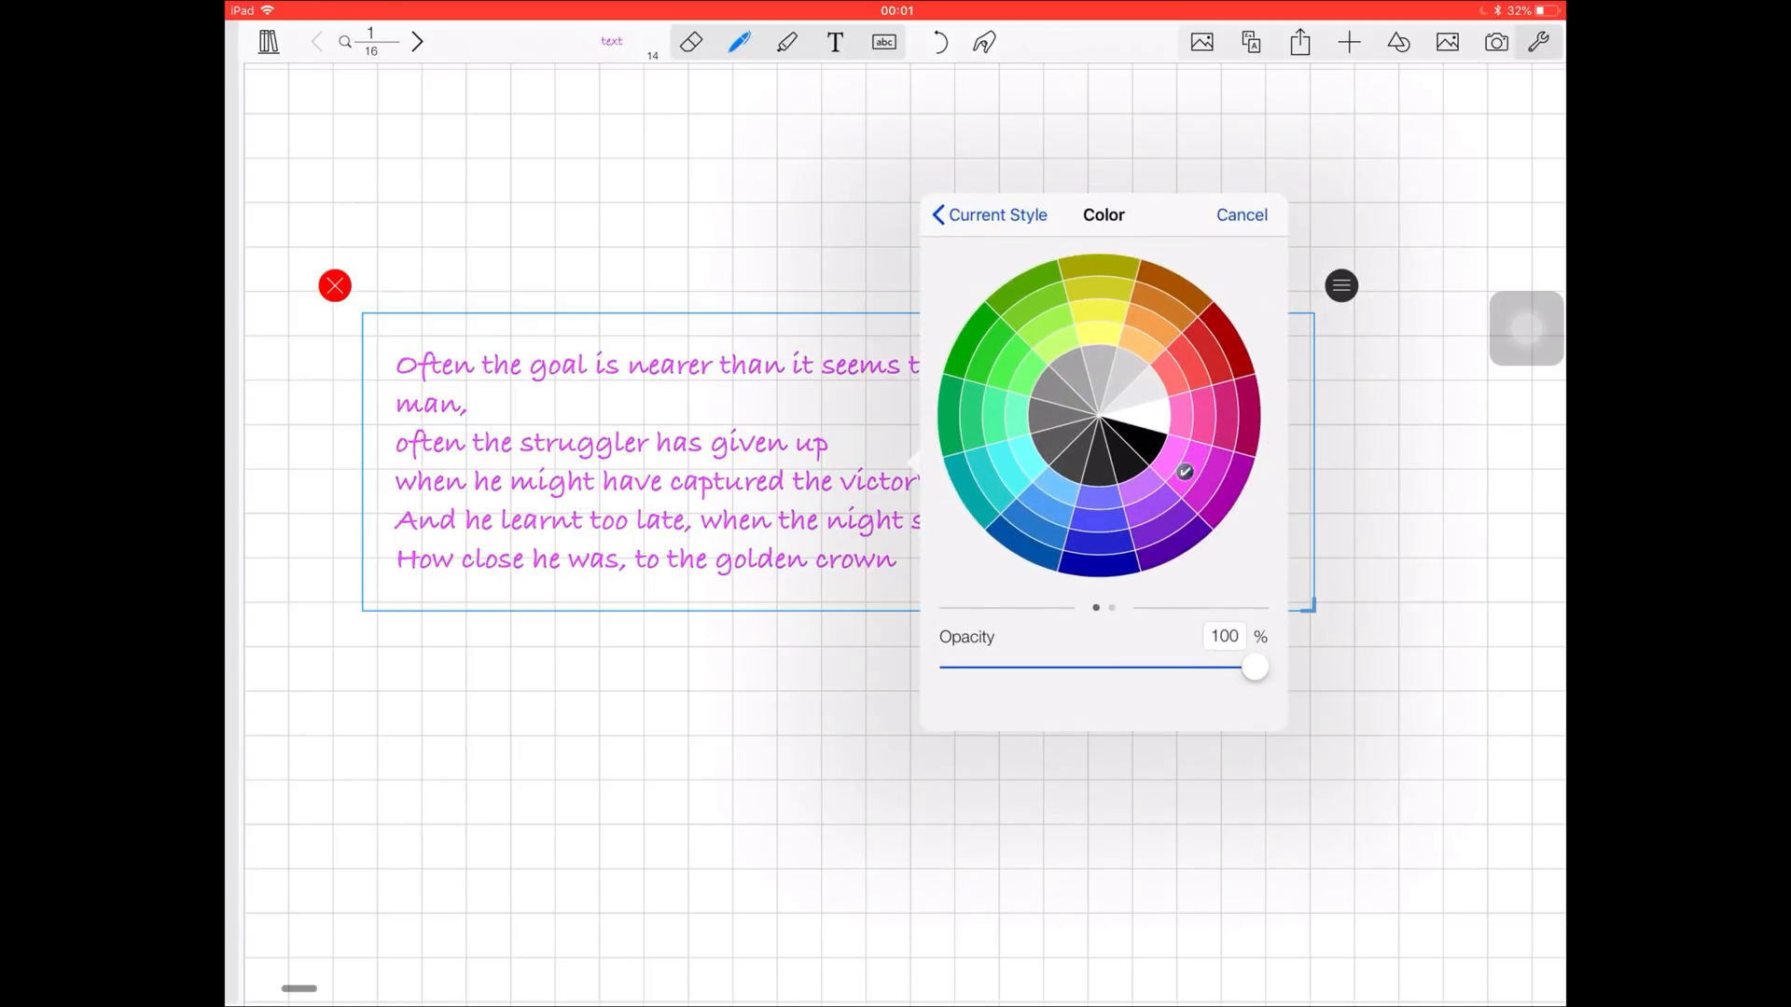
left_click(1229, 339)
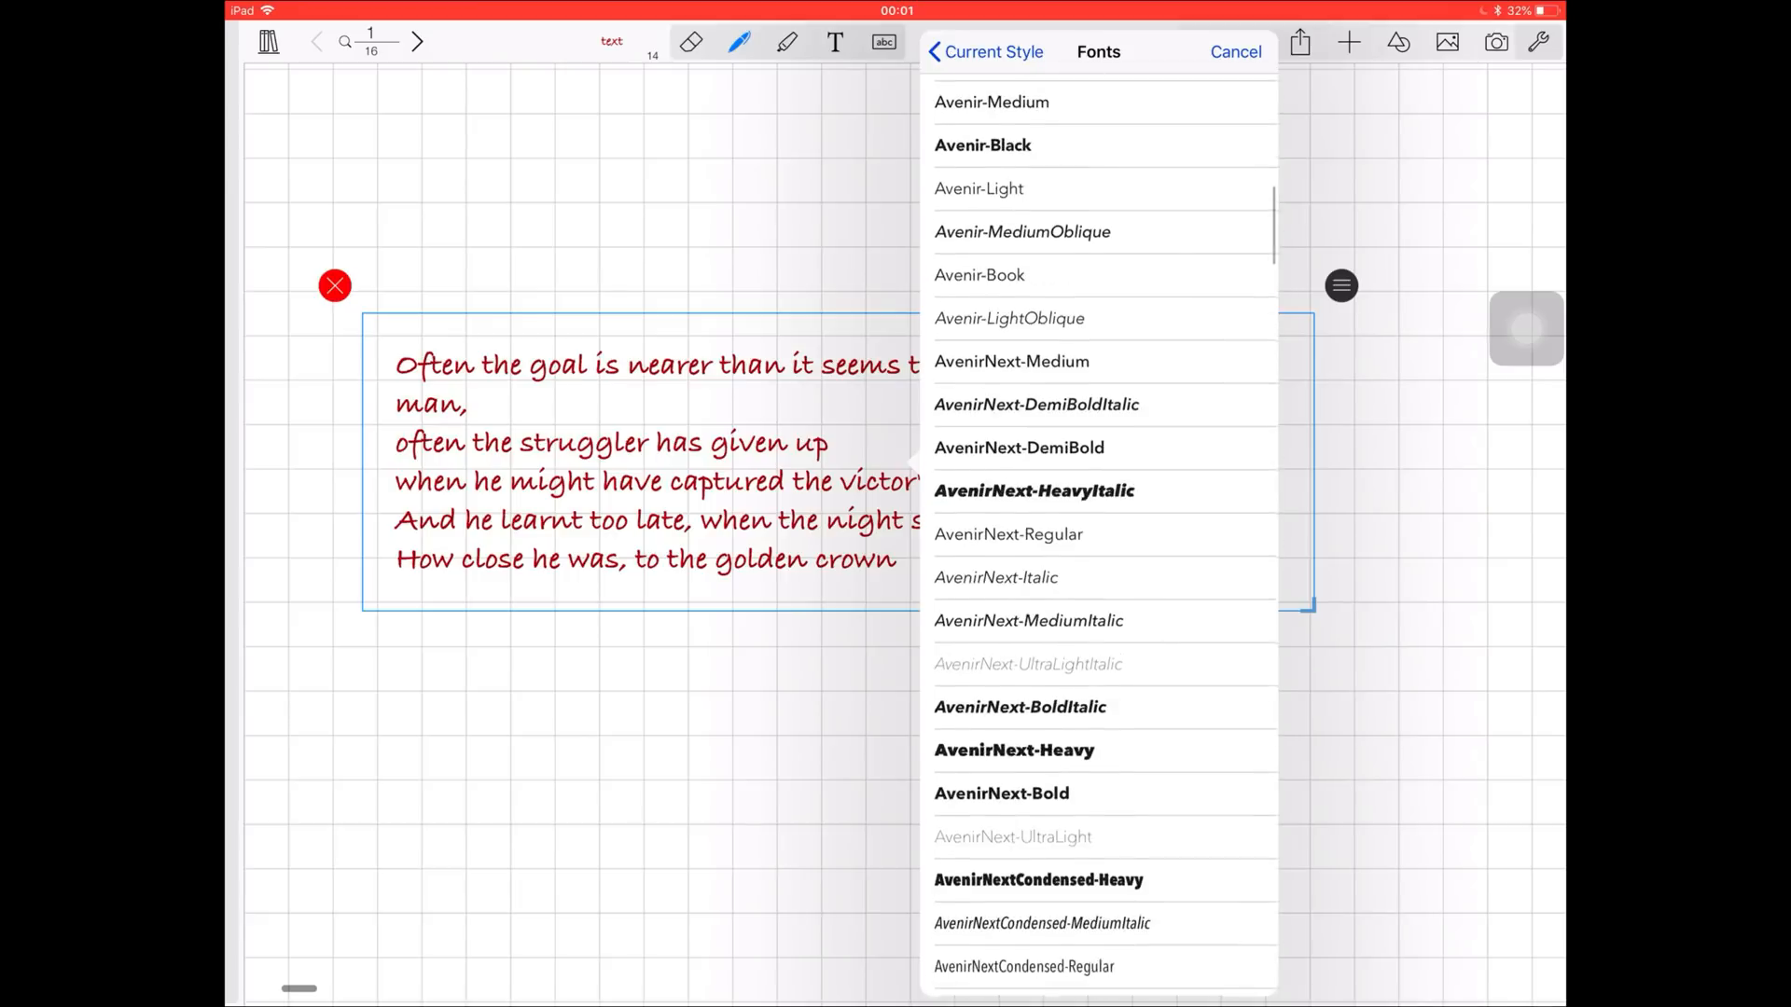
left_click(970, 394)
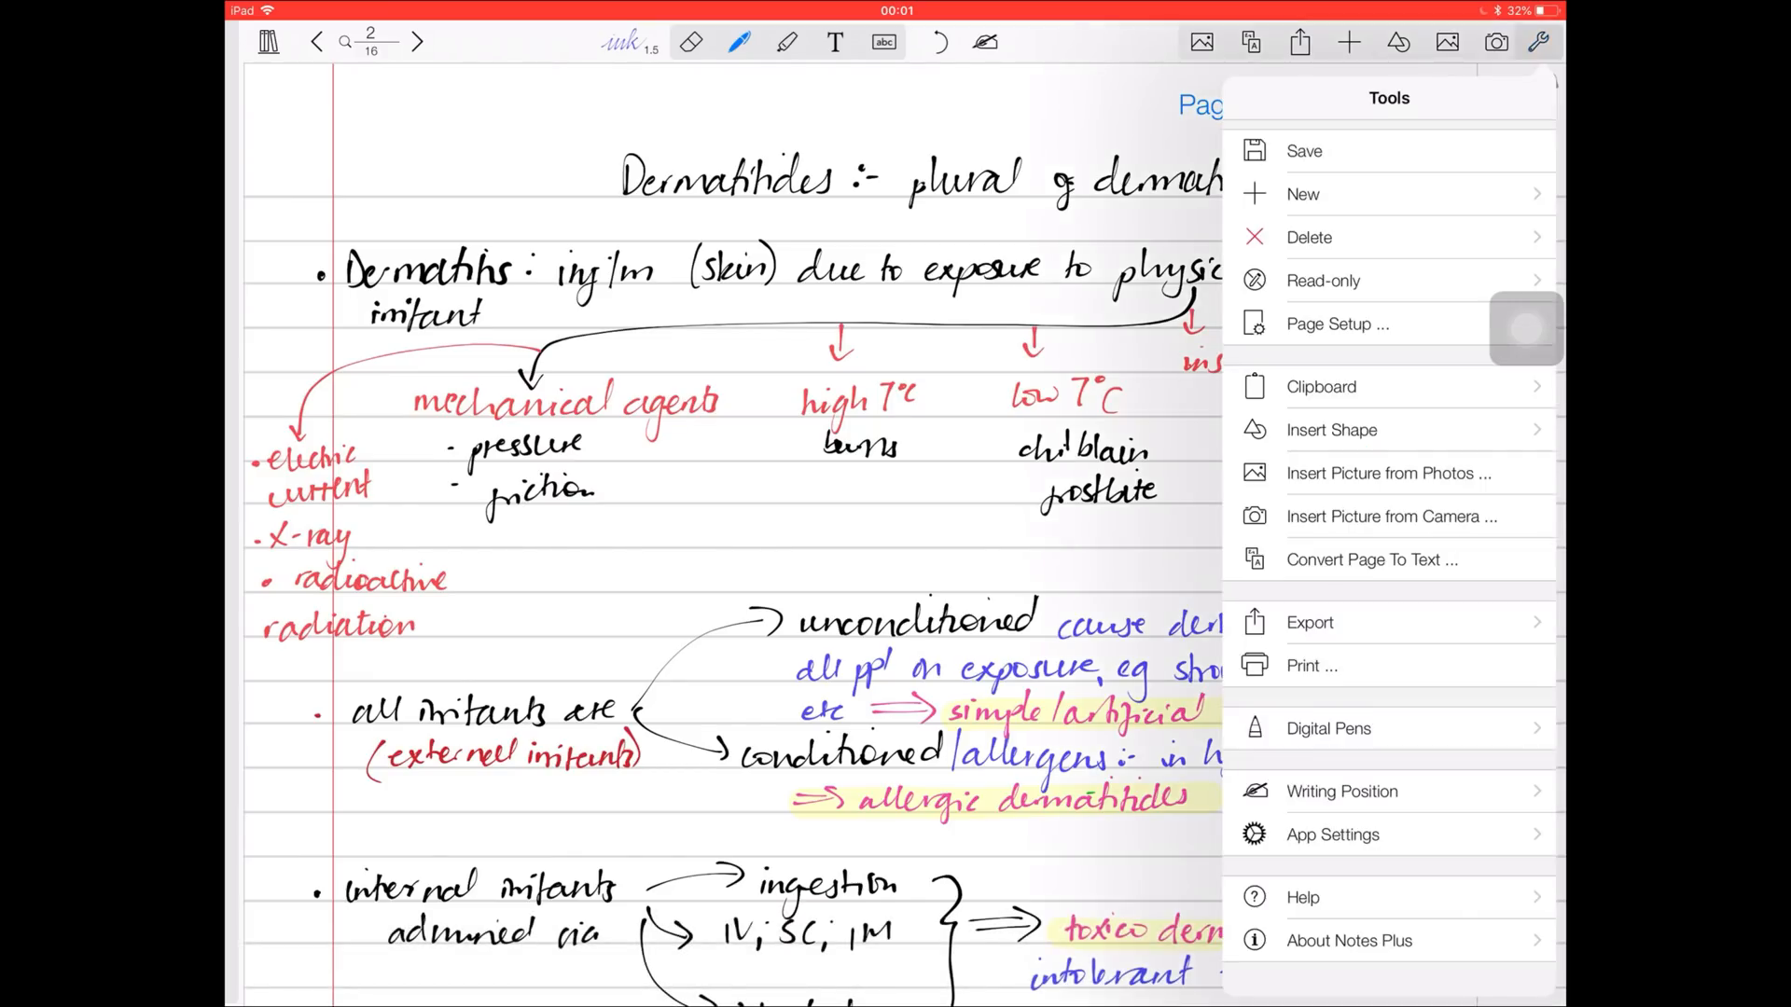
Run Convert Page To Text on the dermatitis notes and review the recognised preview
left_click(1371, 560)
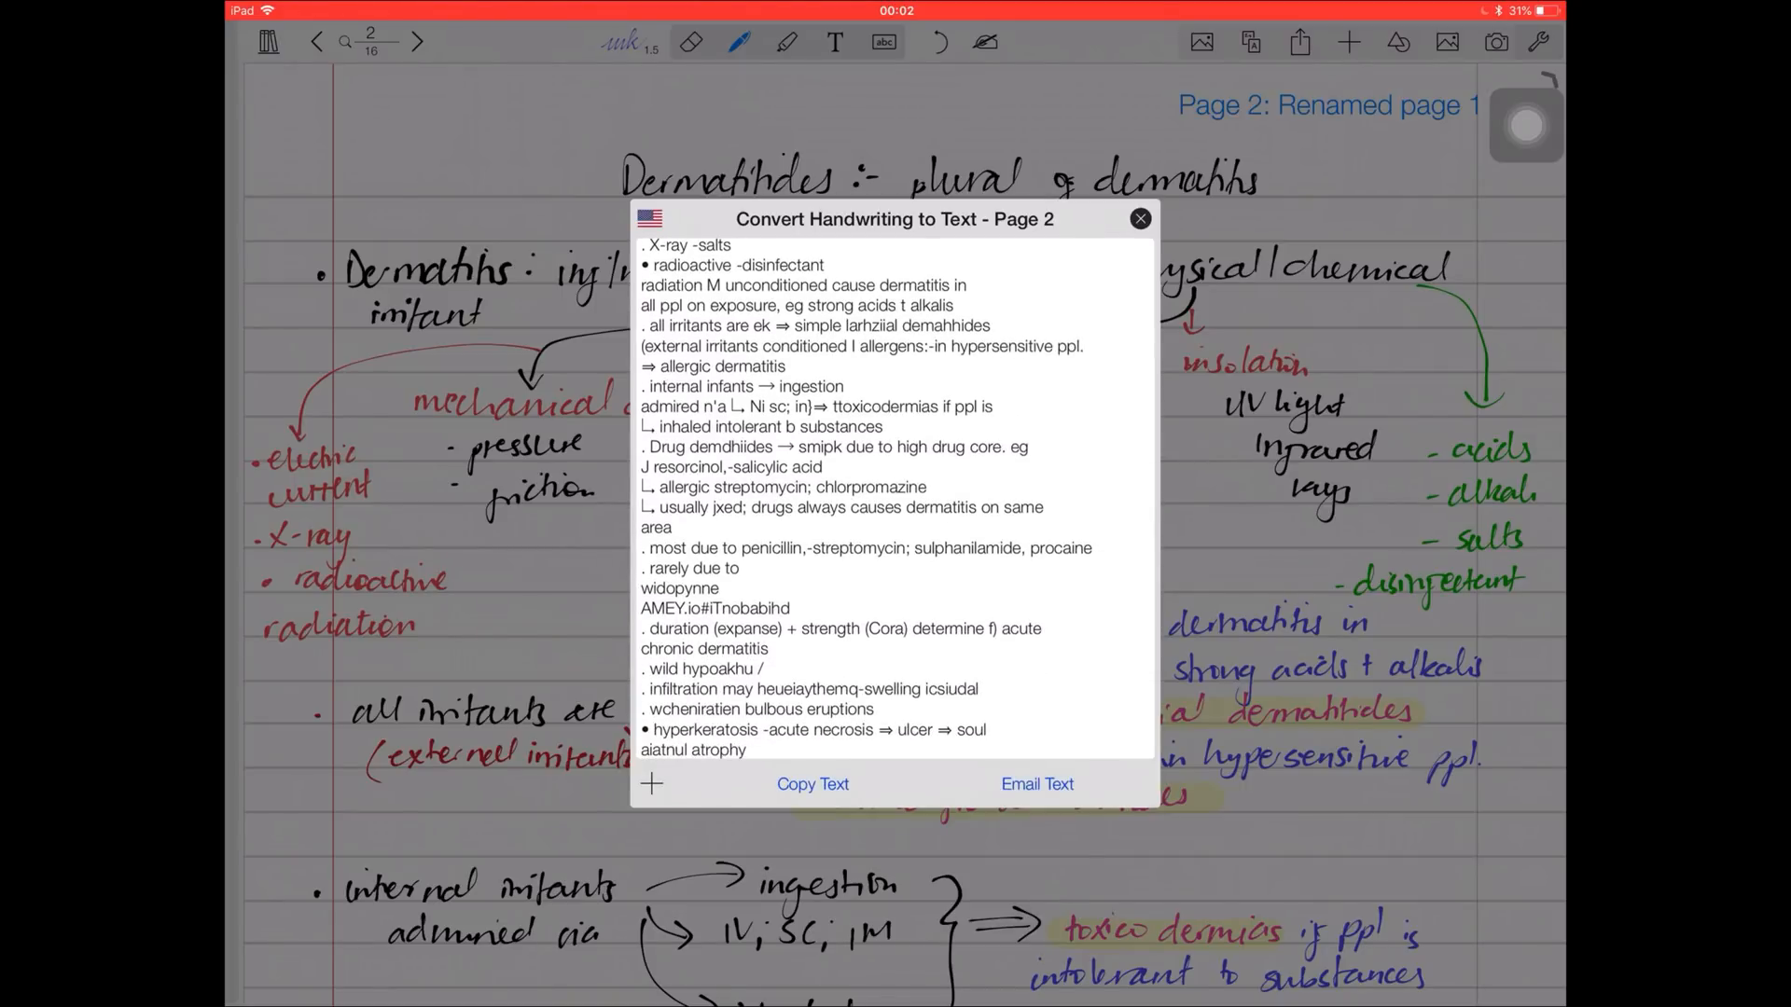
left_click(1035, 786)
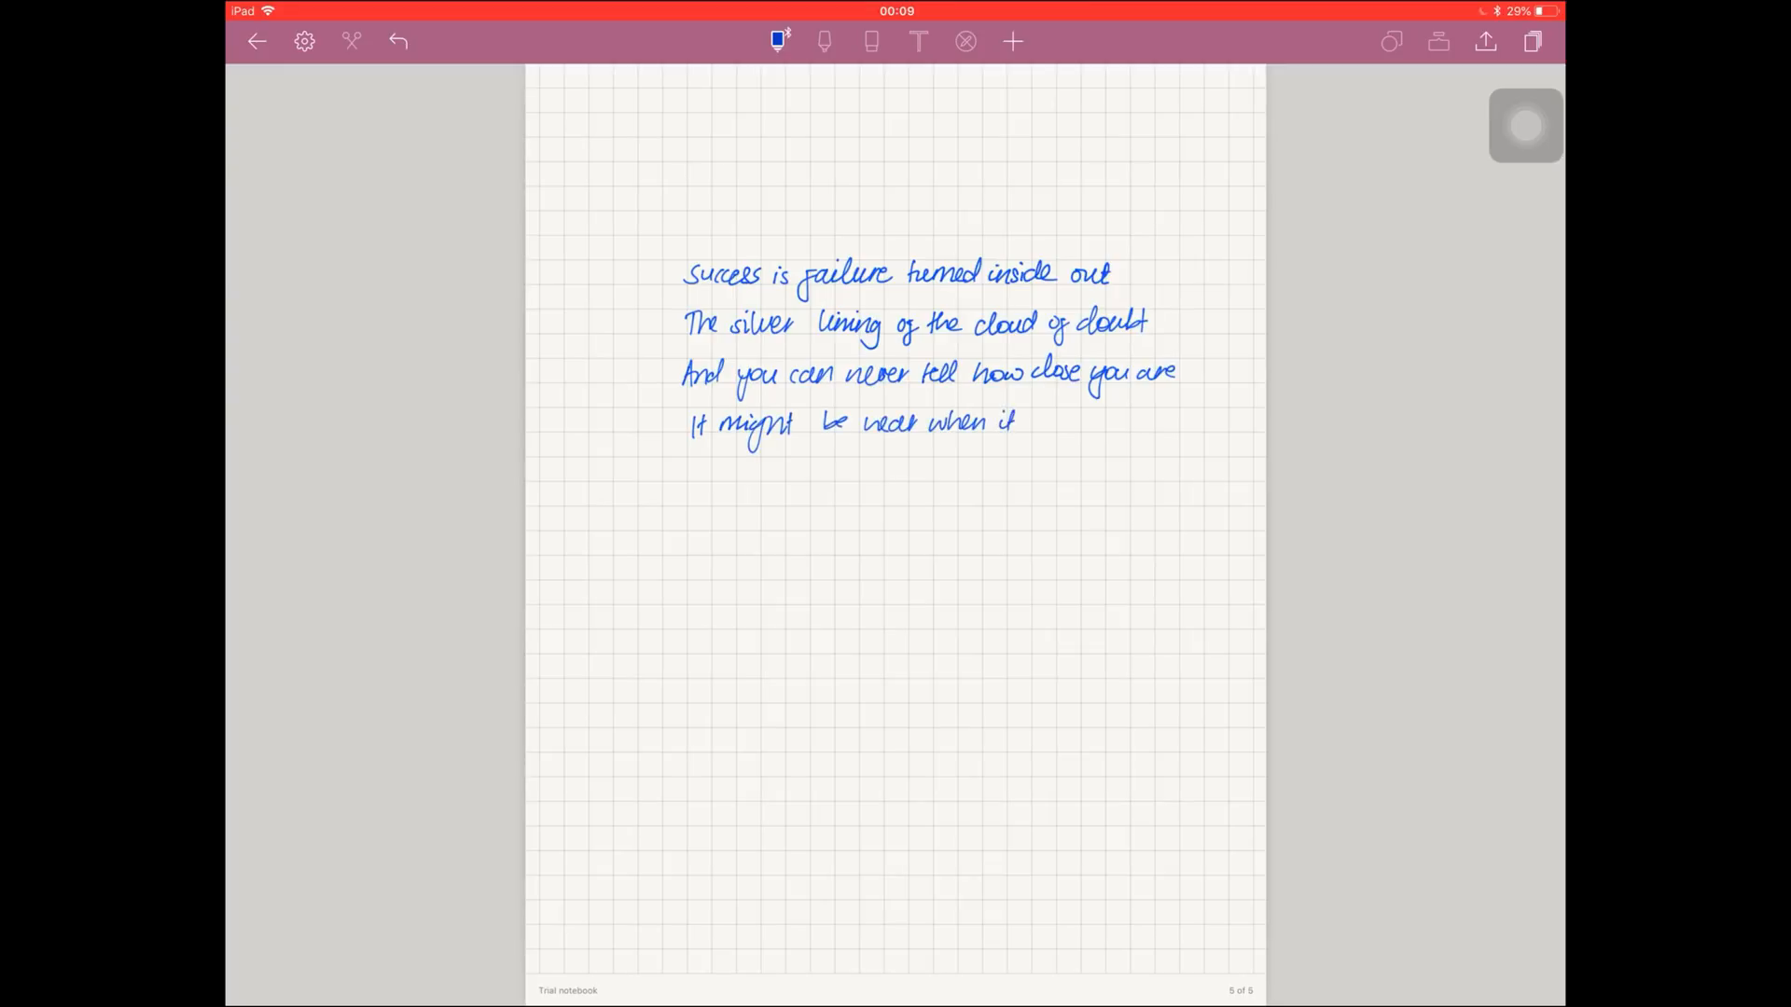
Lasso the poem and place it as a typed text box via Convert to Textbox
left_click_drag(1050, 424, 891, 473)
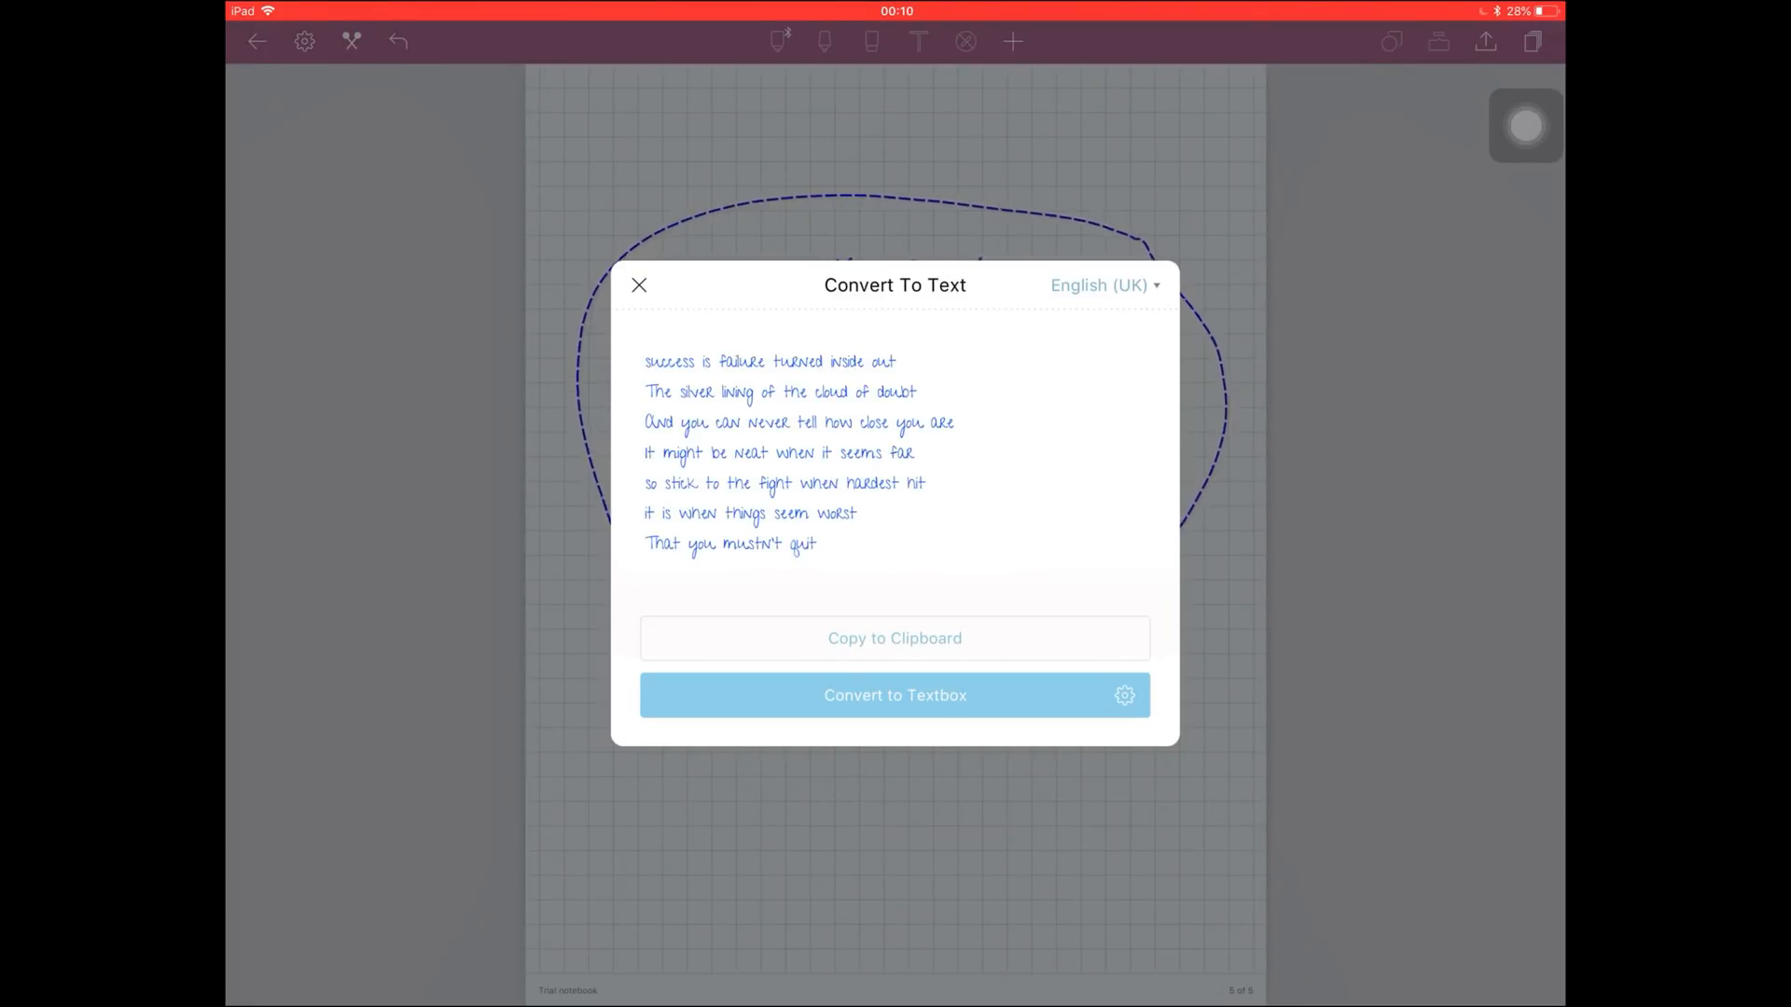
left_click(893, 694)
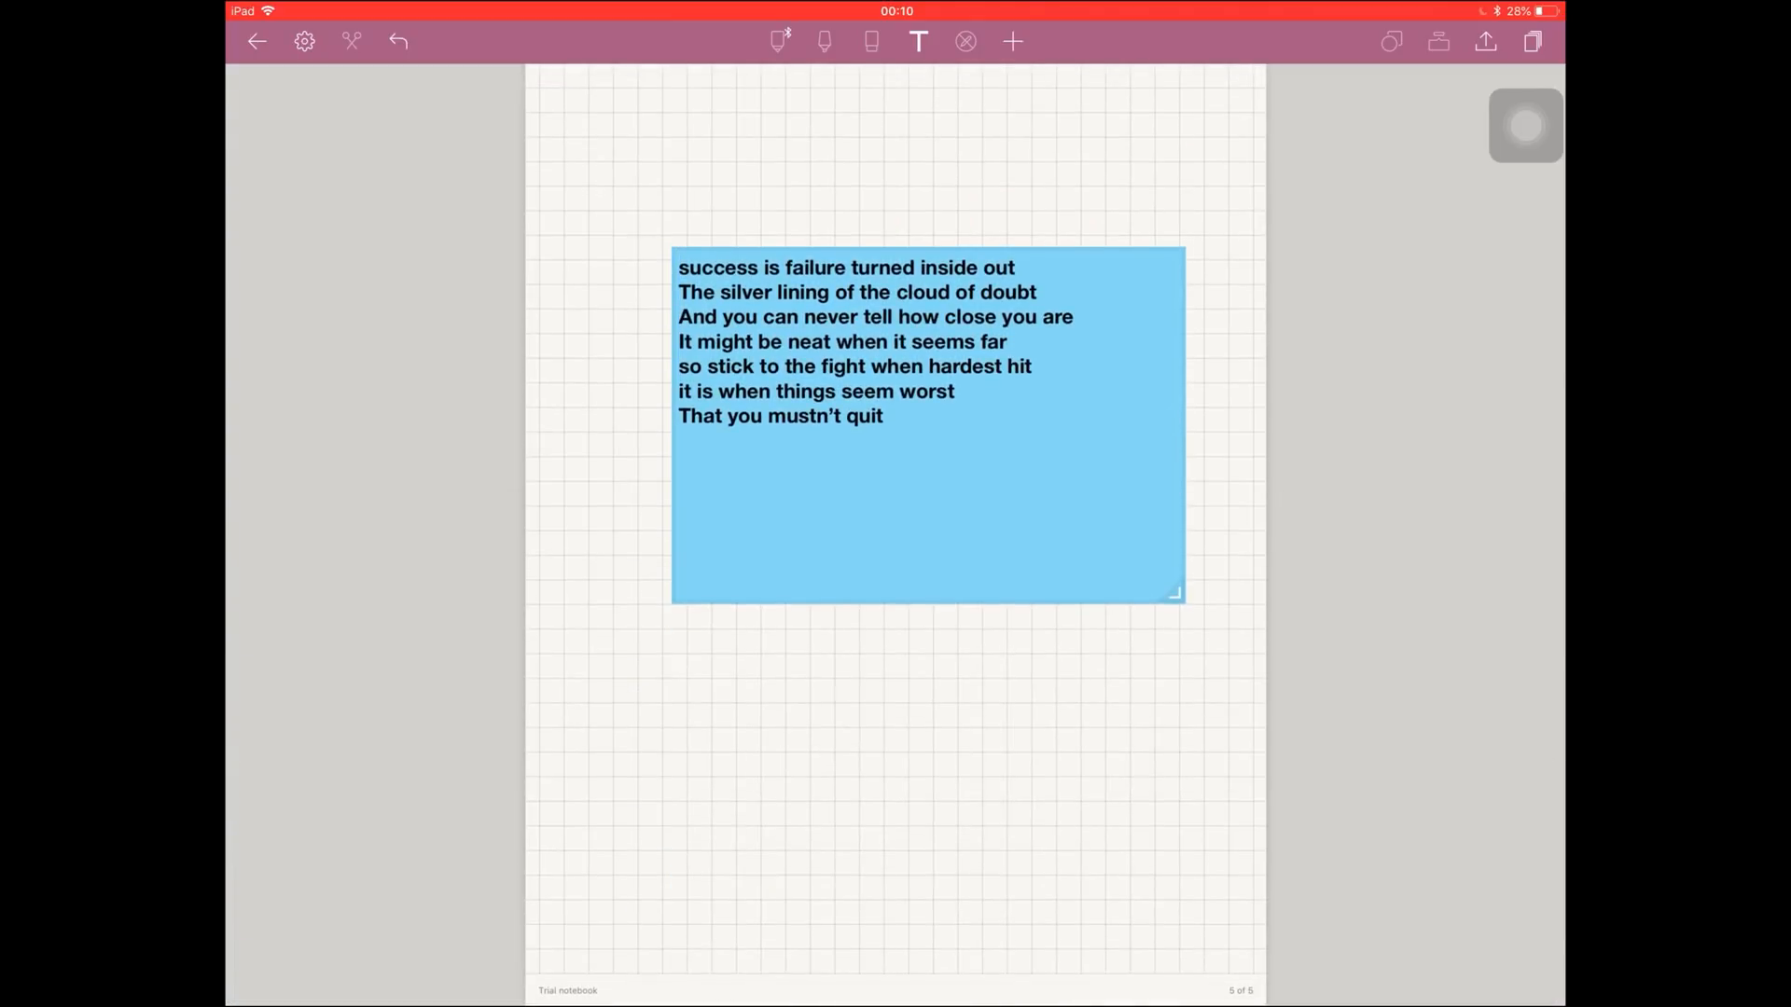
Show the Handwriting Recognition languages in Preferences, with English (UK) active
left_click(304, 41)
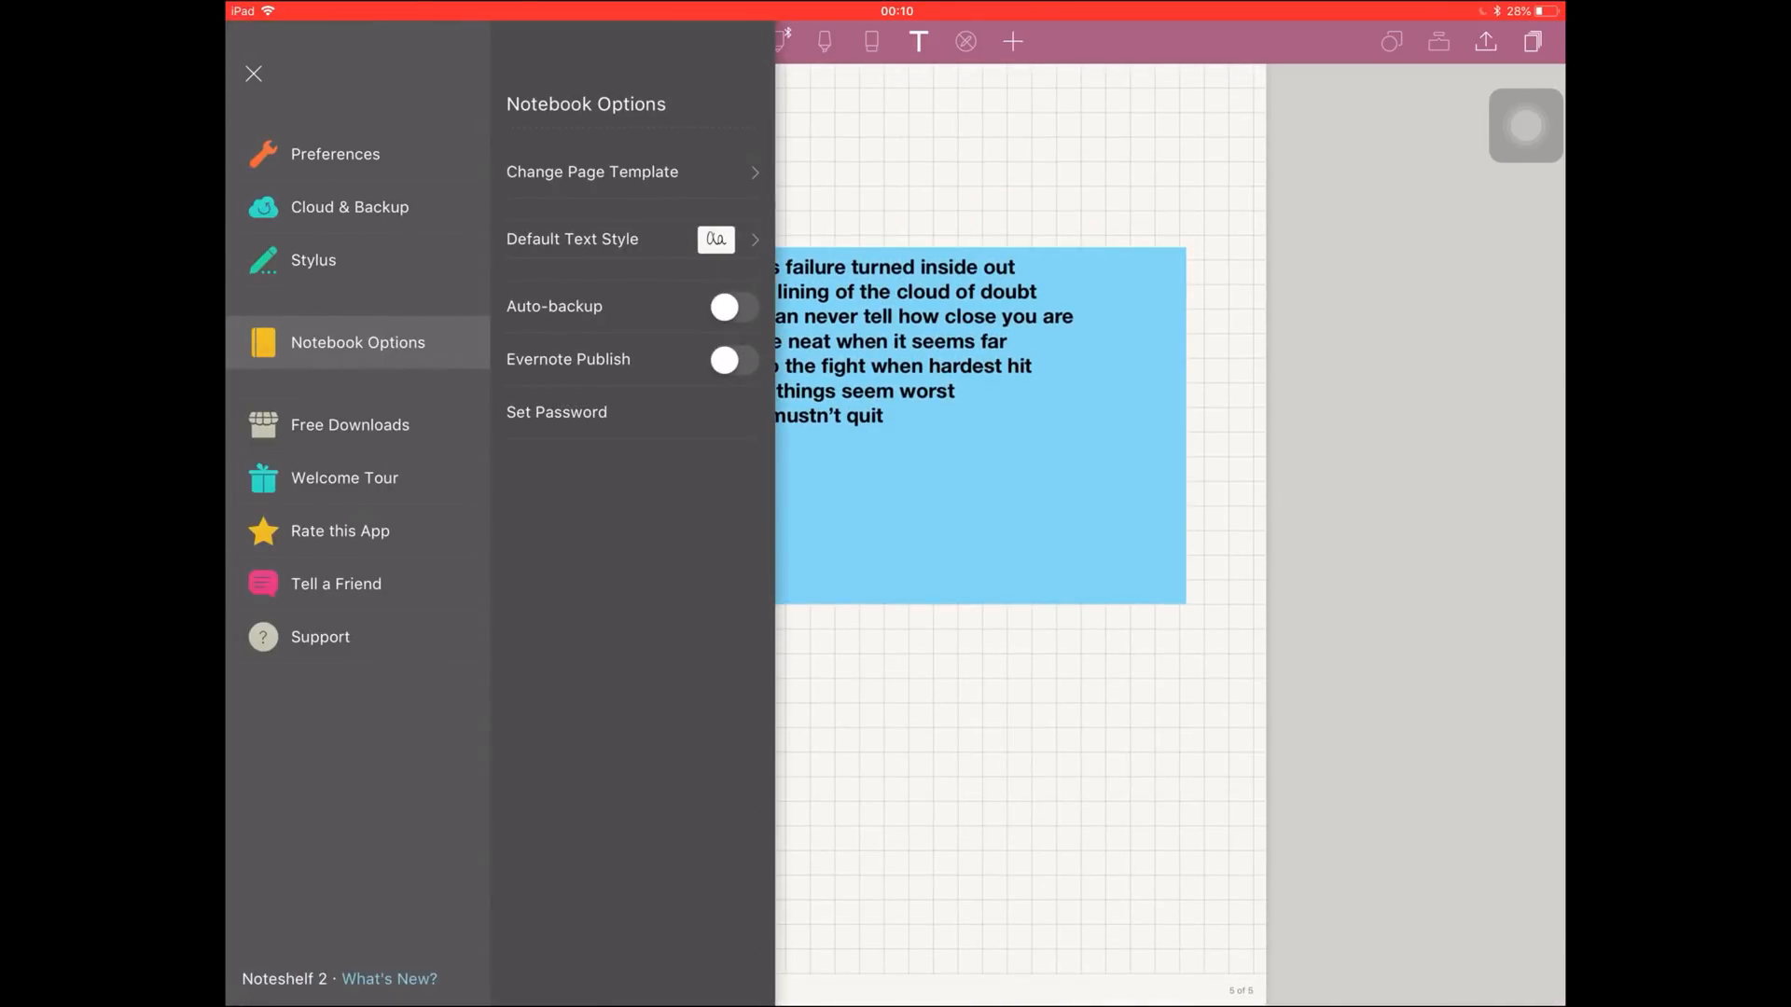
left_click(334, 154)
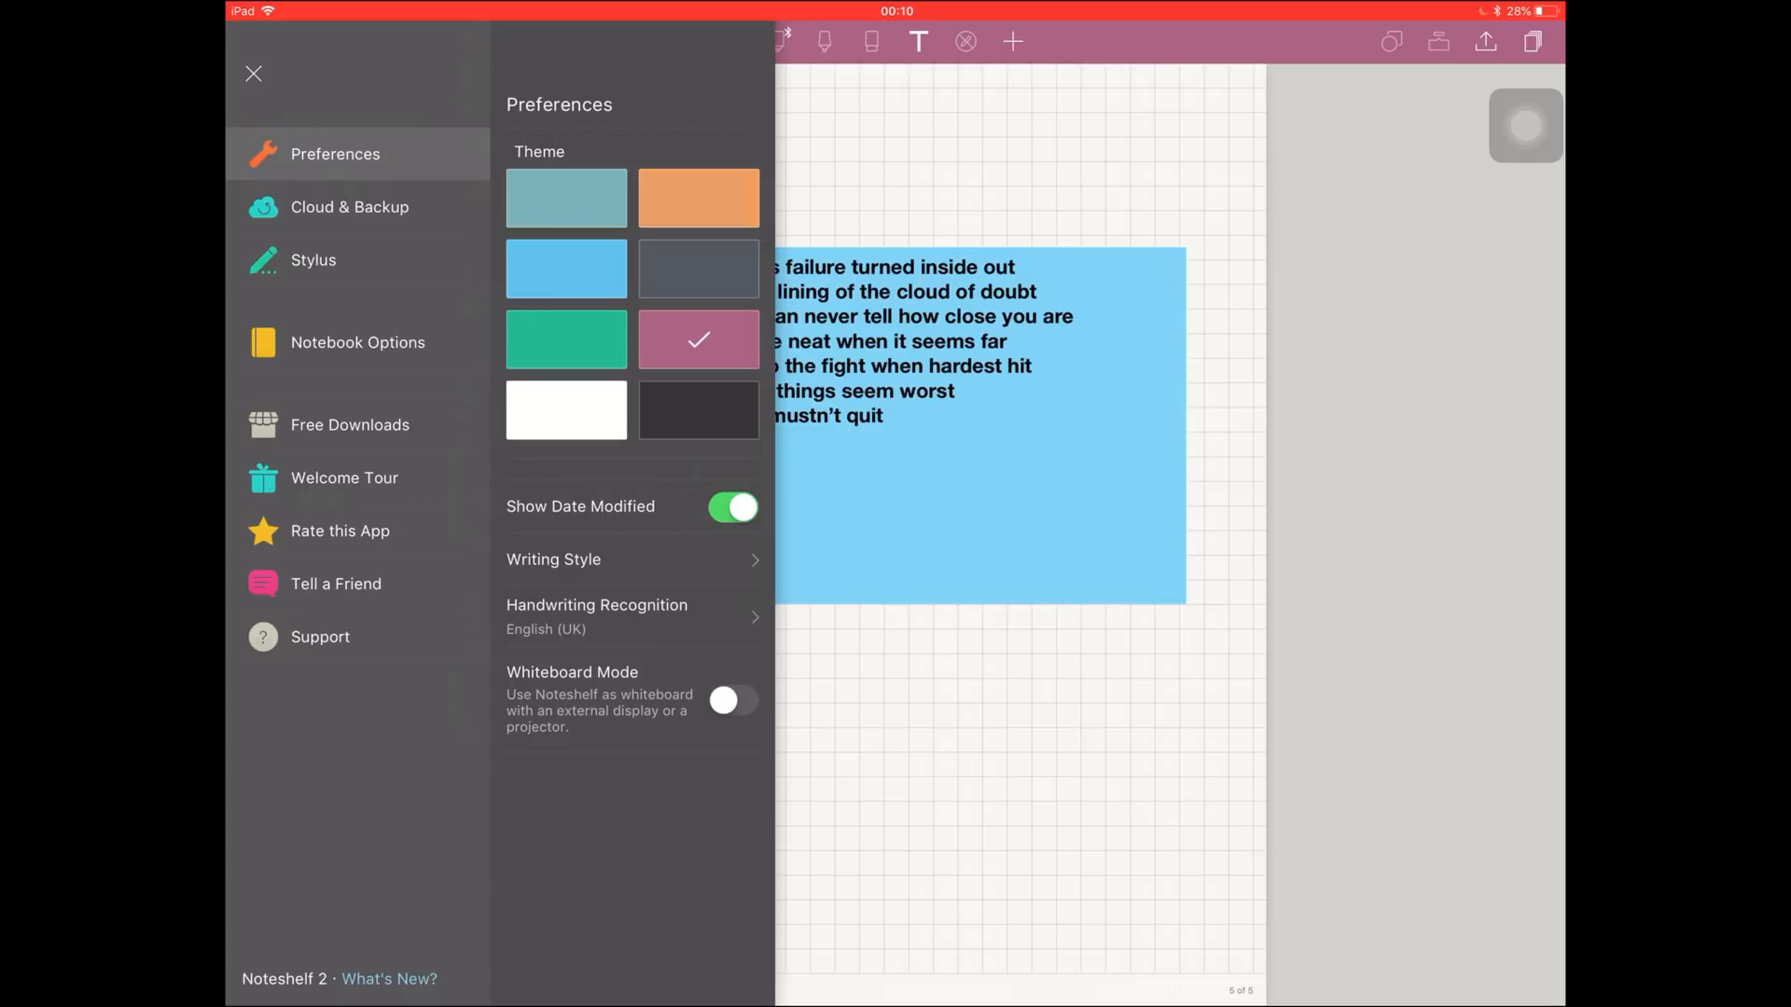
left_click(595, 618)
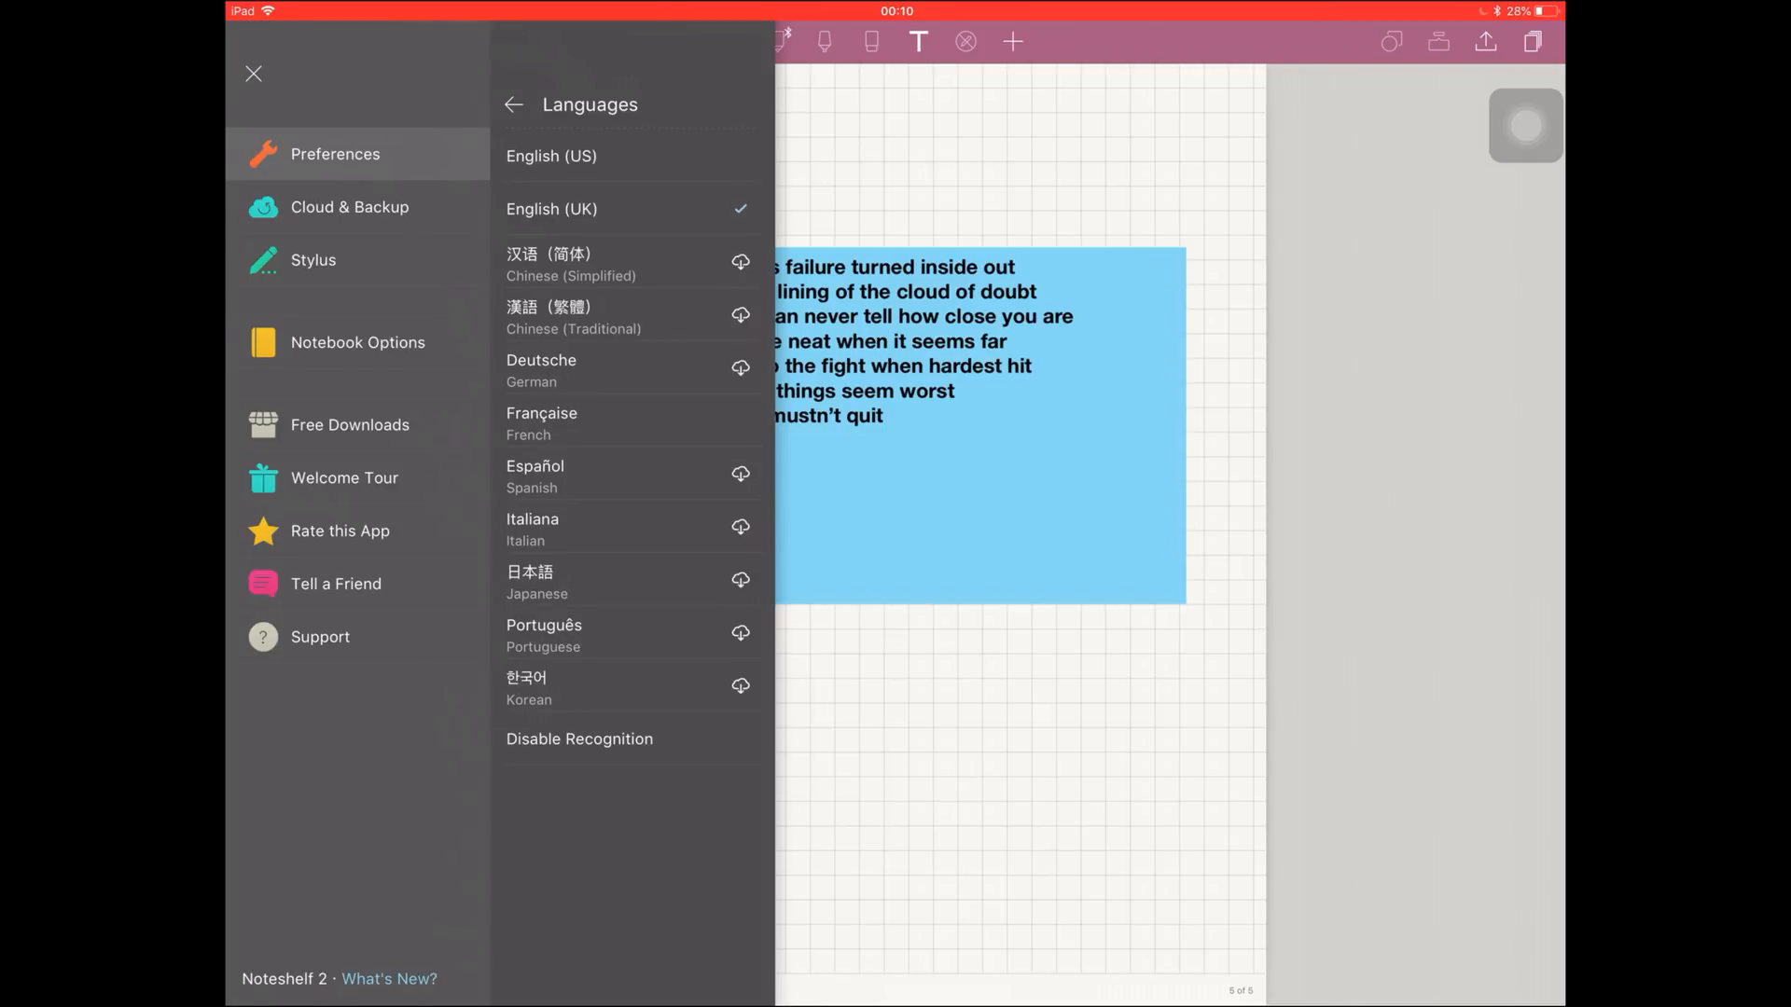
left_click(626, 739)
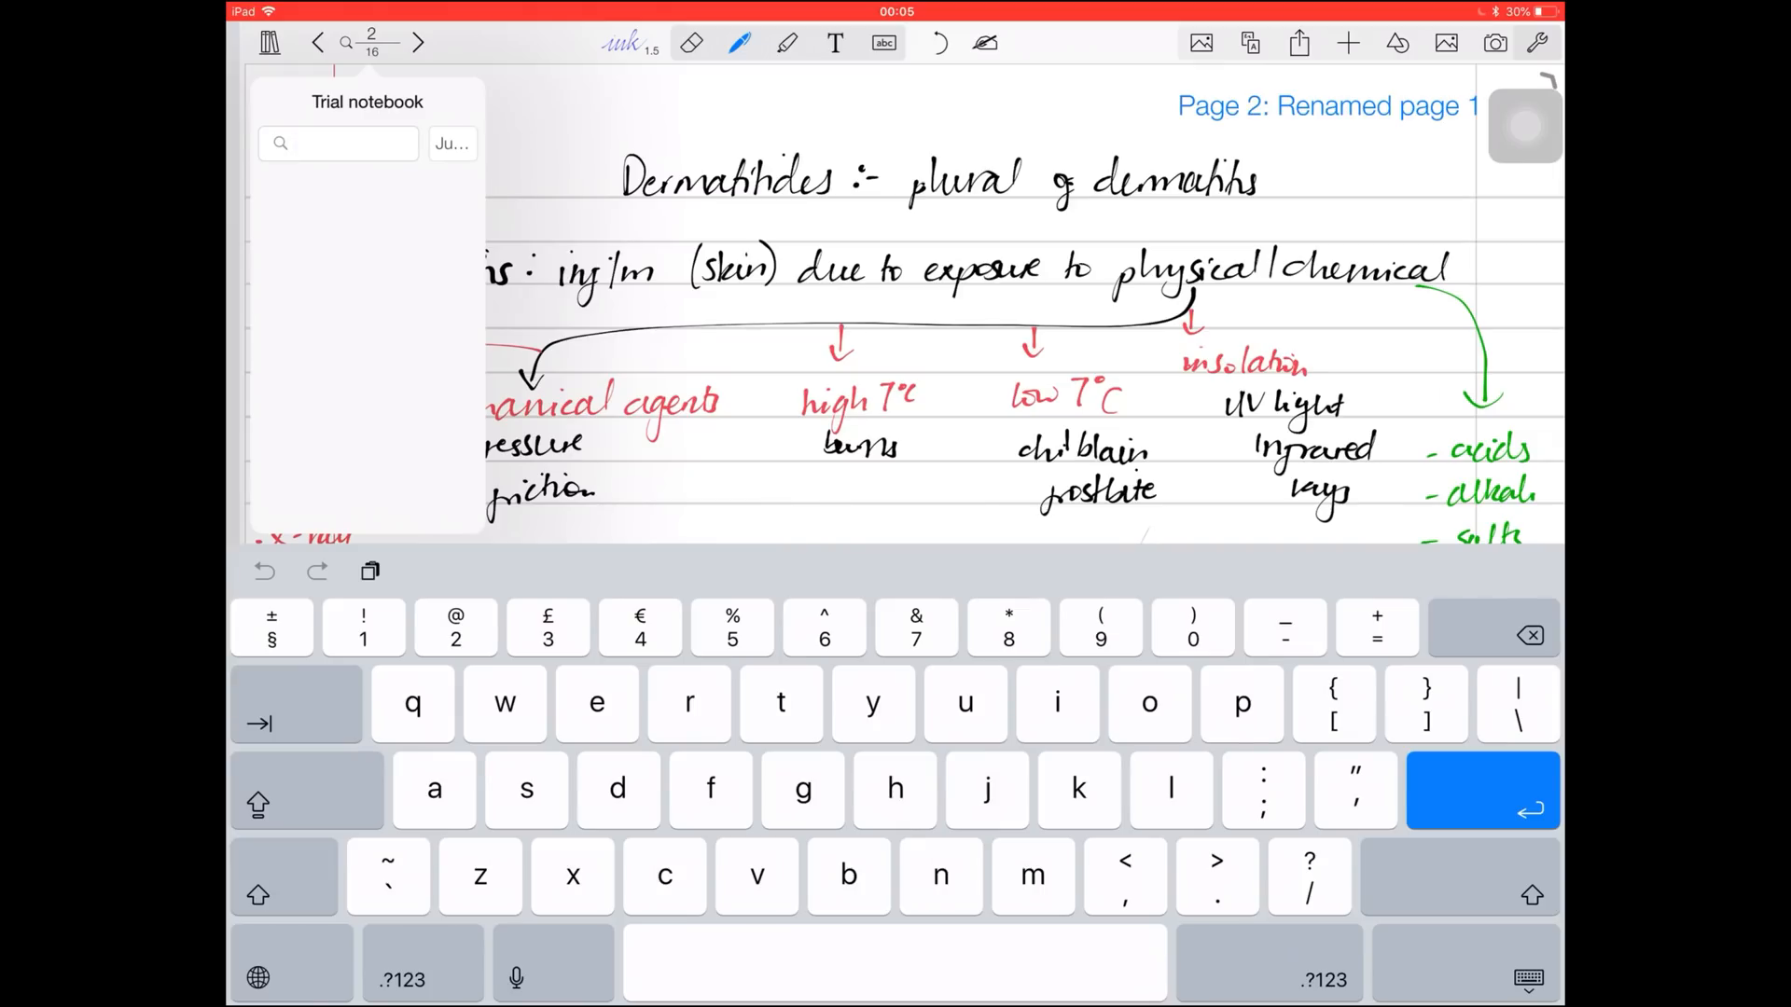
Search the Trial notebook for 'high' to list matching handwritten pages
type("high")
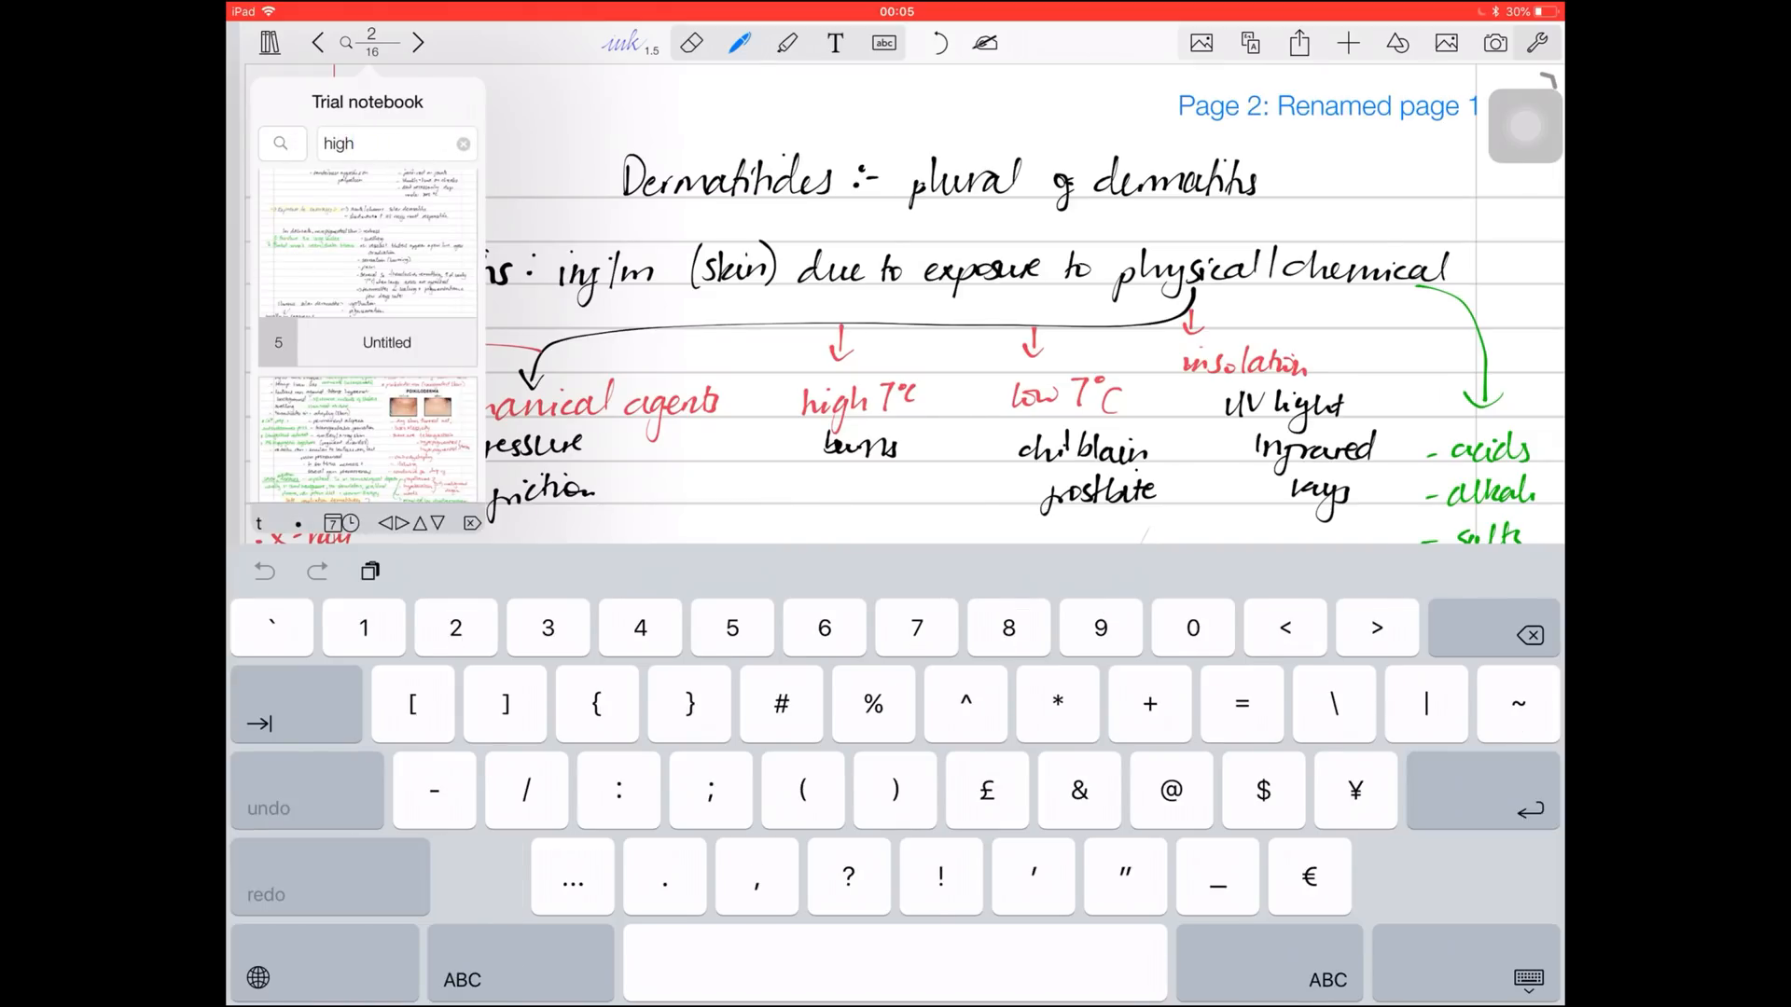